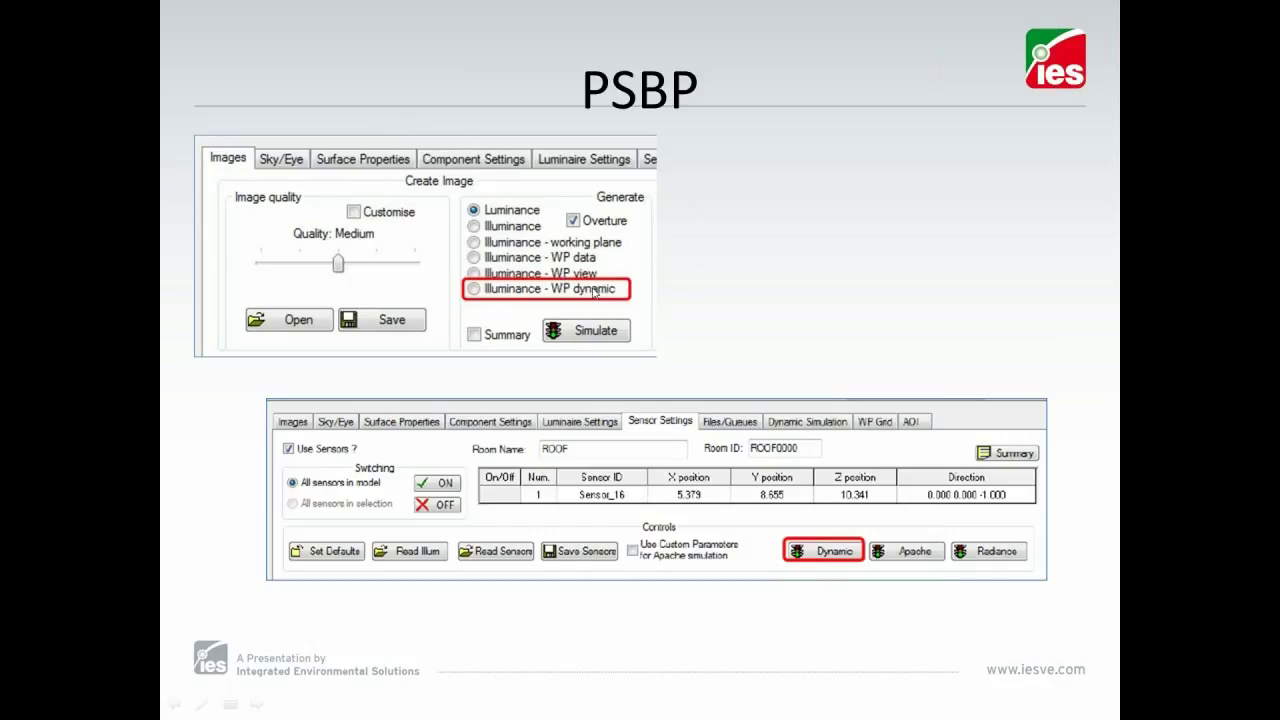
mouse_move(222, 176)
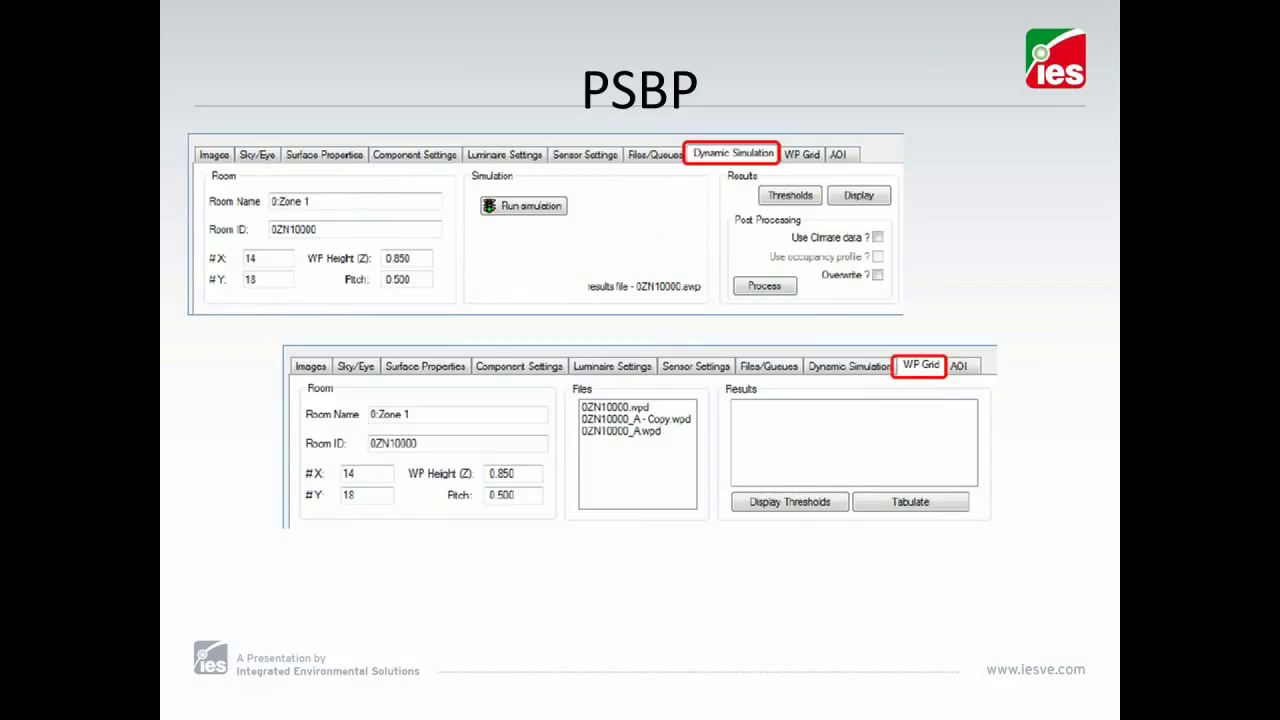
mouse_move(904, 388)
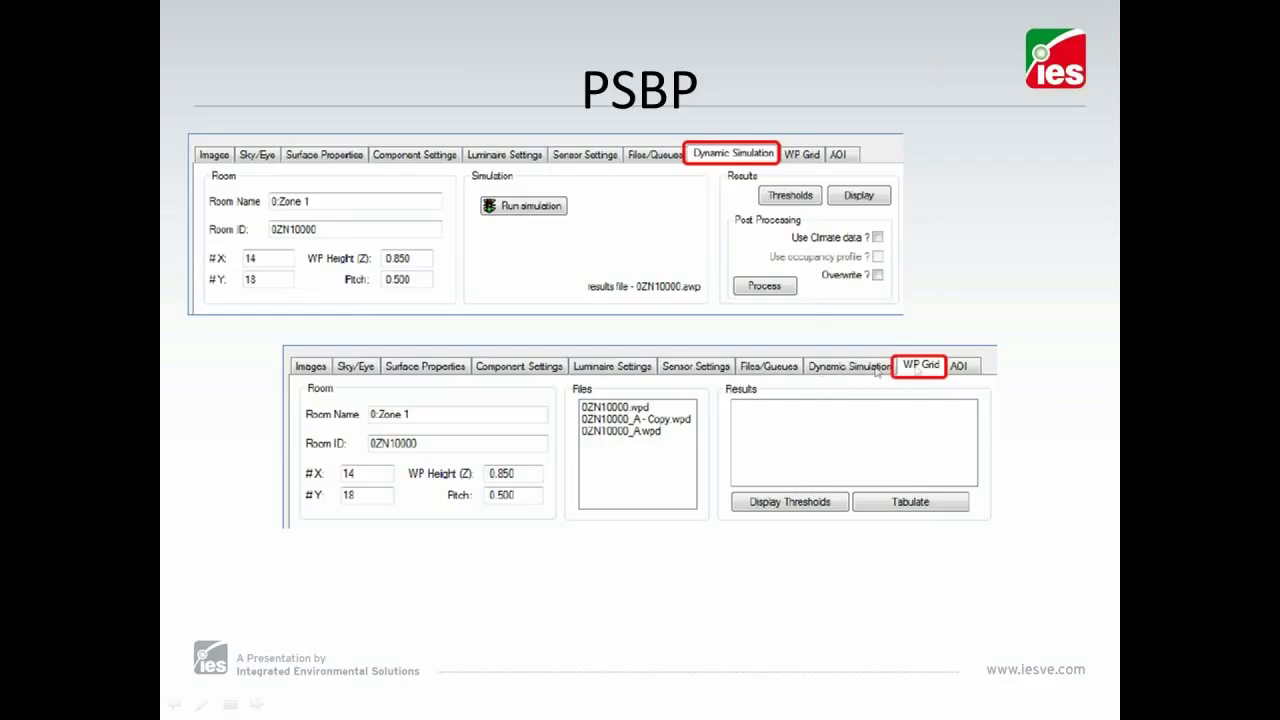
mouse_move(916, 370)
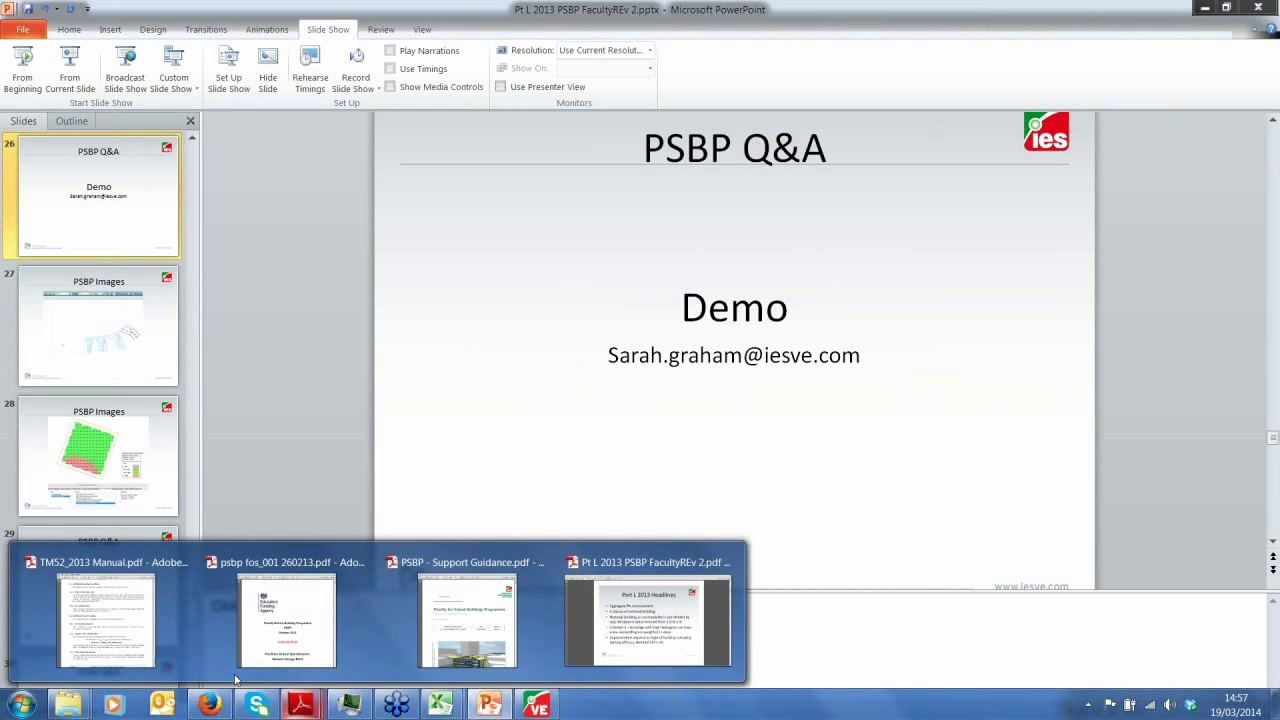
mouse_move(88, 636)
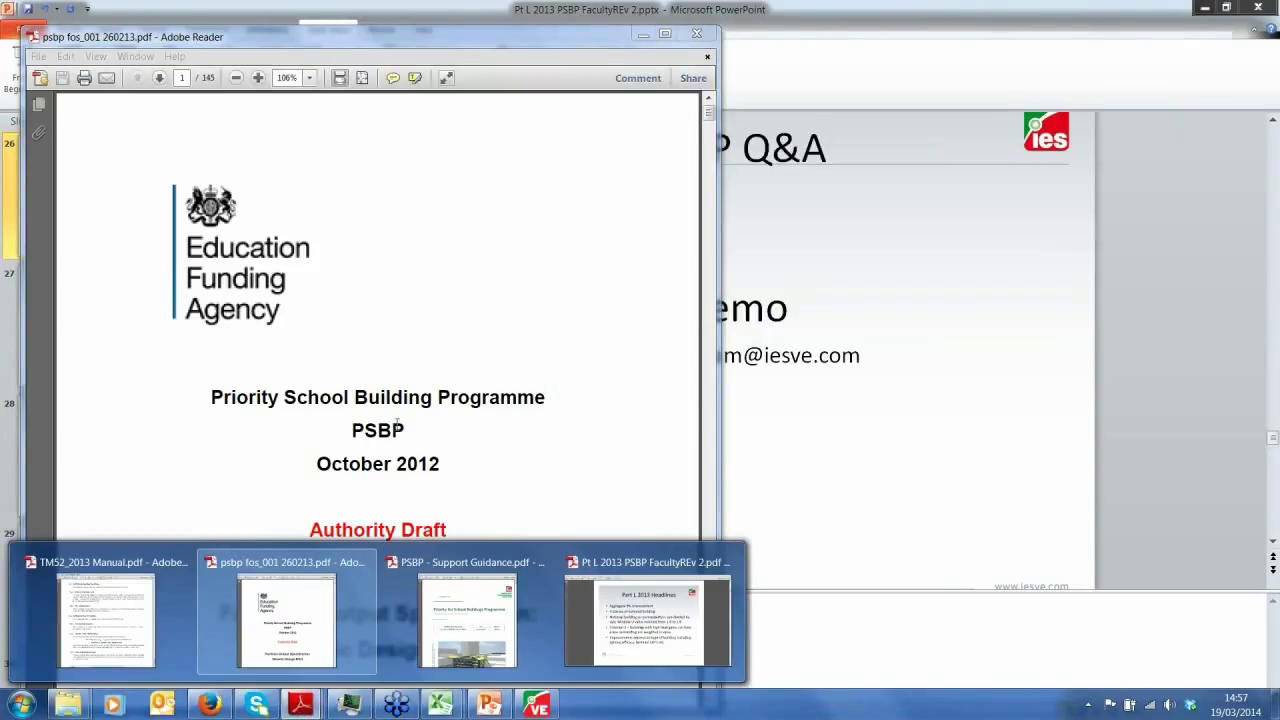
mouse_move(408, 520)
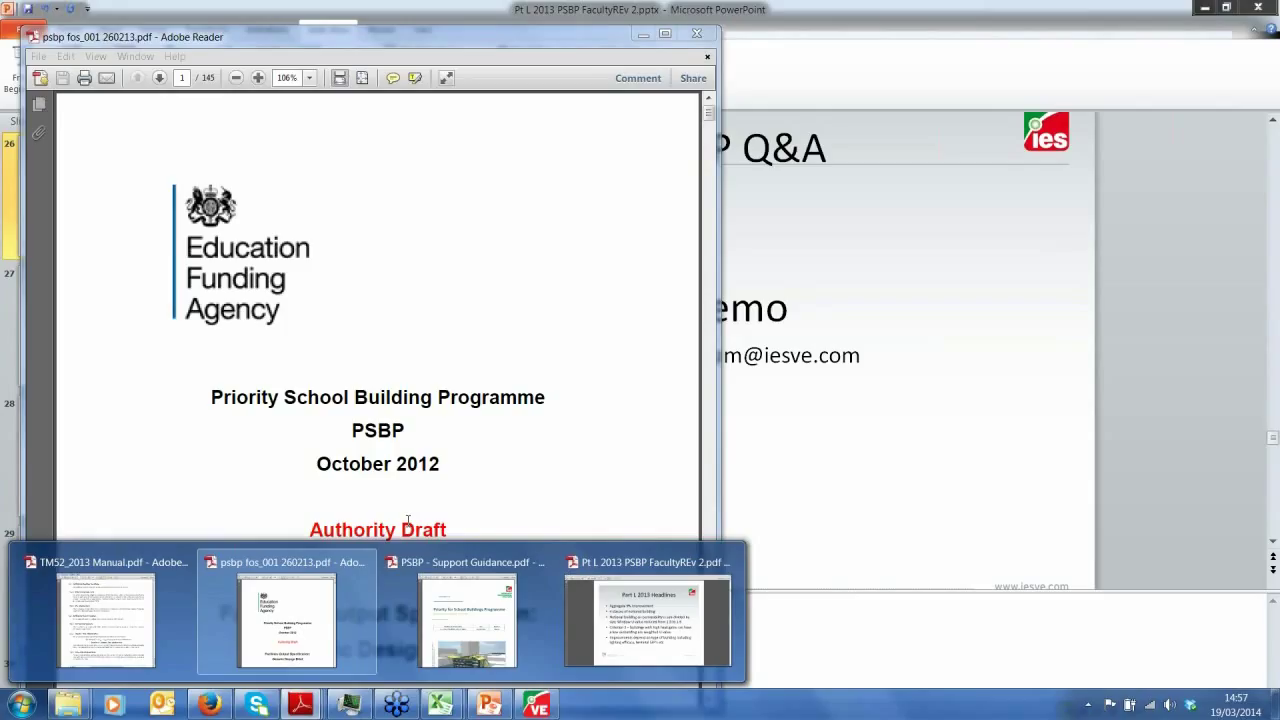
mouse_move(478, 604)
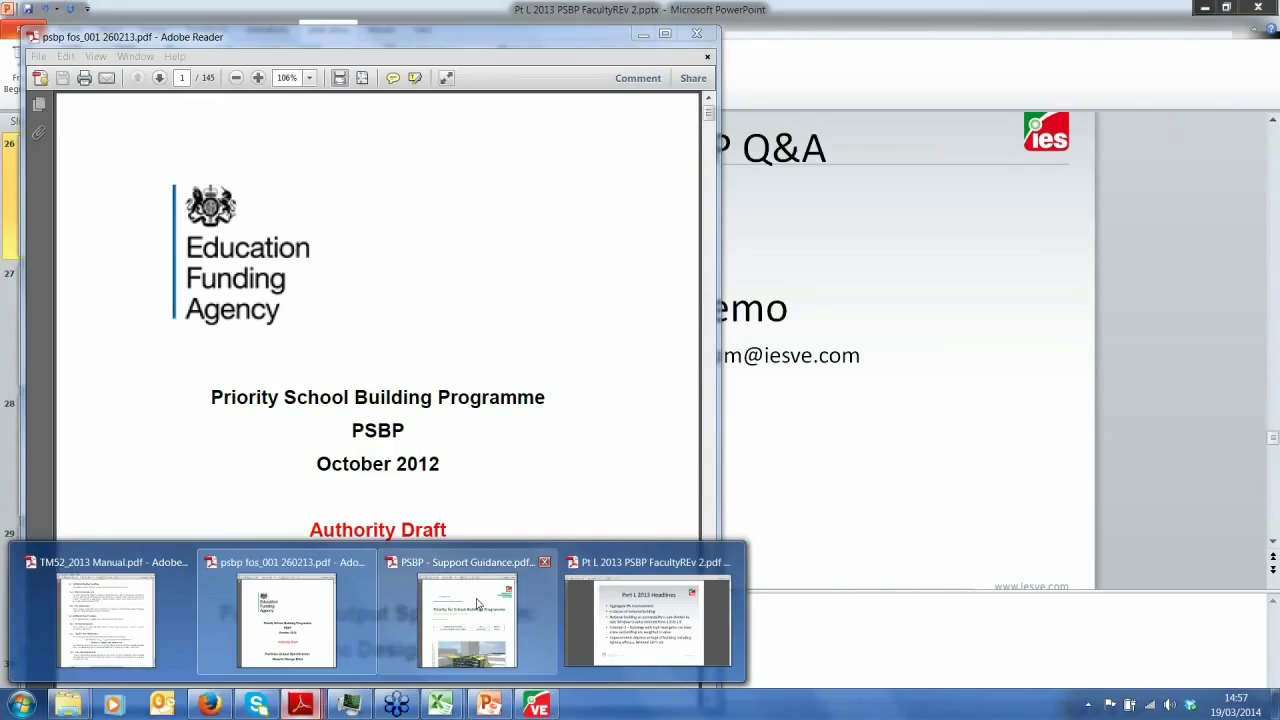
Switch from the PSBP programme draft to the PSBP Support Guidance PDF
click(472, 616)
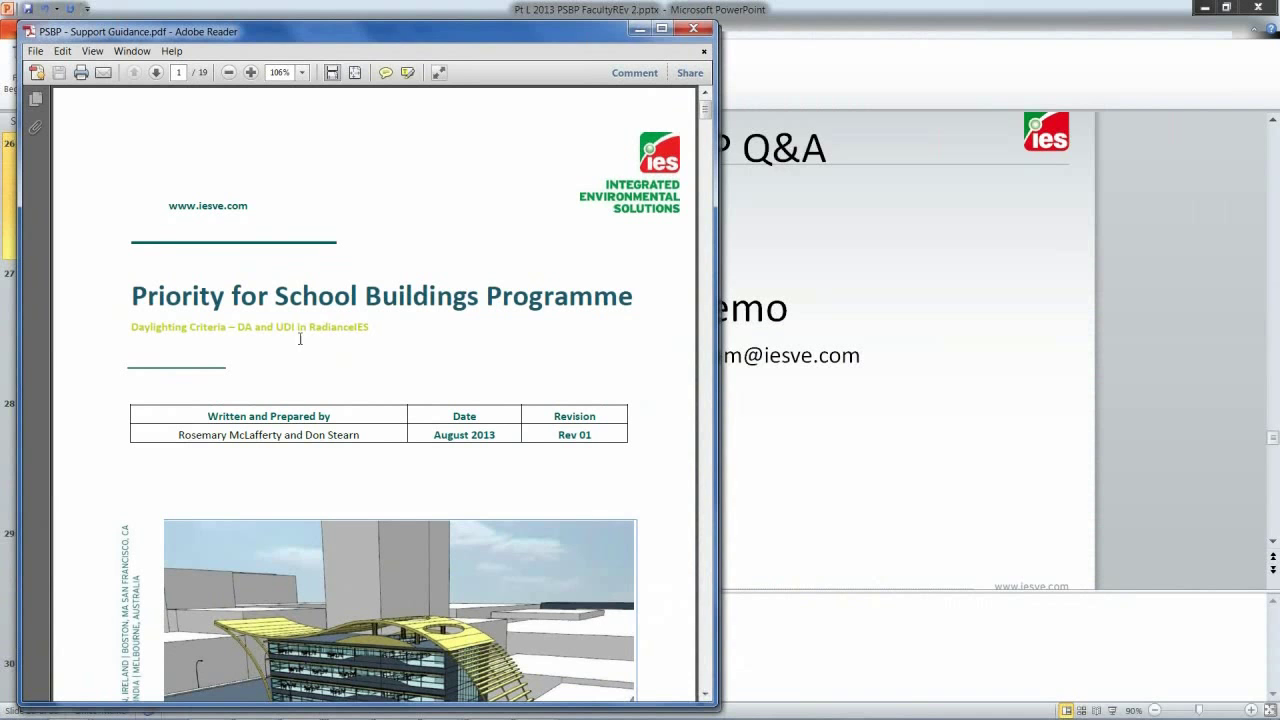
Scroll through the step-by-step dynamic daylighting simulation guidance pages
scroll(down, 3)
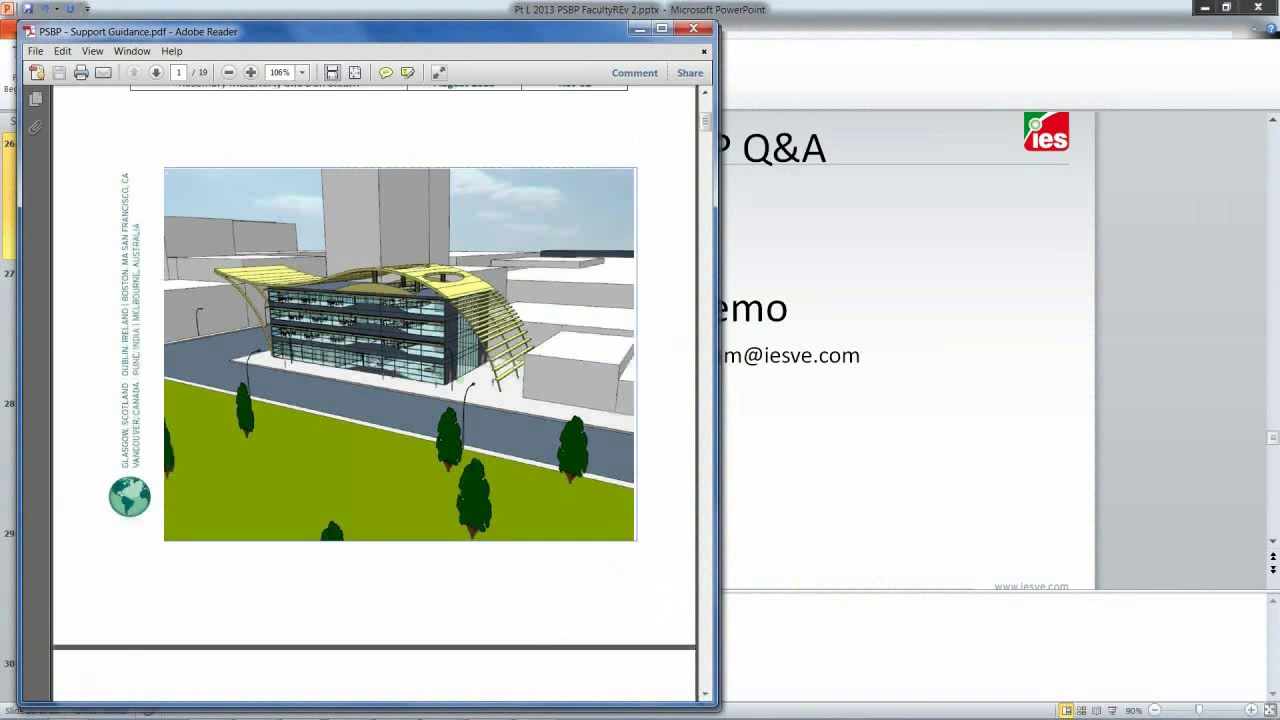
scroll(down, 3)
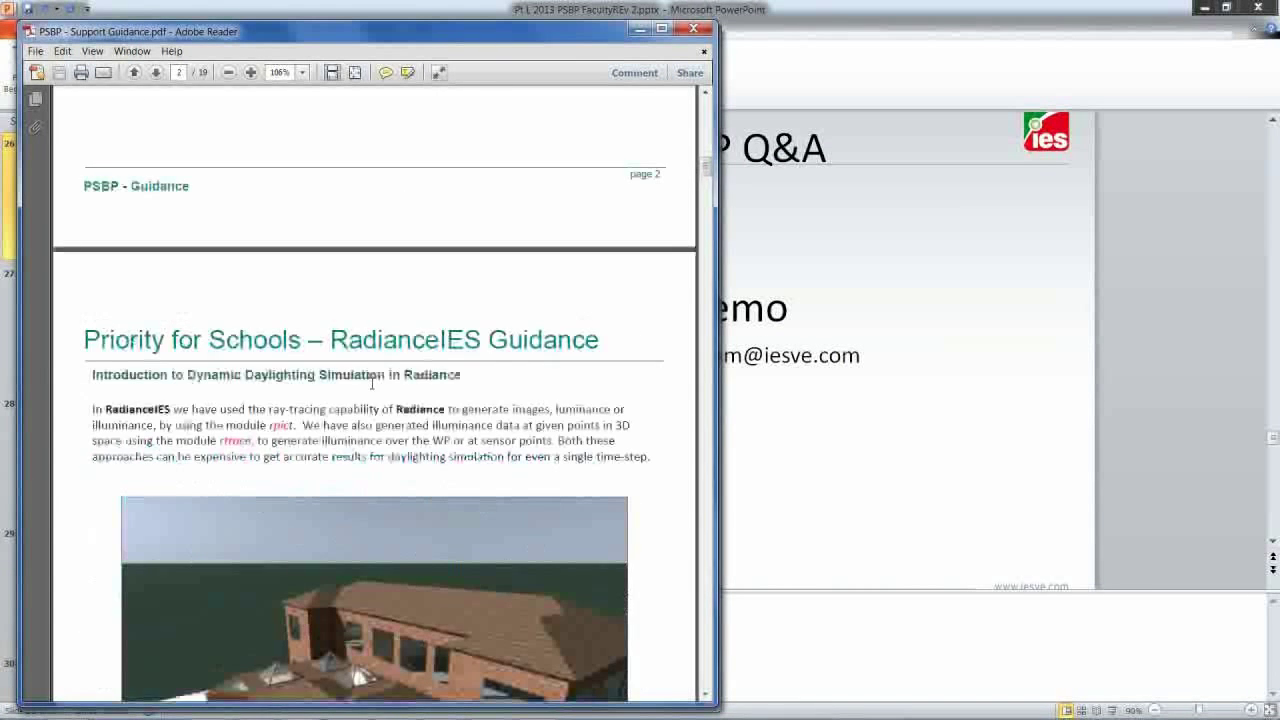
scroll(down, 3)
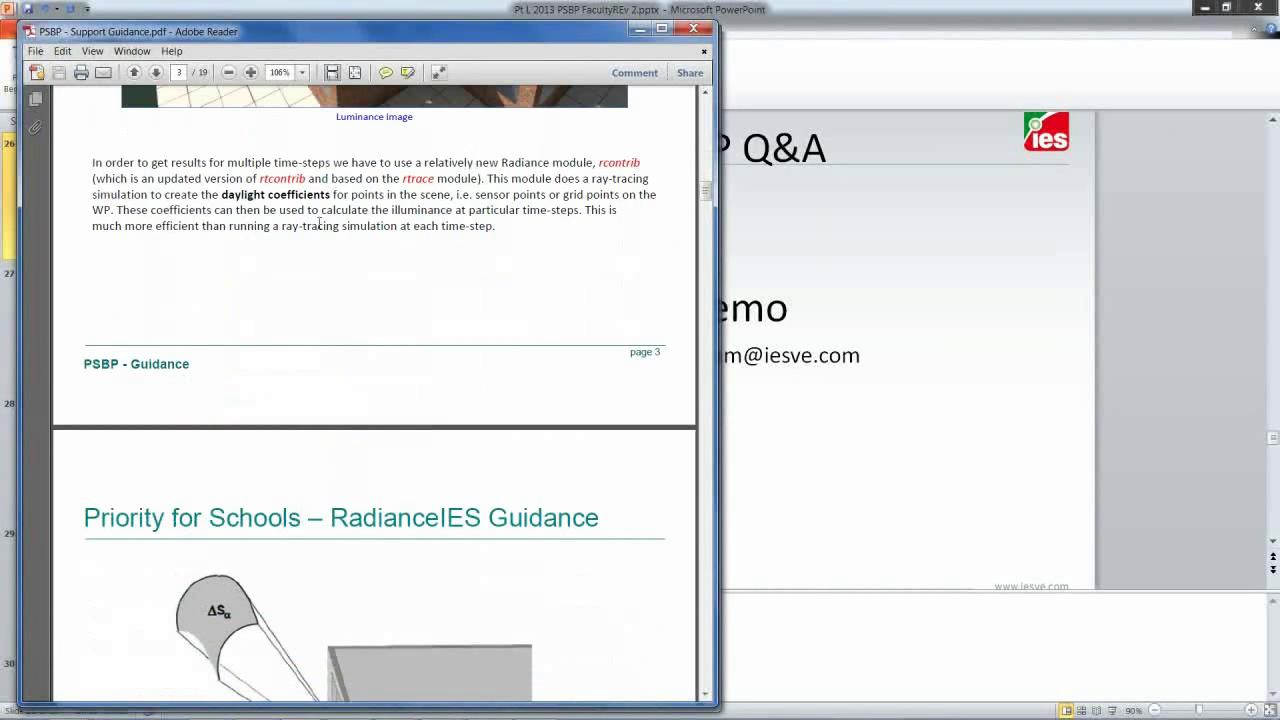
scroll(down, 3)
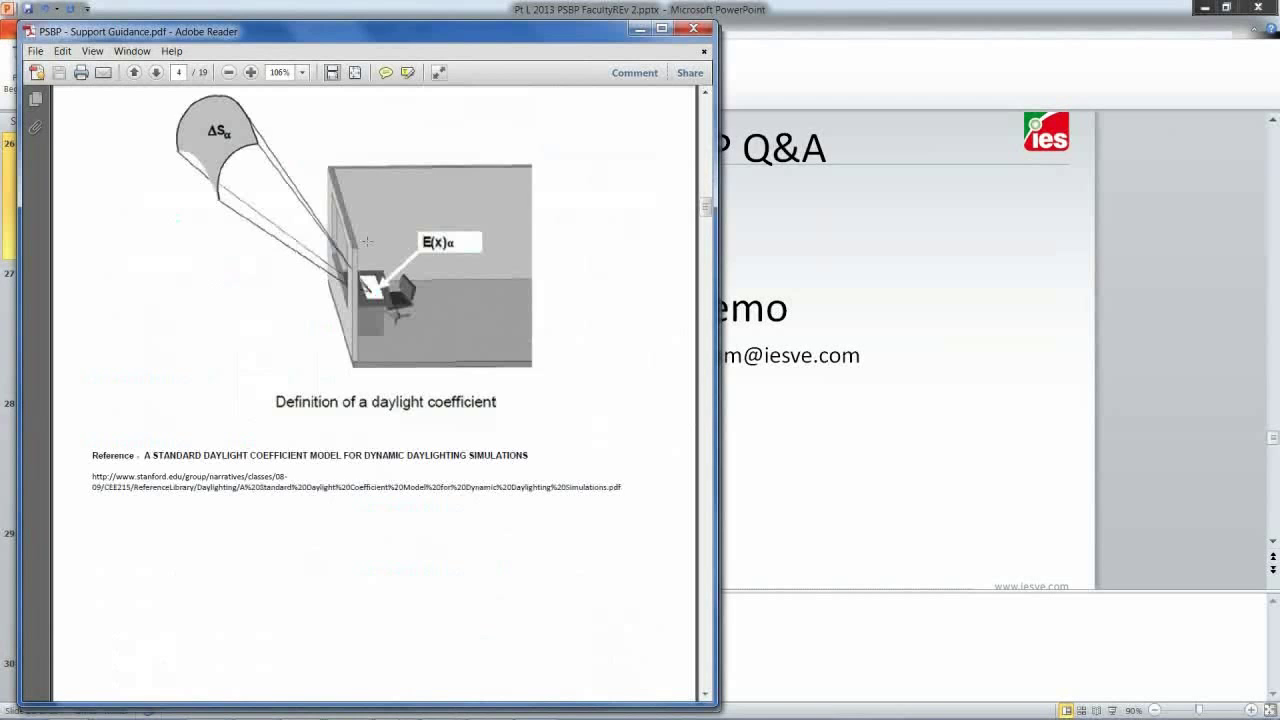
click(156, 72)
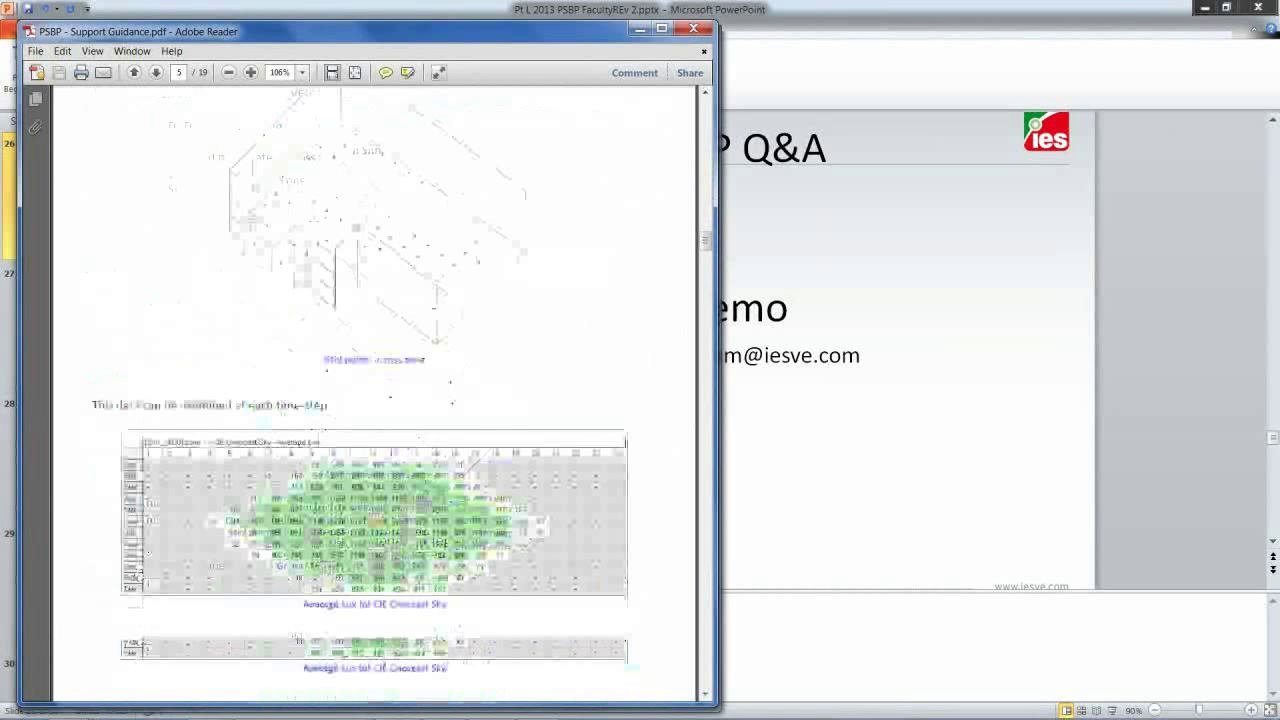
scroll(down, 3)
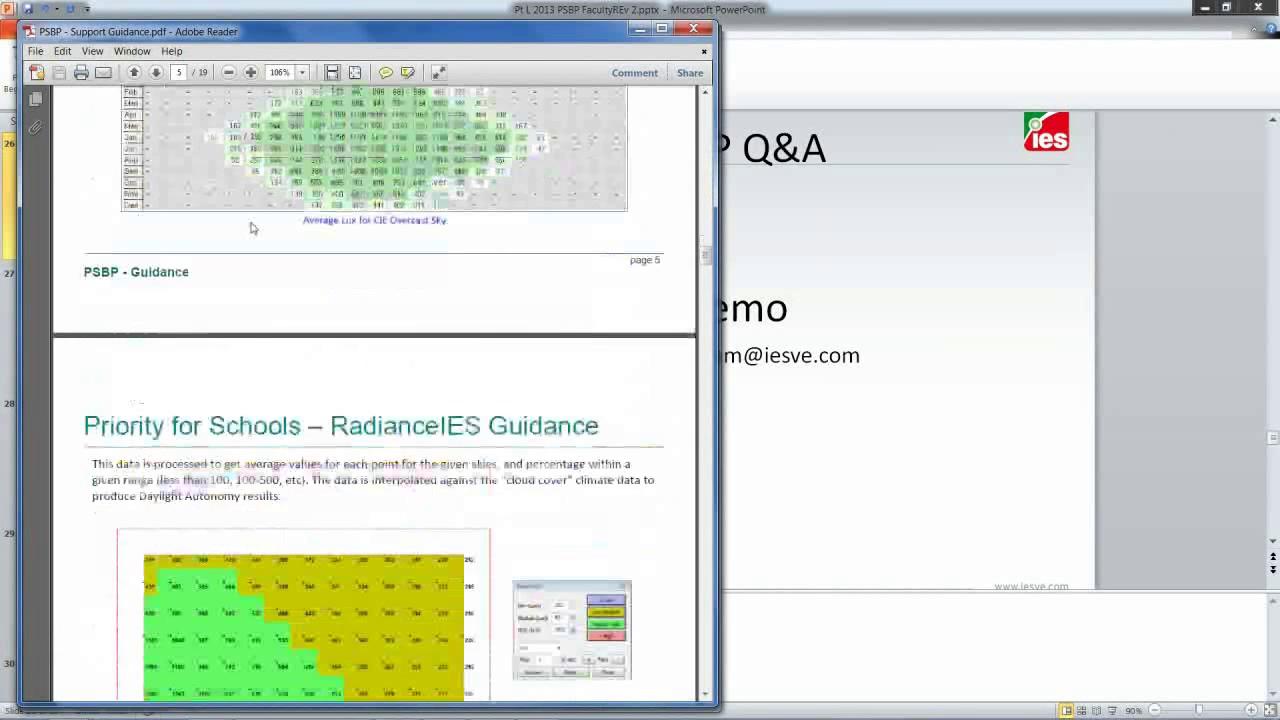
scroll(down, 3)
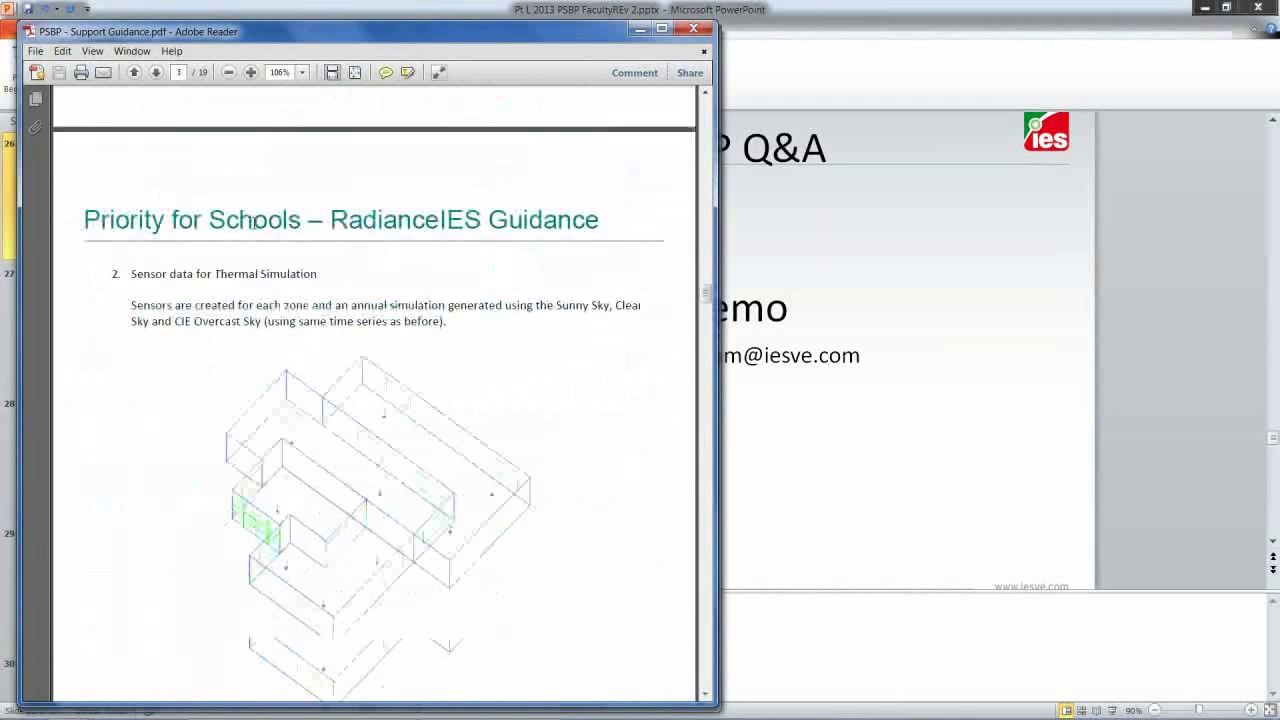
scroll(down, 3)
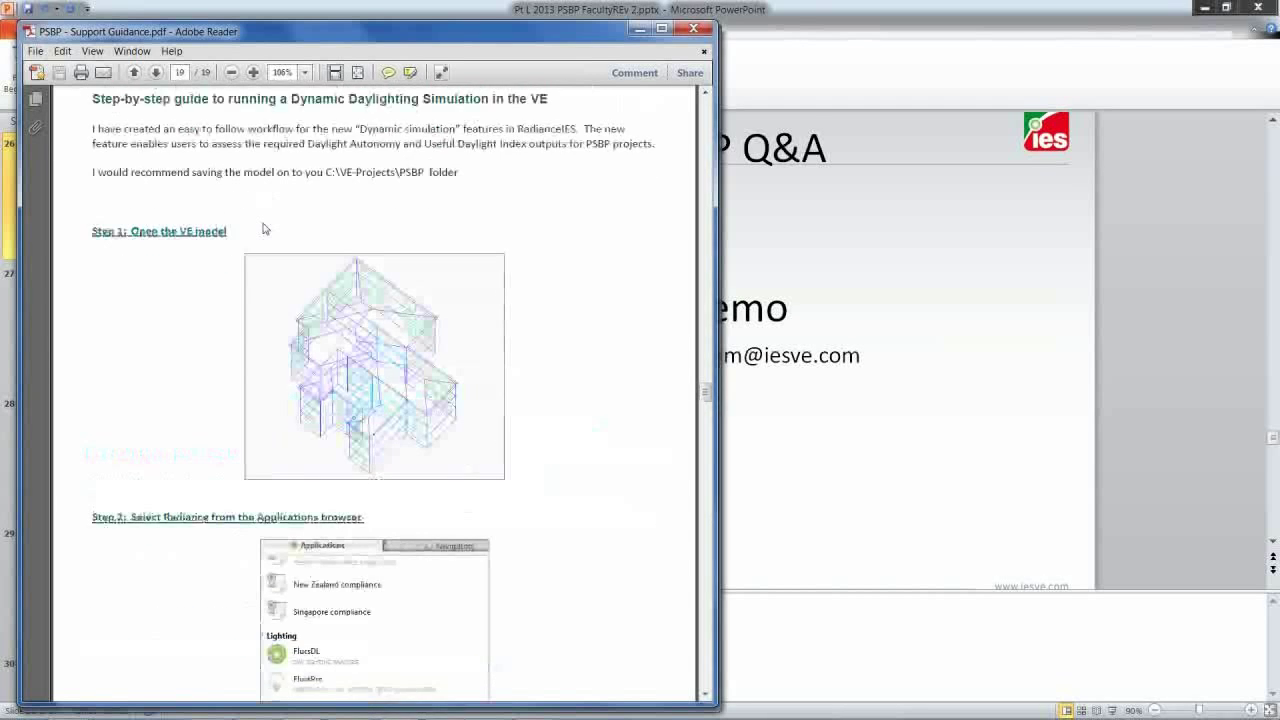
Continue down to page 16 on the results drop-down and model grid points
scroll(down, 3)
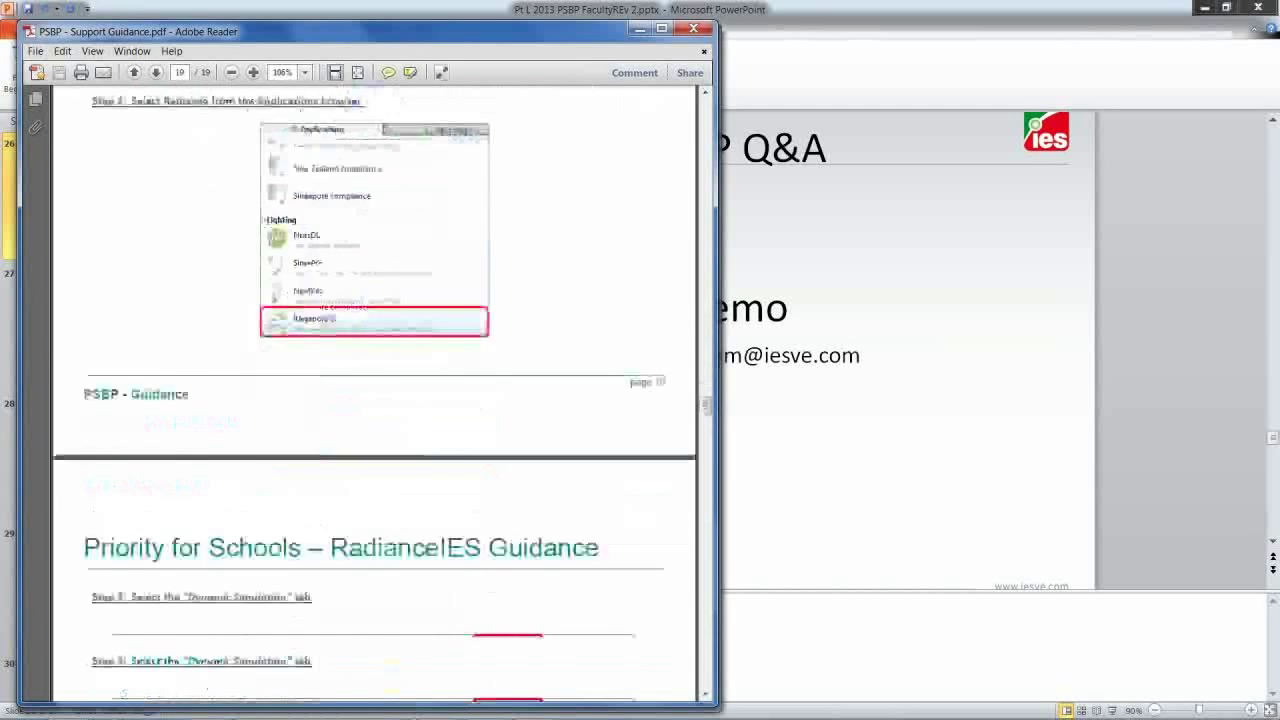
scroll(down, 3)
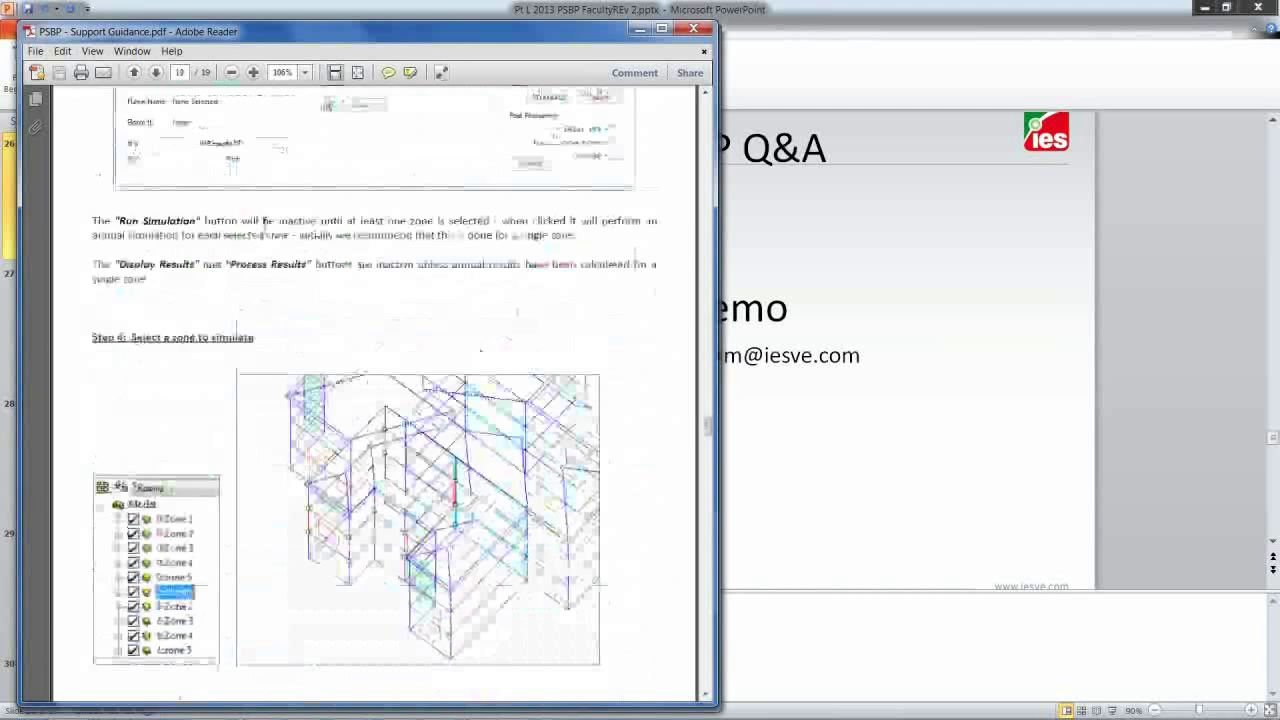
scroll(down, 3)
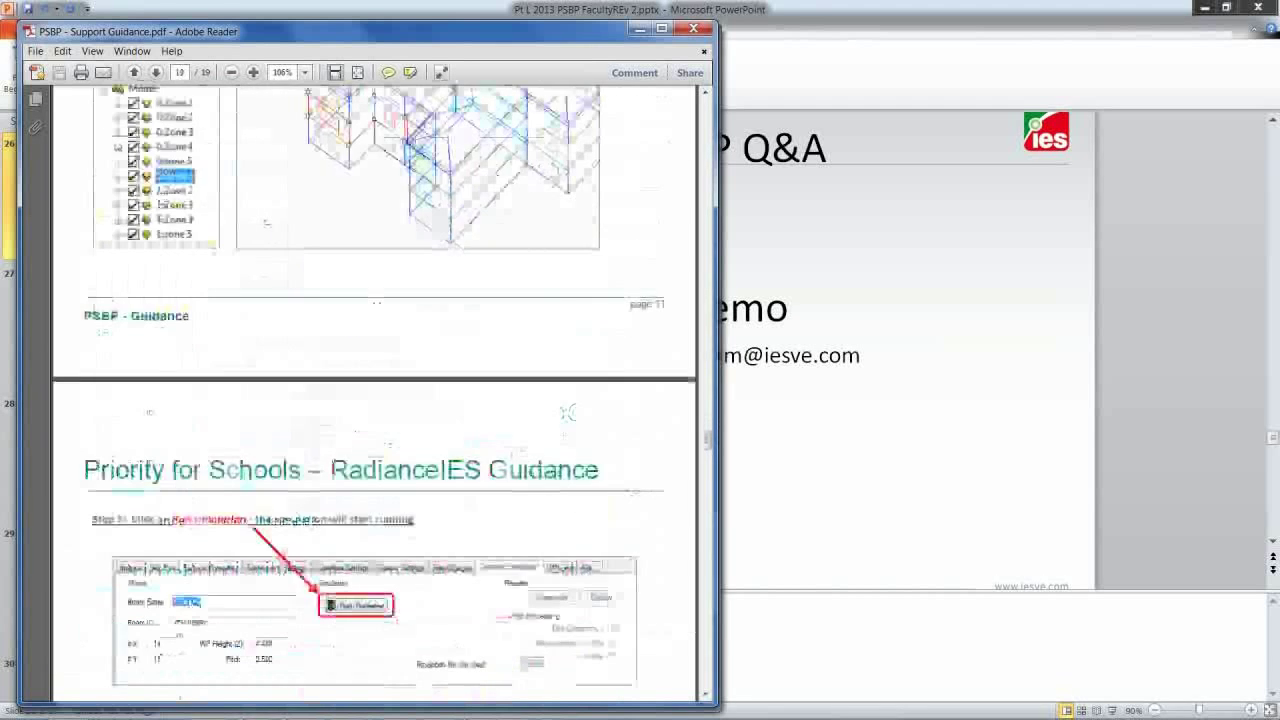
scroll(down, 3)
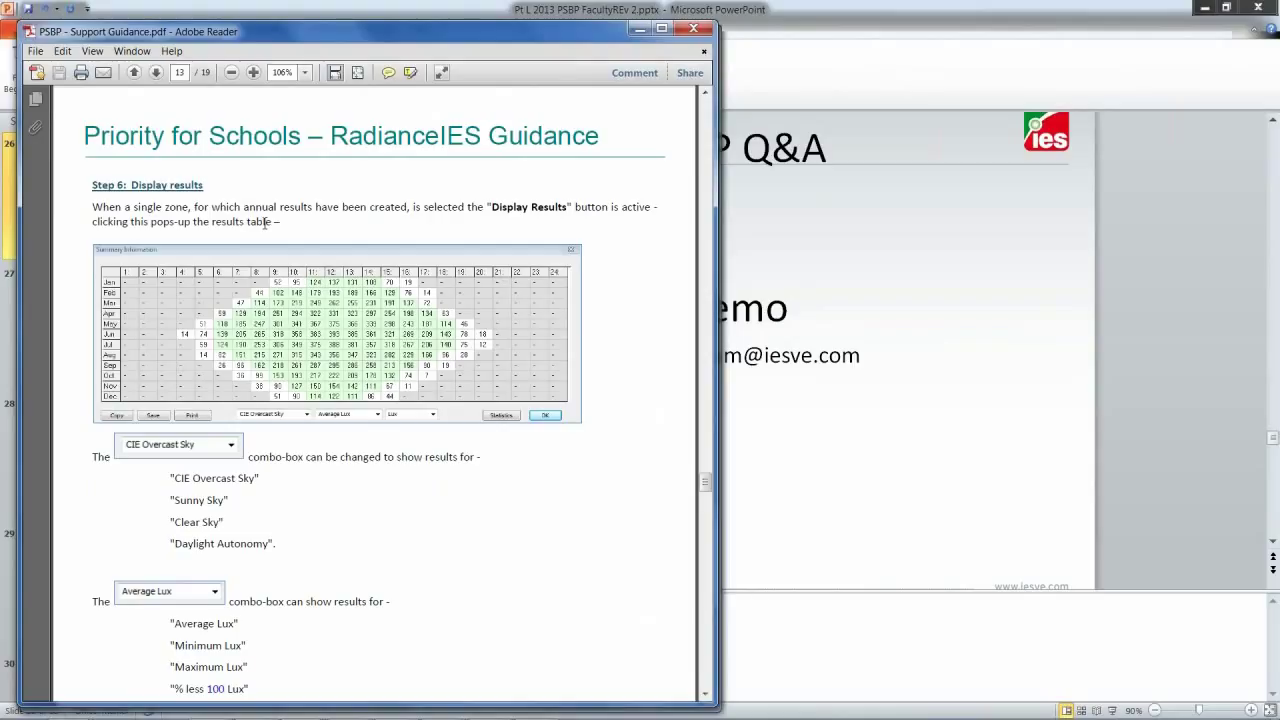
scroll(down, 3)
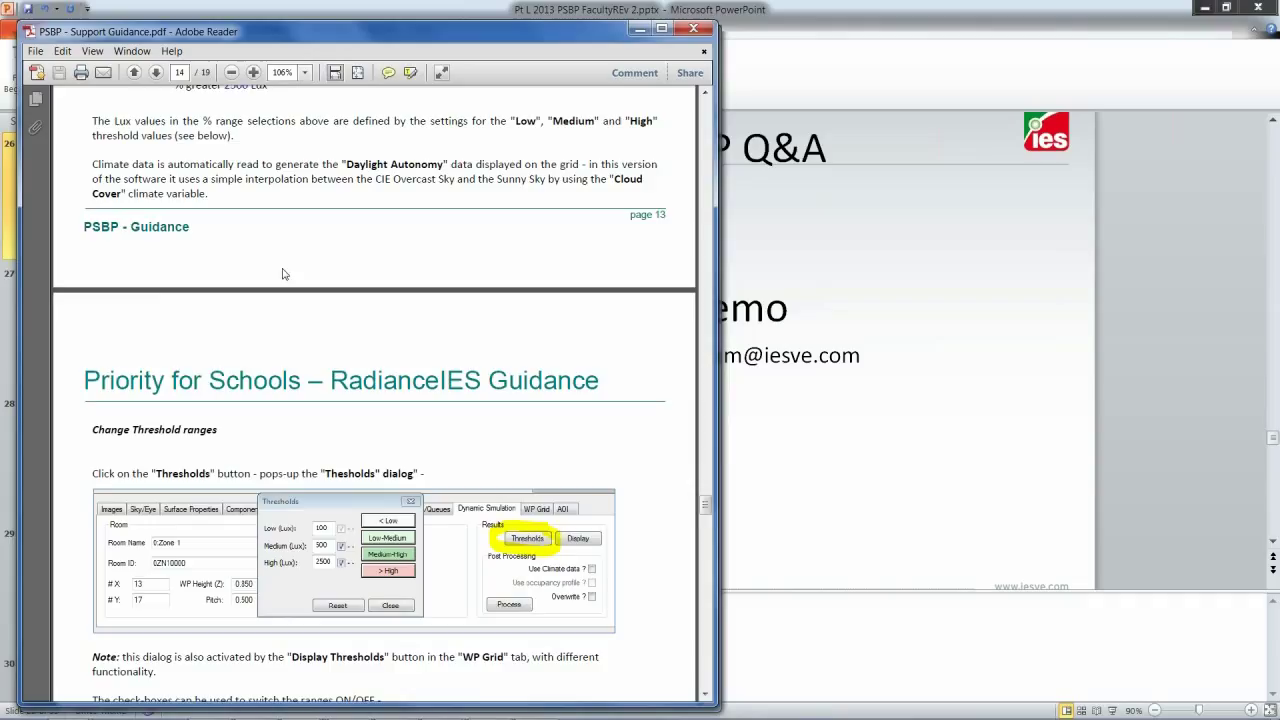
scroll(down, 3)
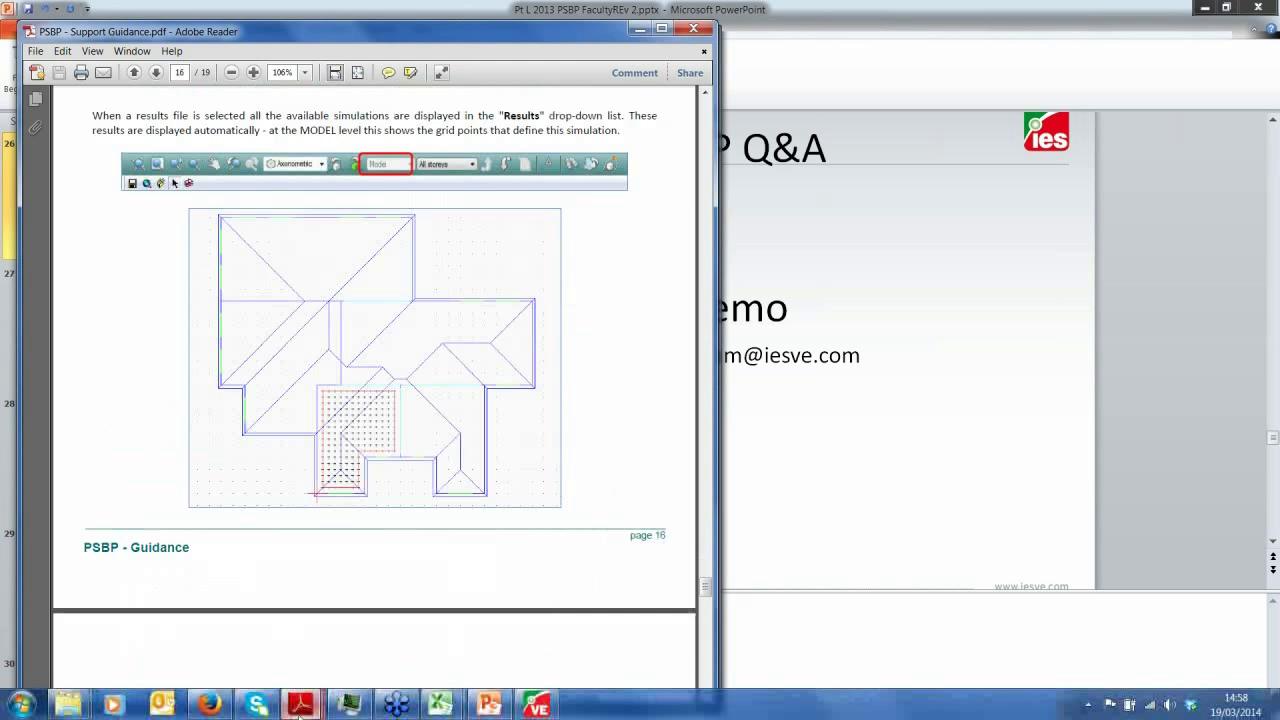
mouse_move(302, 704)
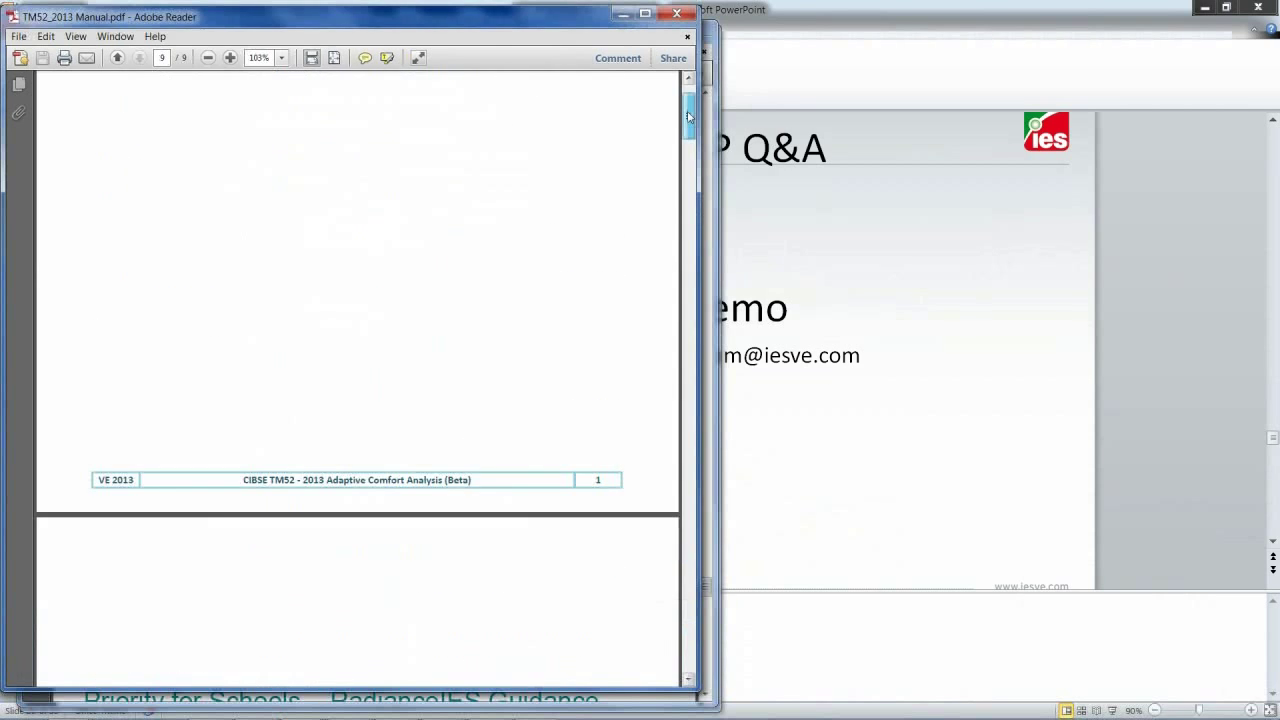
Skim the TM52 2013 manual down to its adaptive comfort criteria and input parameter sections
drag(688, 114, 688, 96)
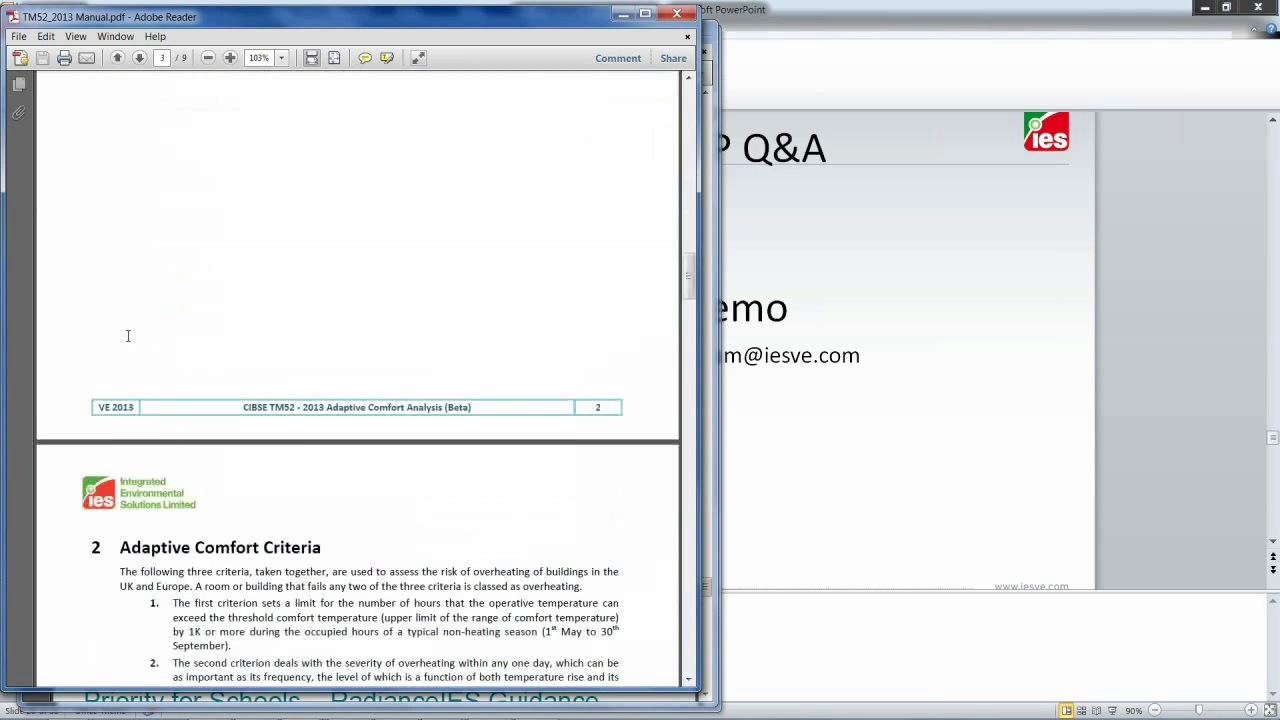
scroll(down, 3)
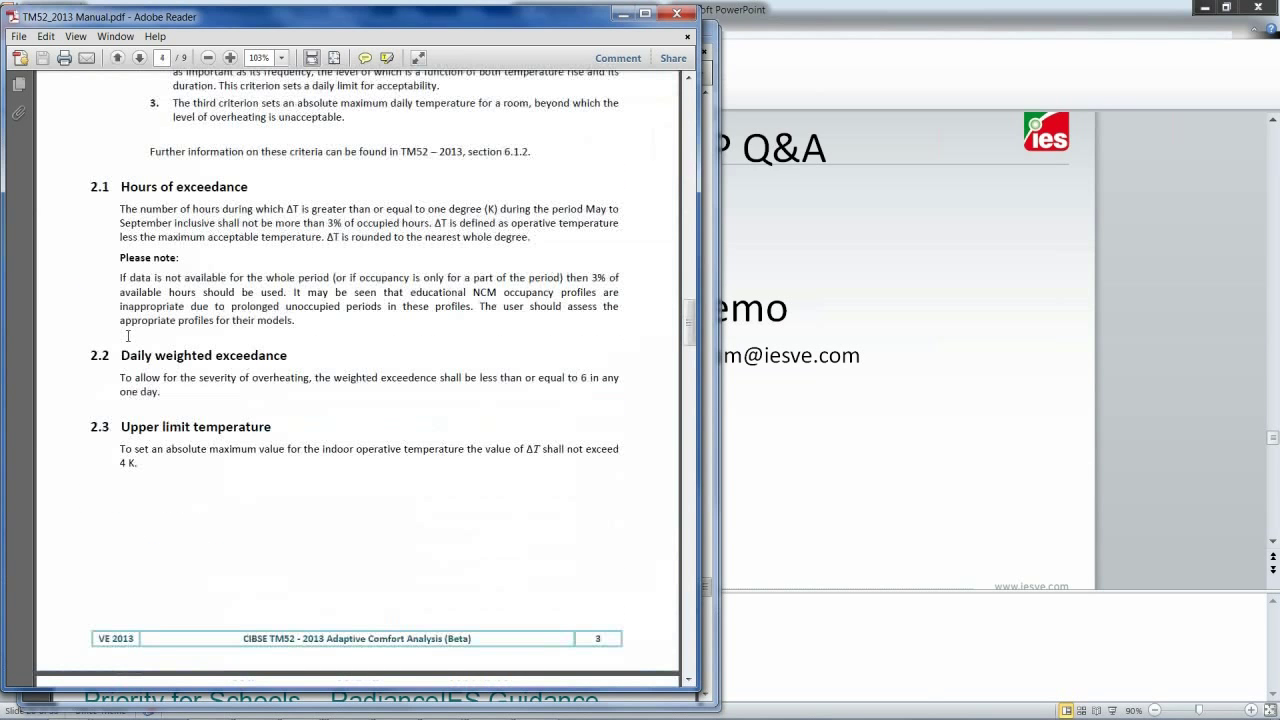
scroll(down, 3)
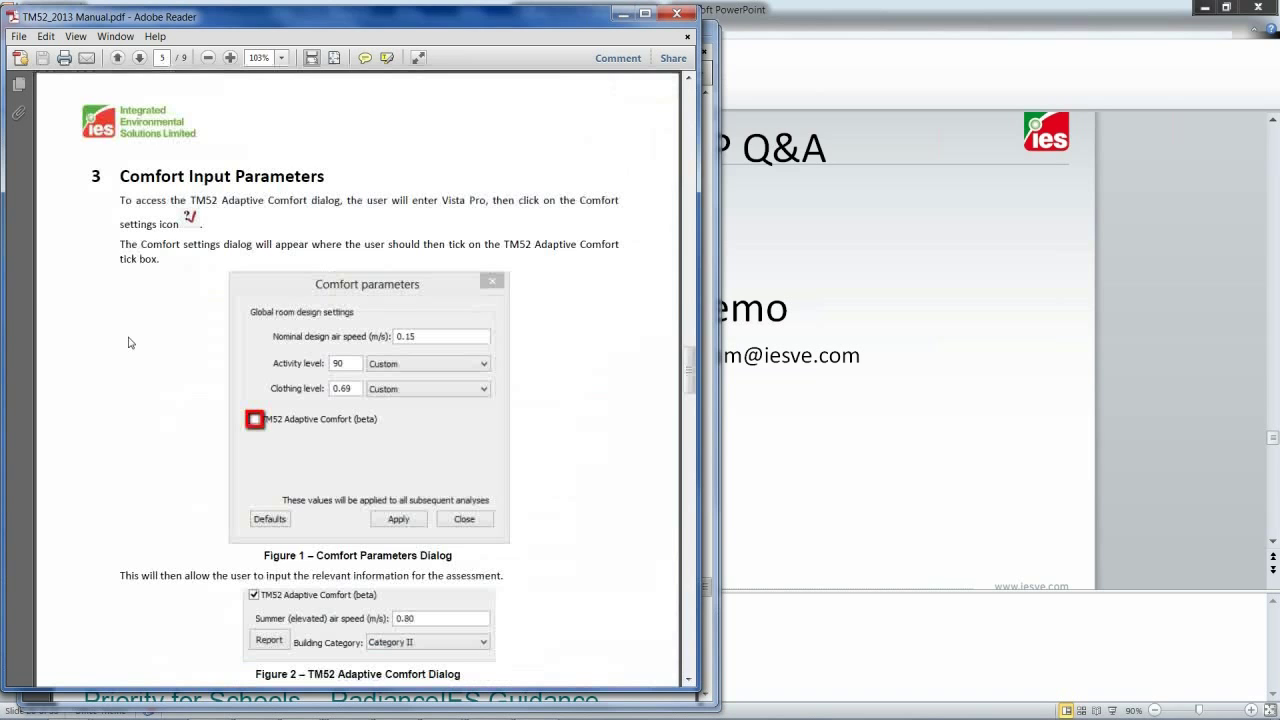
scroll(down, 3)
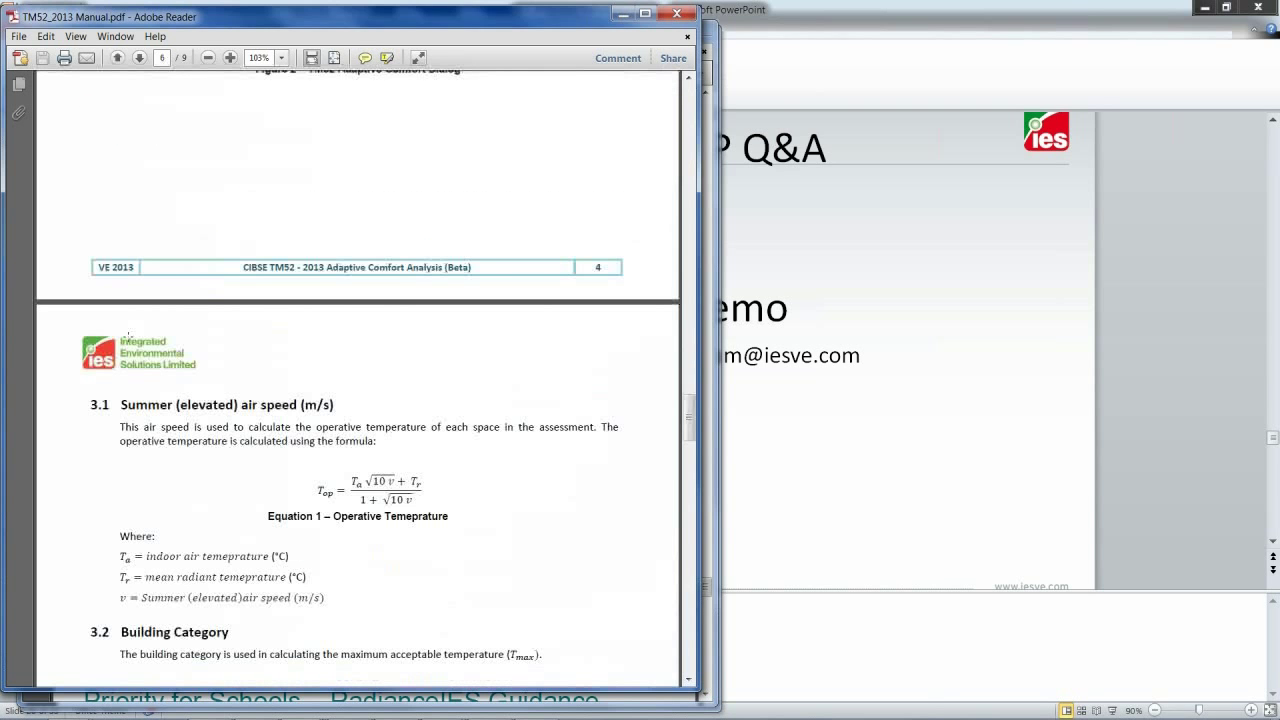
scroll(down, 3)
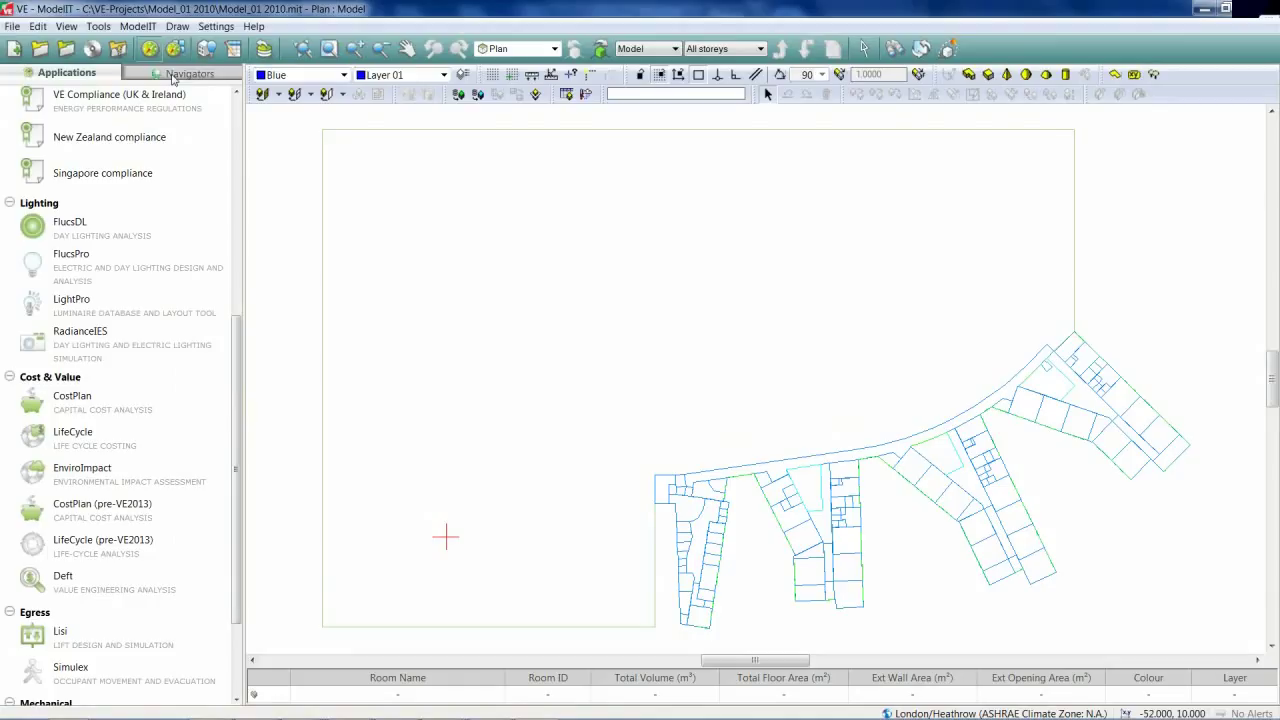
mouse_move(240, 476)
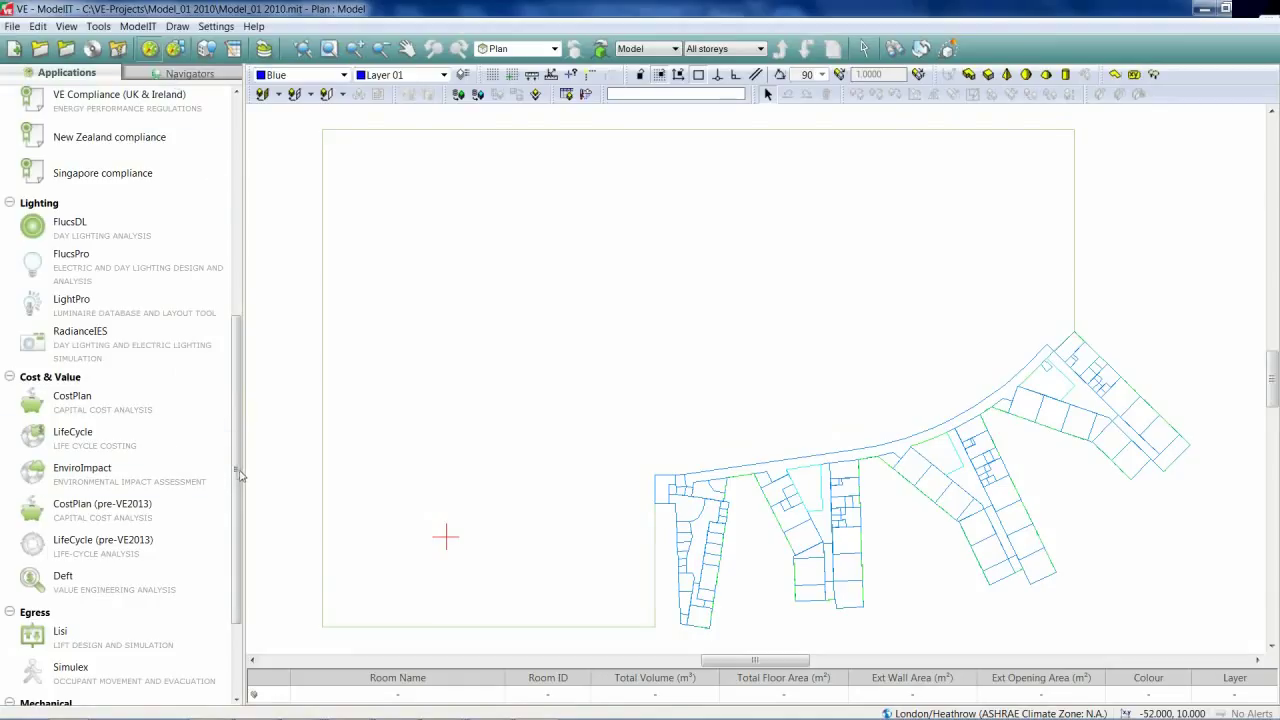
Launch RadianceIES from the Lighting group of the Applications browser
scroll(down, 3)
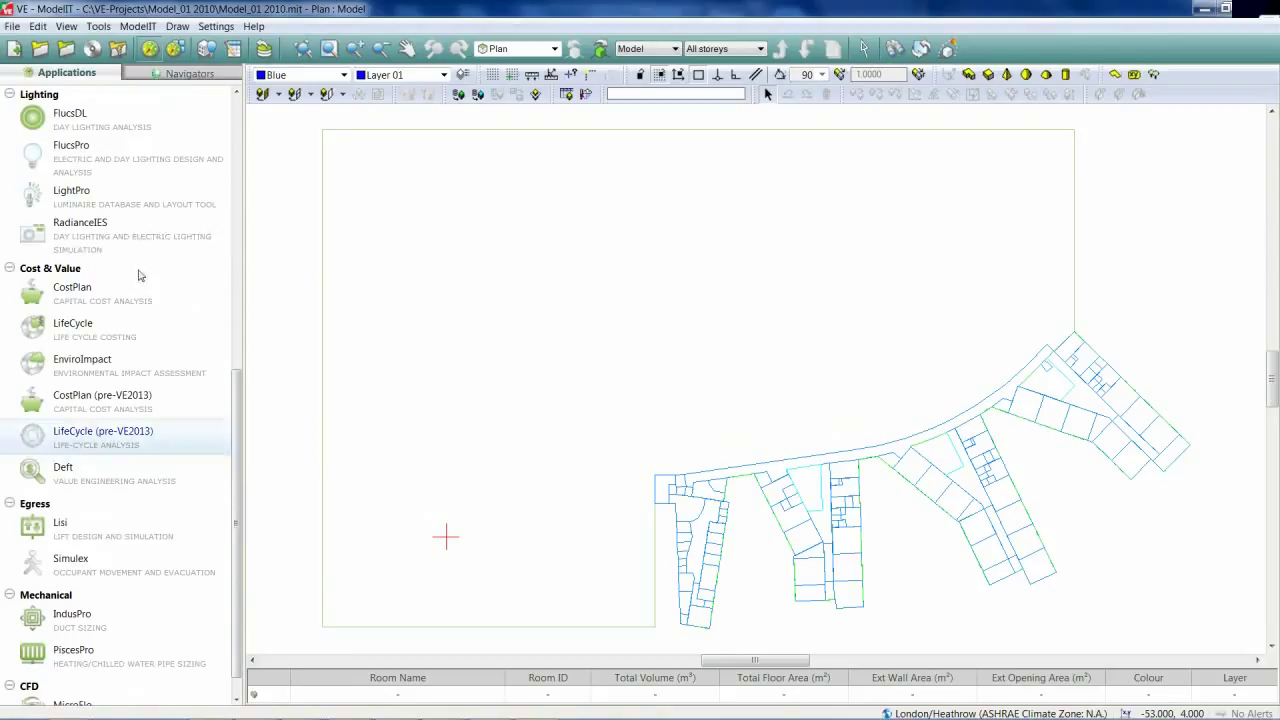
mouse_move(124, 248)
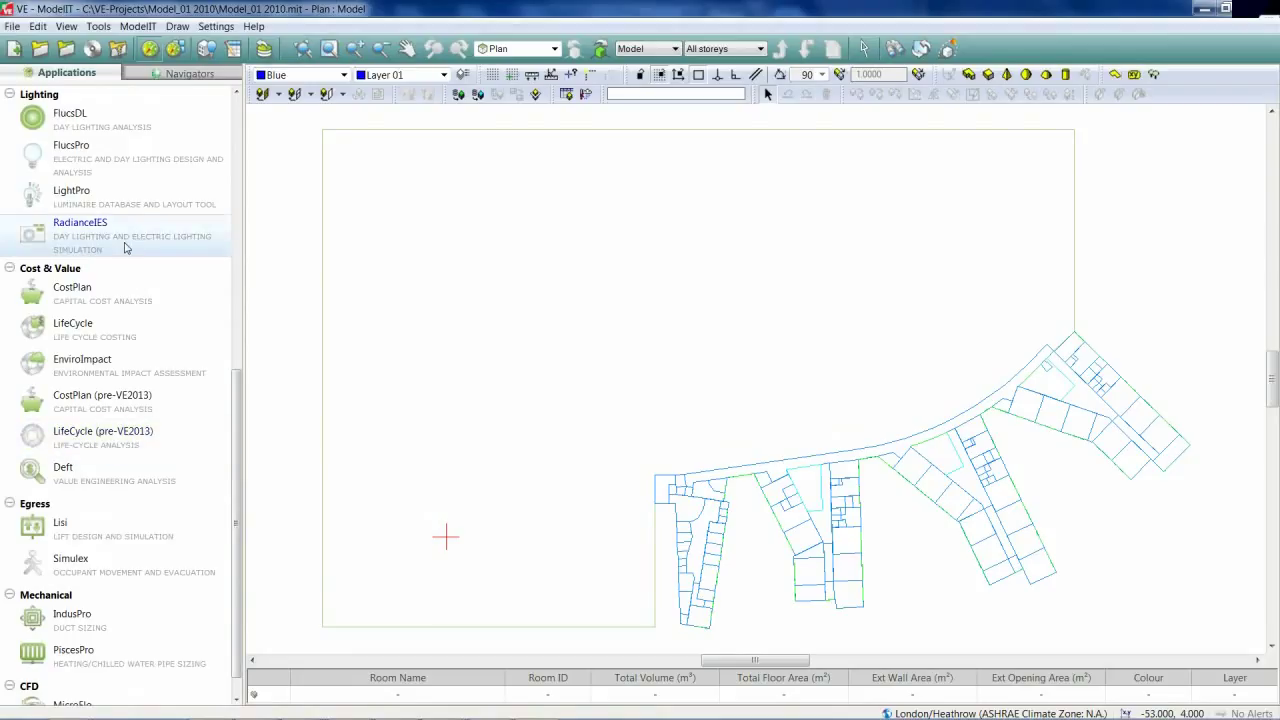
click(80, 222)
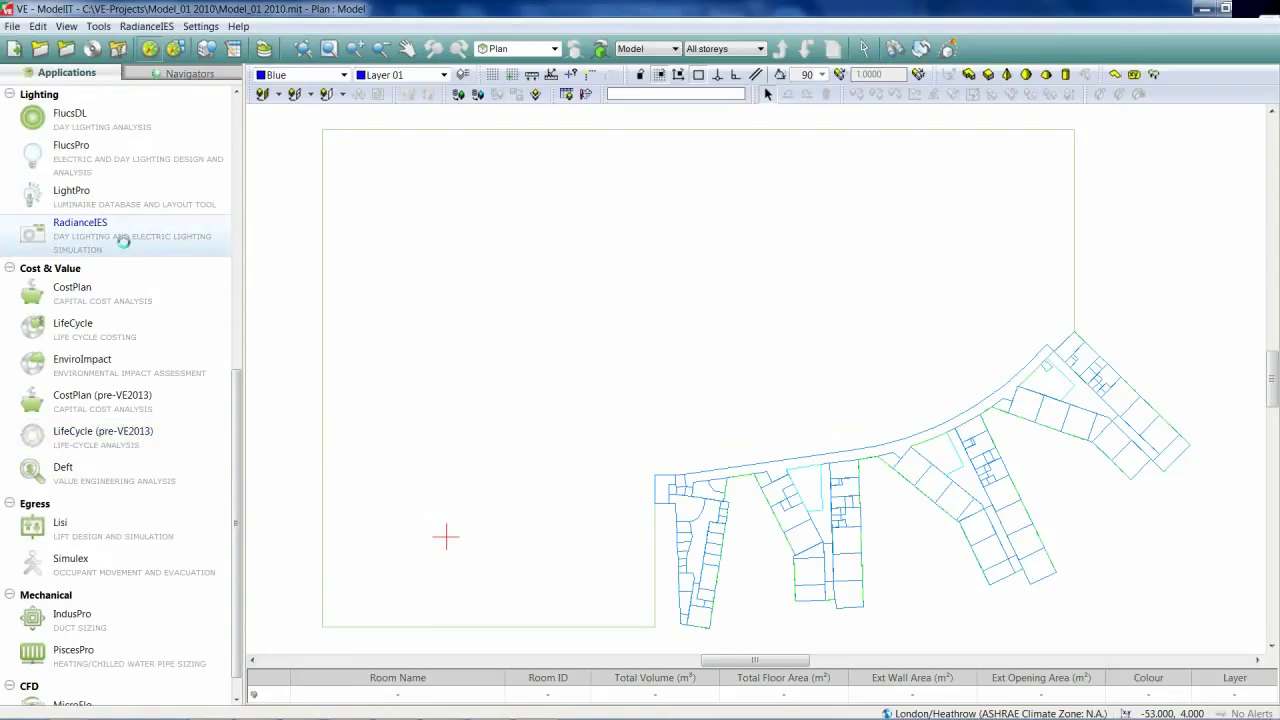
click(80, 222)
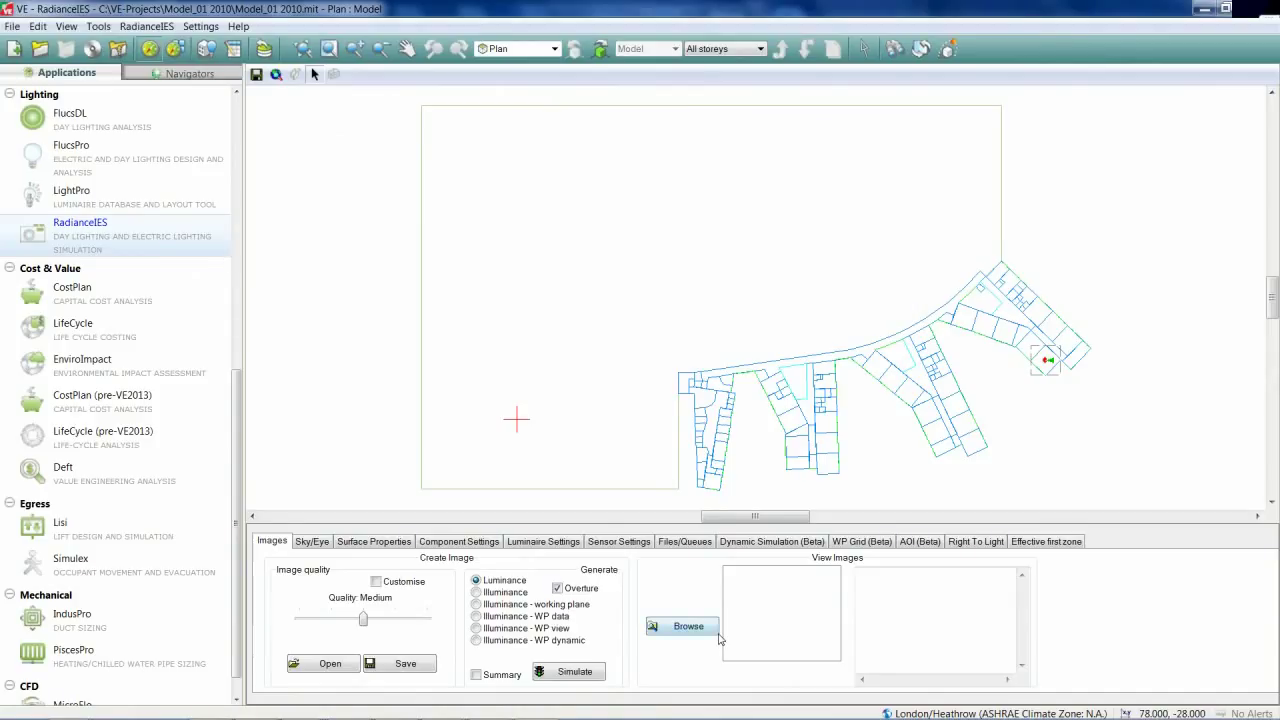
mouse_move(718, 638)
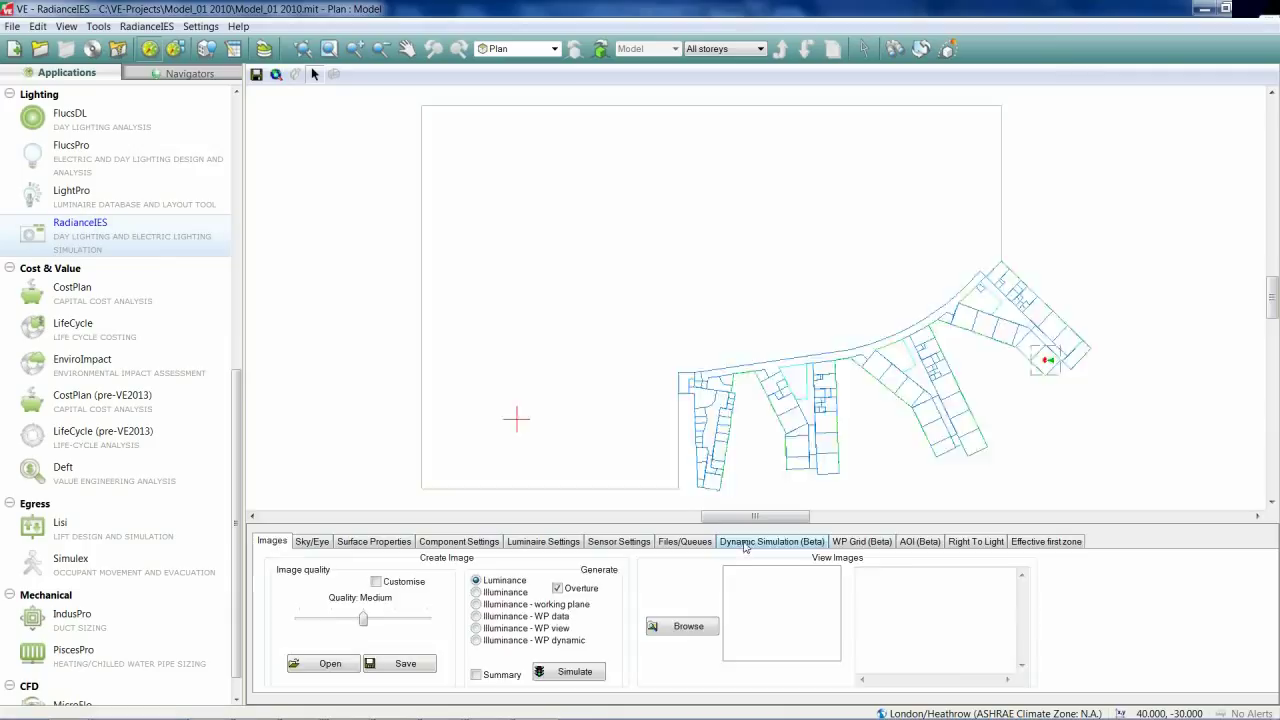
Show Dynamic Simulation (Beta) and select the L00 D01.23 maths classroom in the plan
click(772, 540)
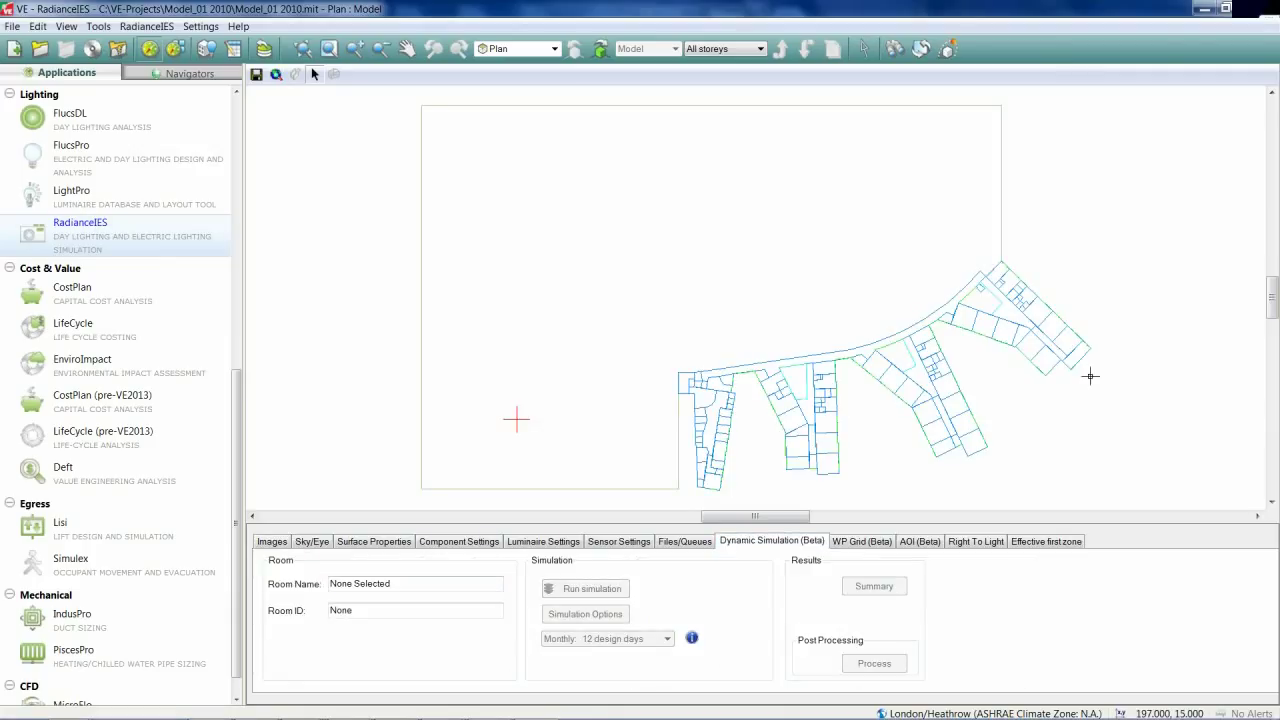
mouse_move(1032, 350)
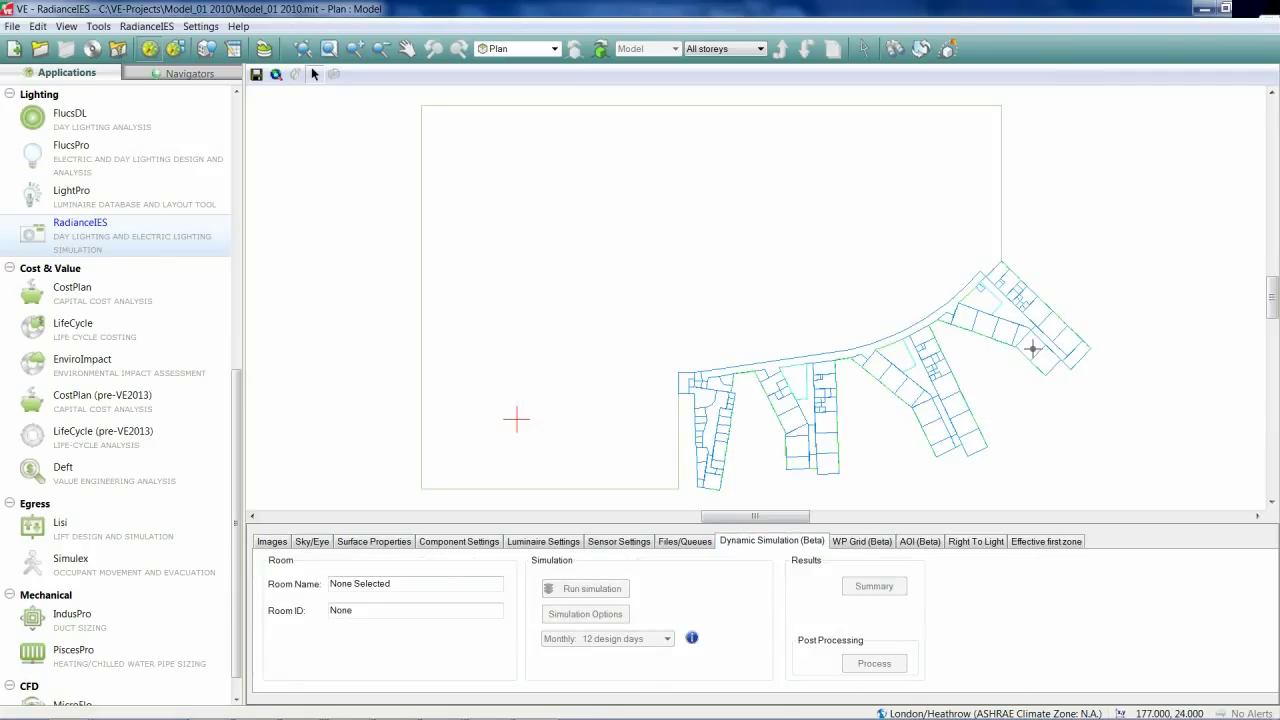
click(1032, 348)
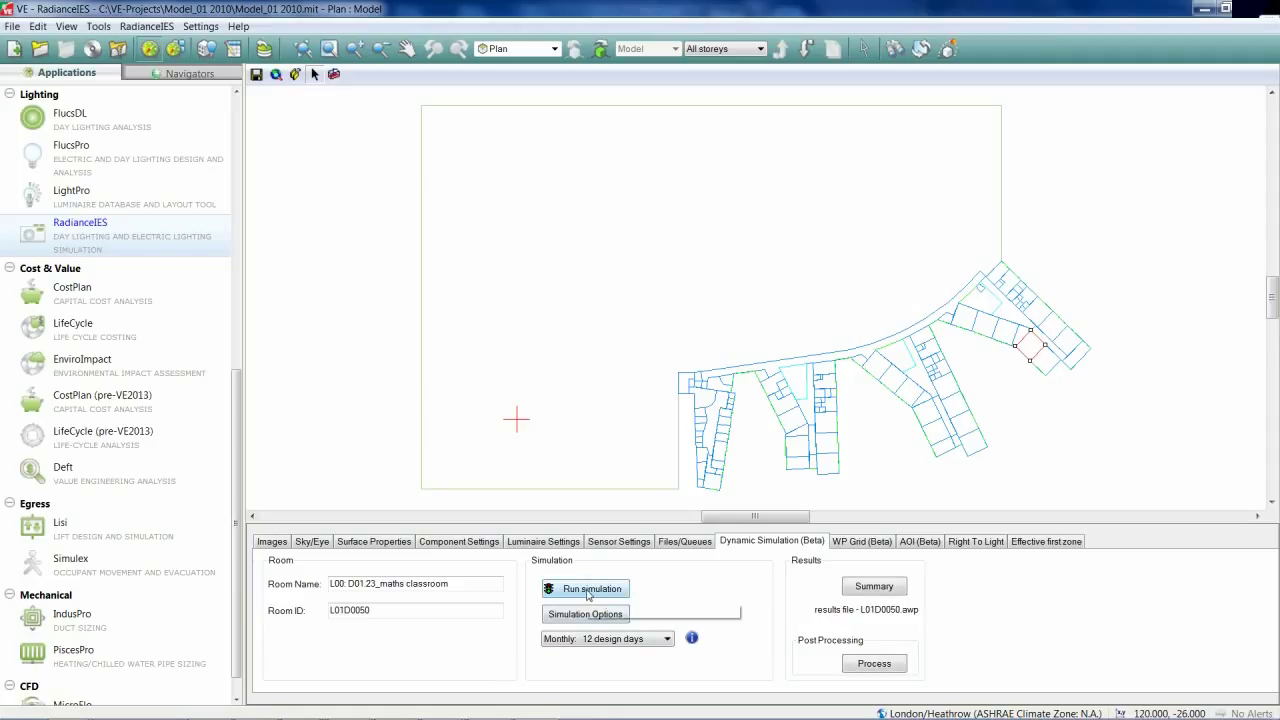
mouse_move(588, 588)
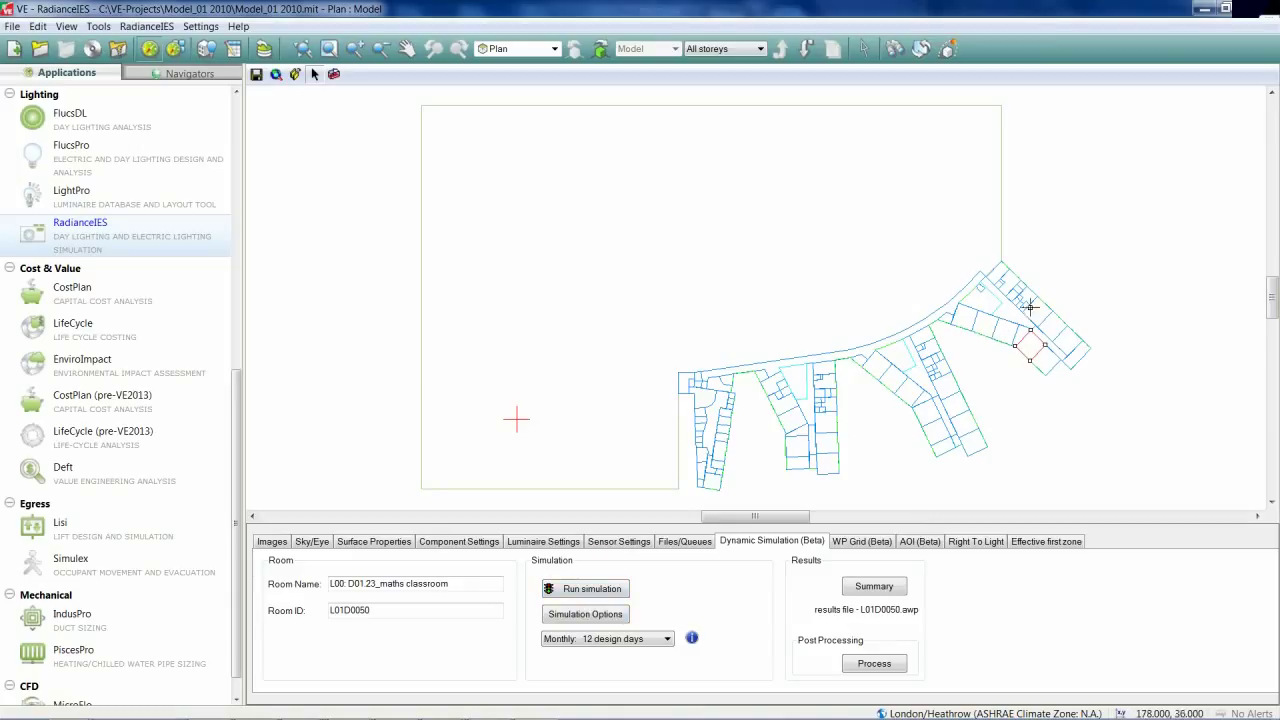
mouse_move(998, 324)
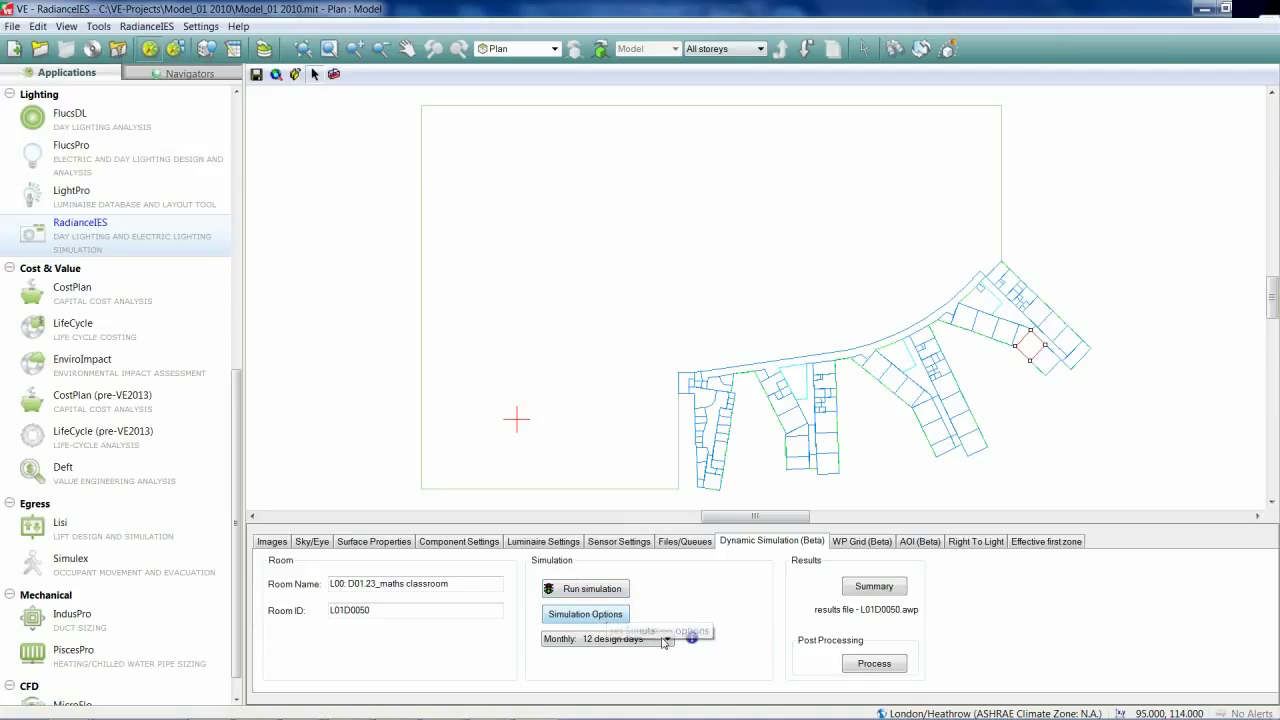
click(680, 638)
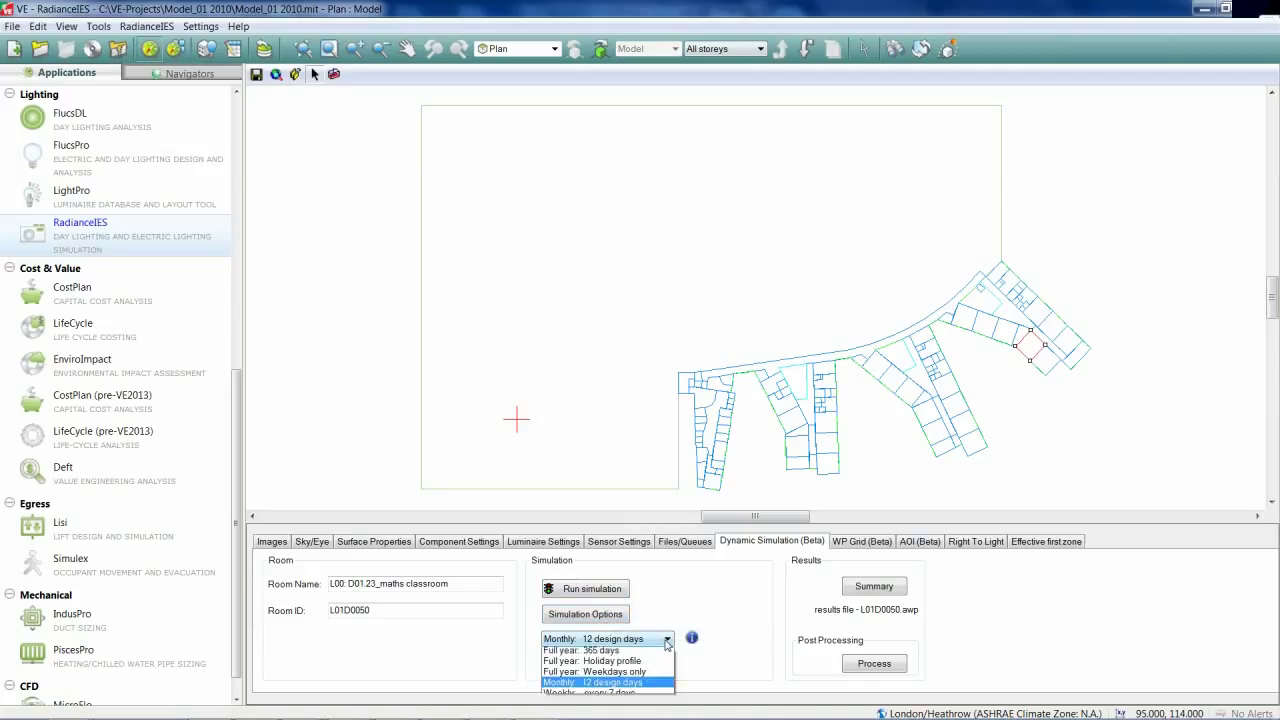
click(608, 682)
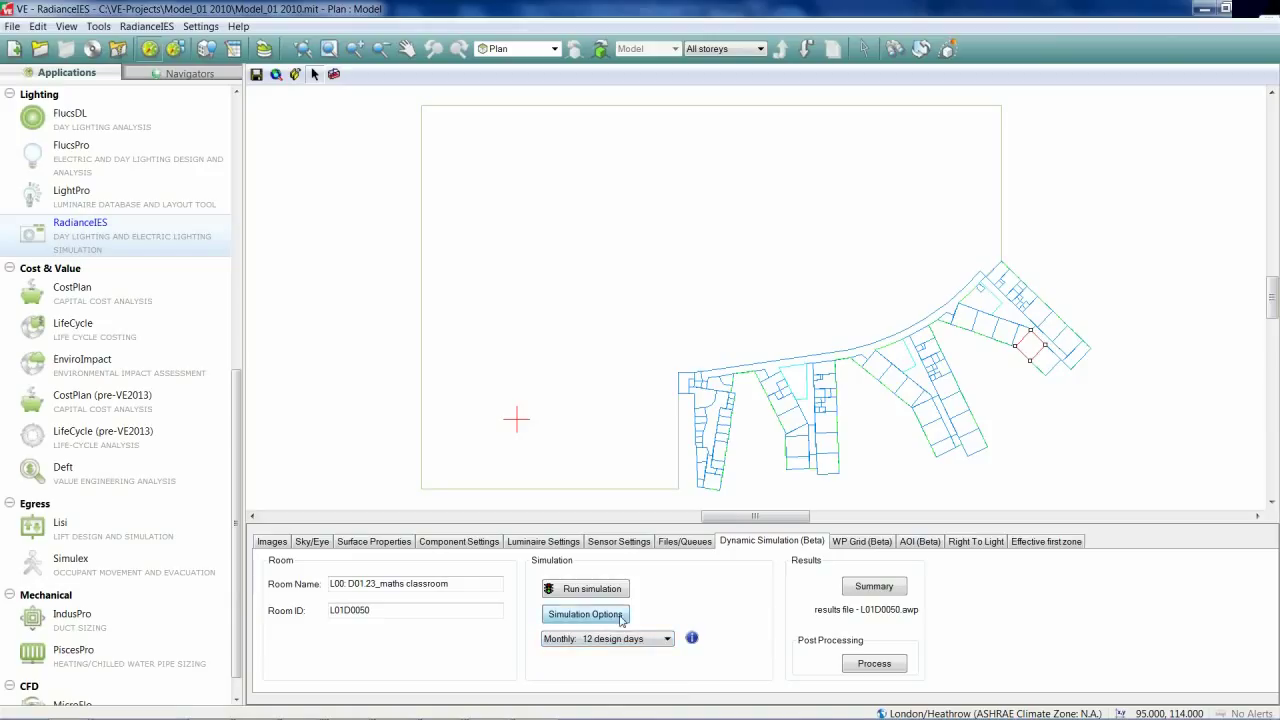
click(584, 614)
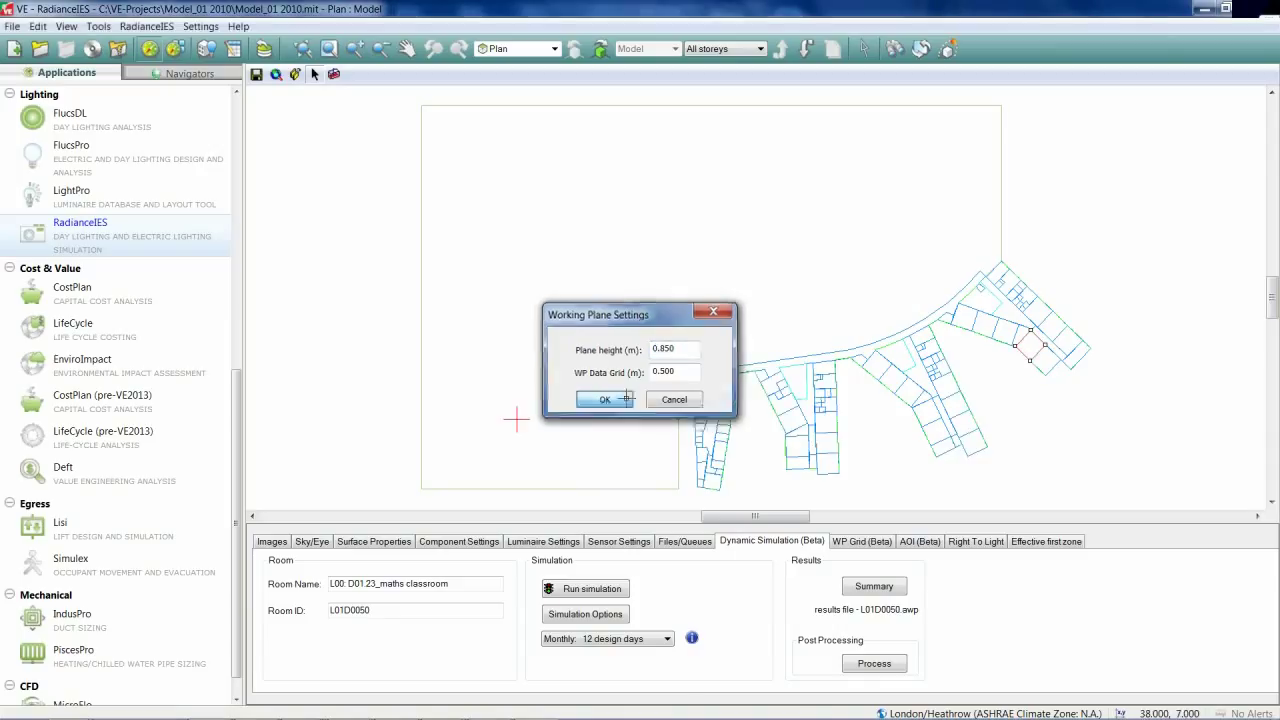
click(606, 400)
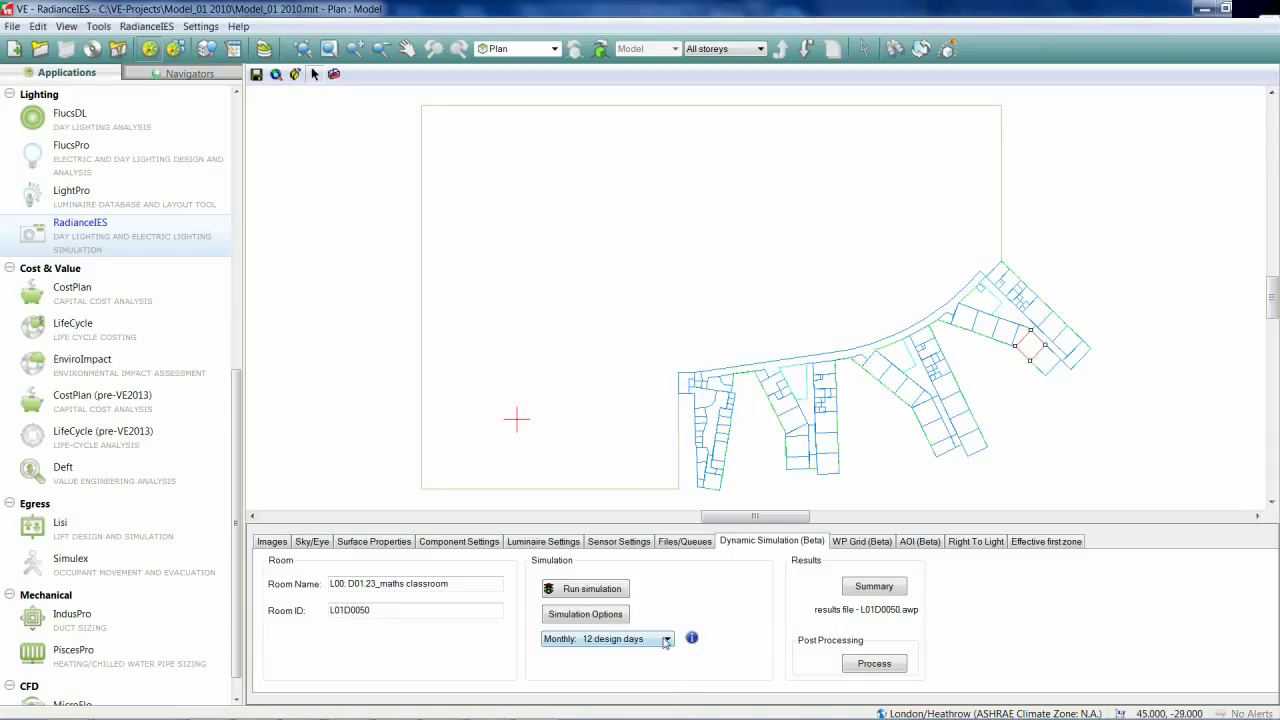
click(678, 638)
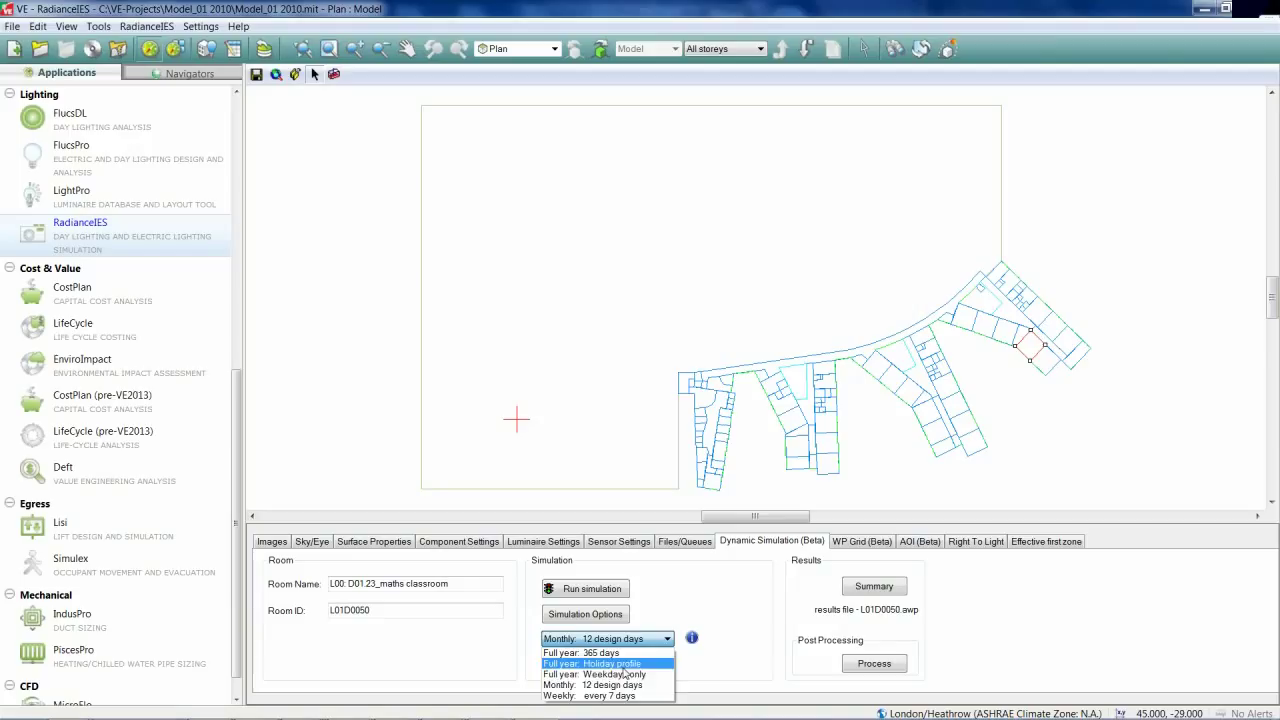
mouse_move(600, 684)
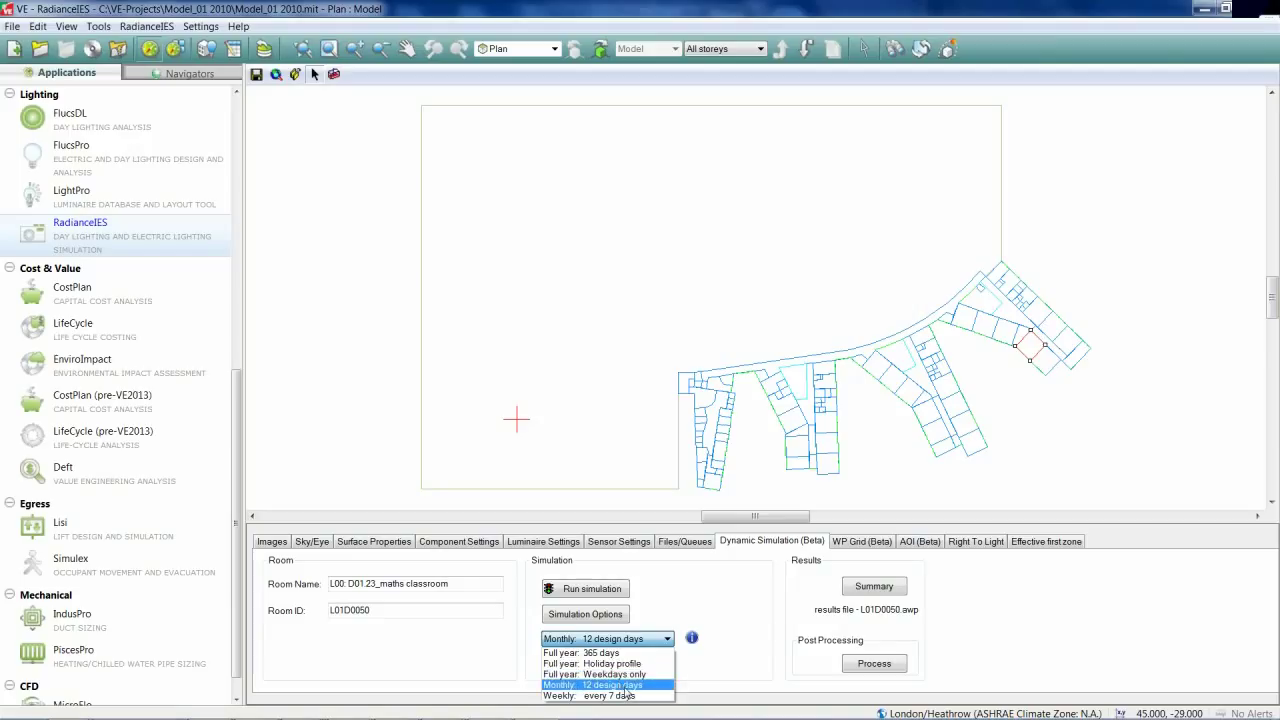
click(604, 684)
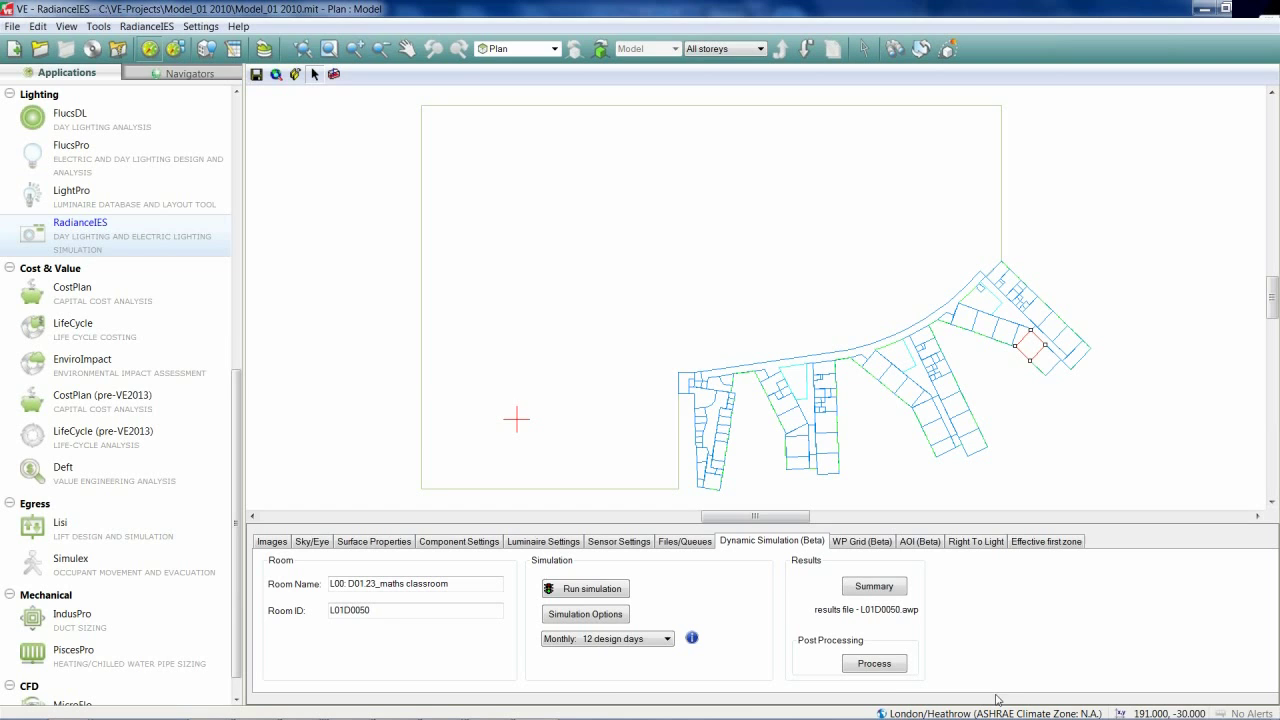
mouse_move(872, 664)
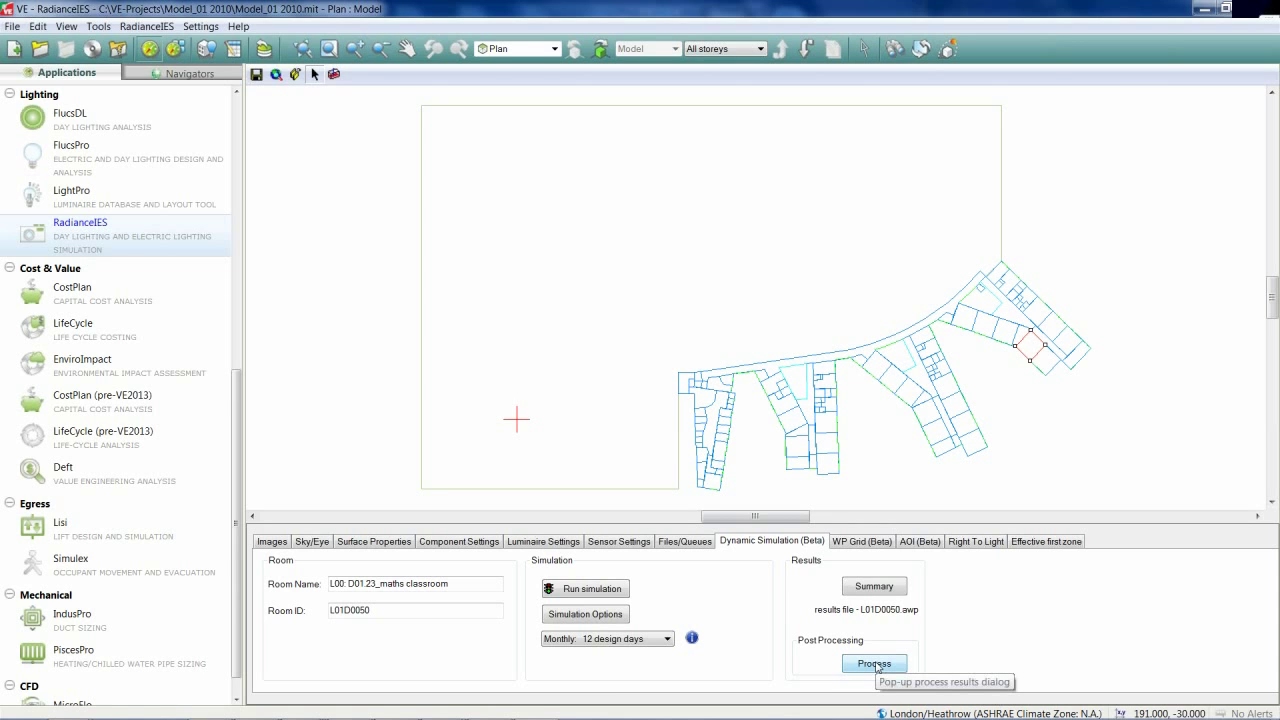
Start annual working-plane processing with ASE, sDA and UDI included
click(872, 664)
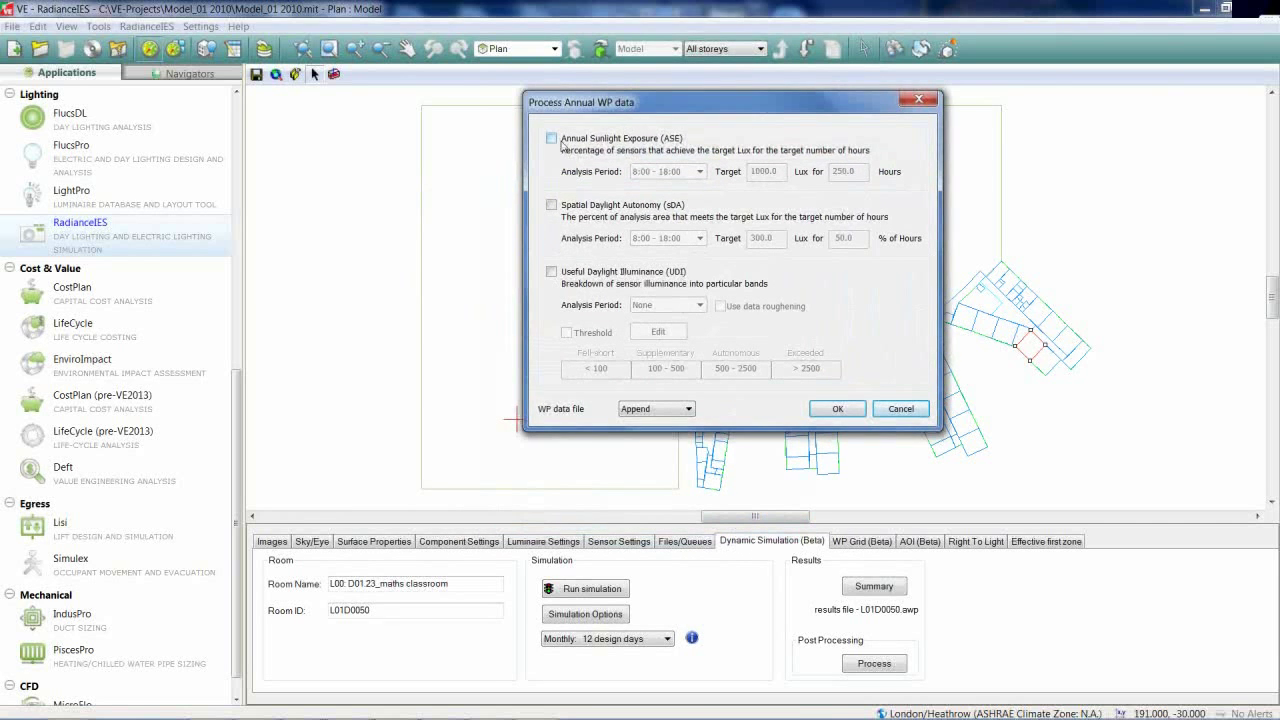
click(552, 138)
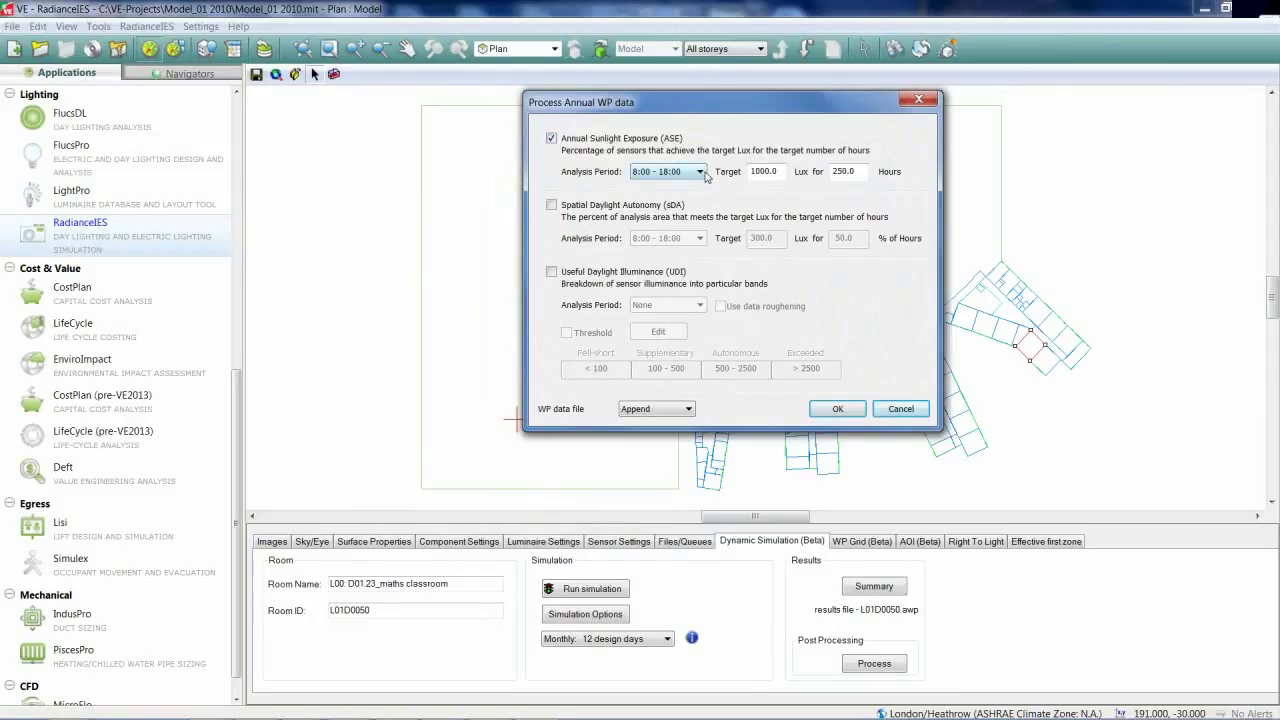
click(550, 204)
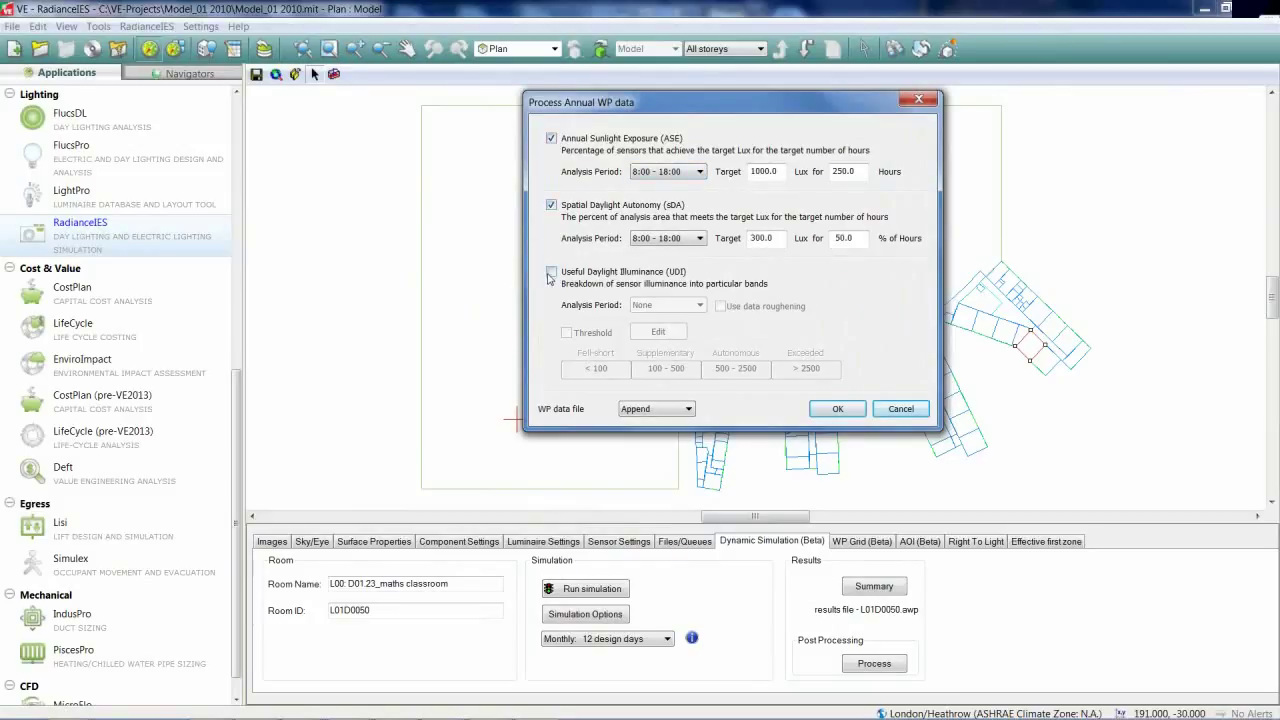
click(550, 272)
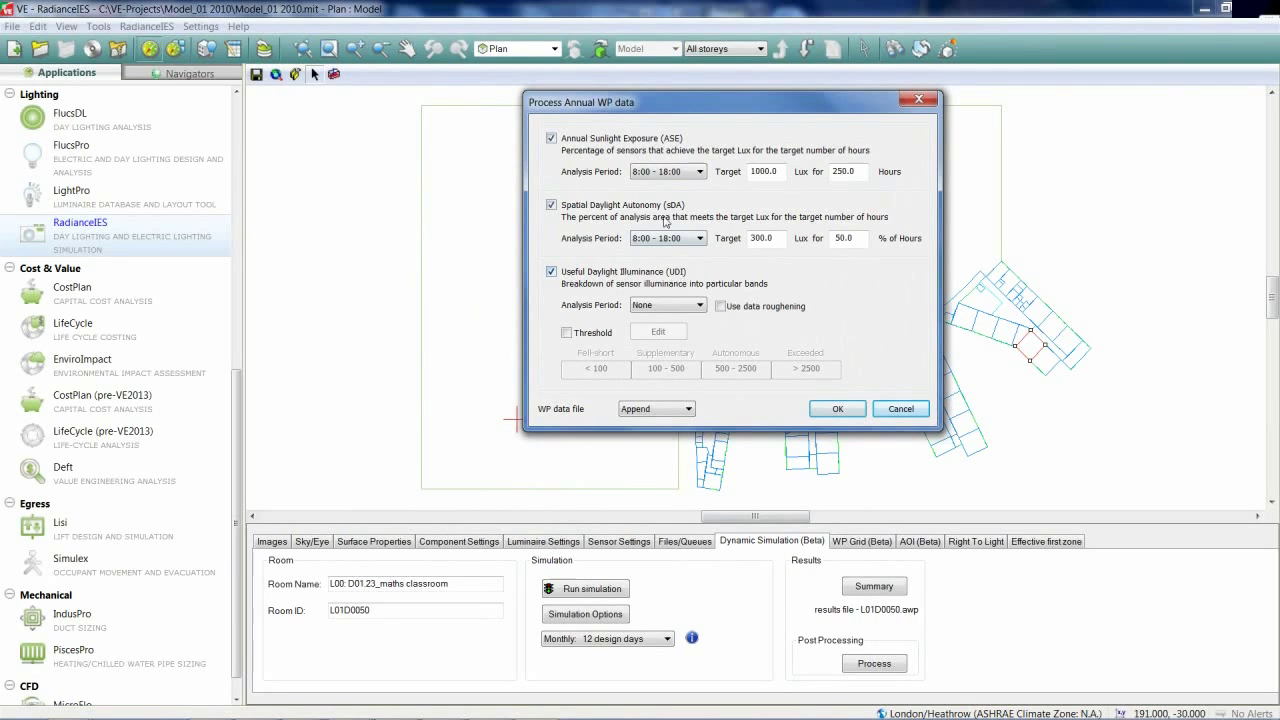
mouse_move(728, 376)
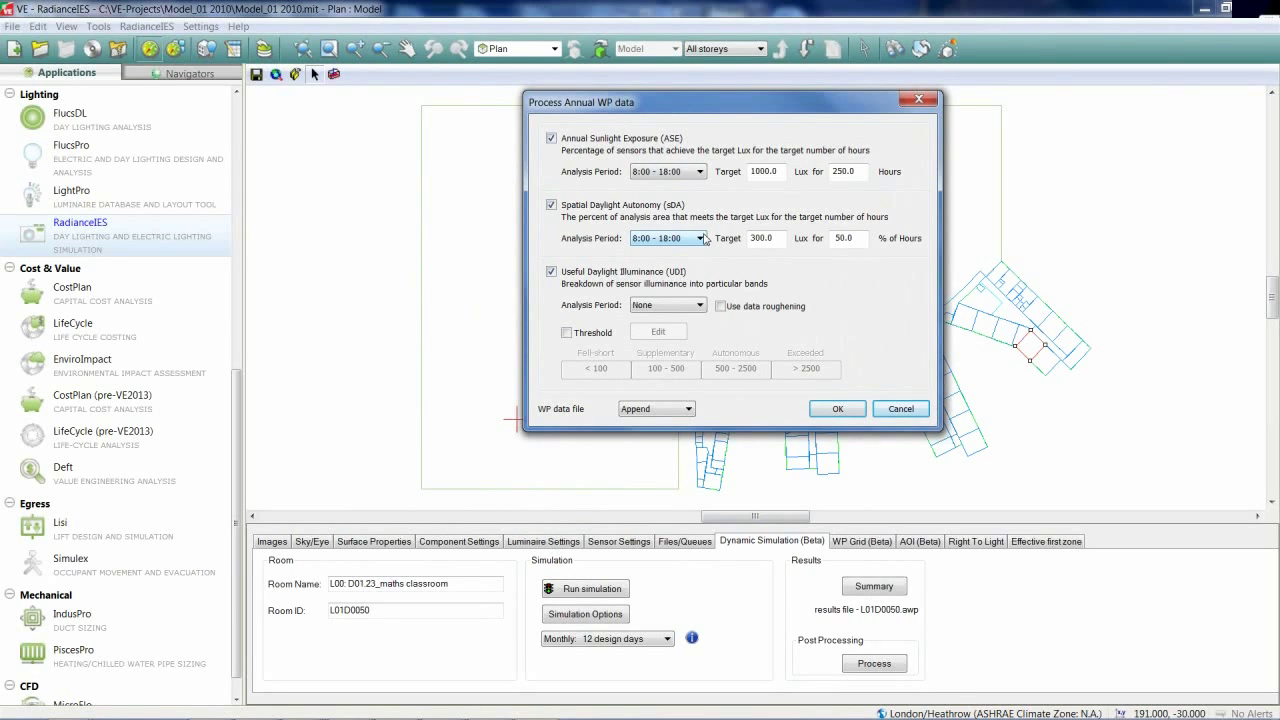
Set the sDA and UDI analysis periods to 8:00–16:00 and enable illuminance thresholds
click(698, 238)
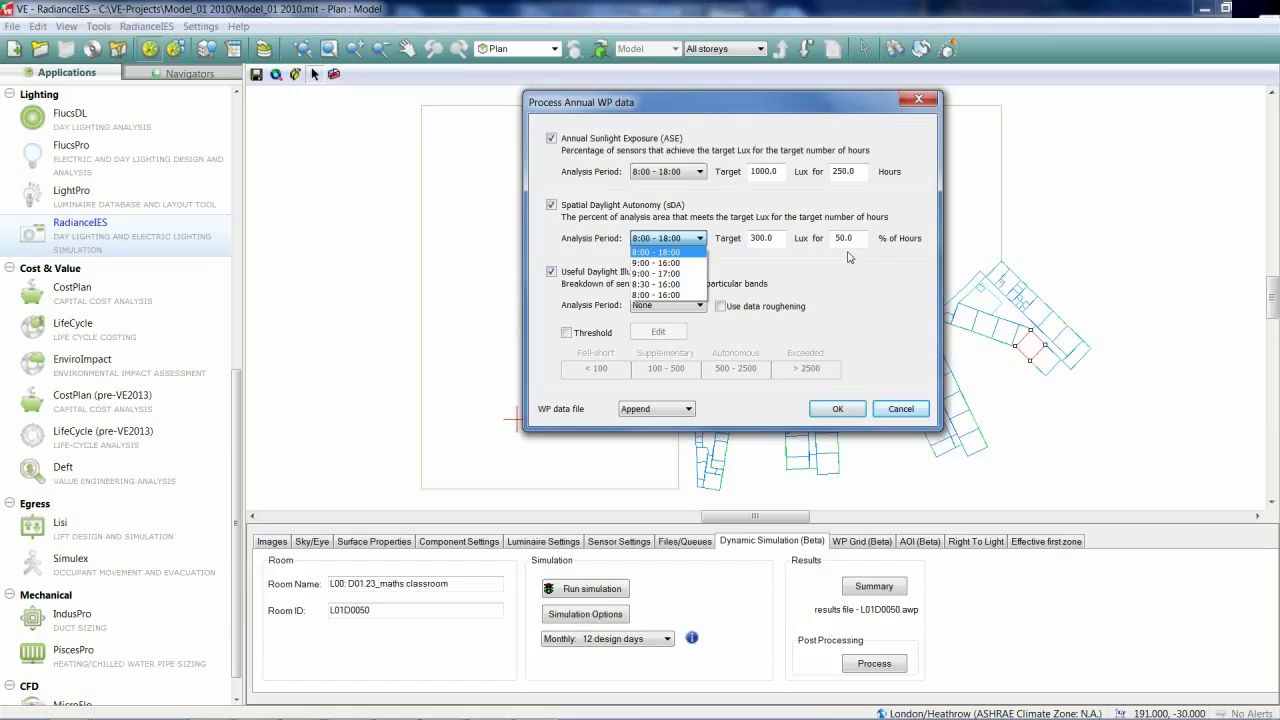
mouse_move(890, 244)
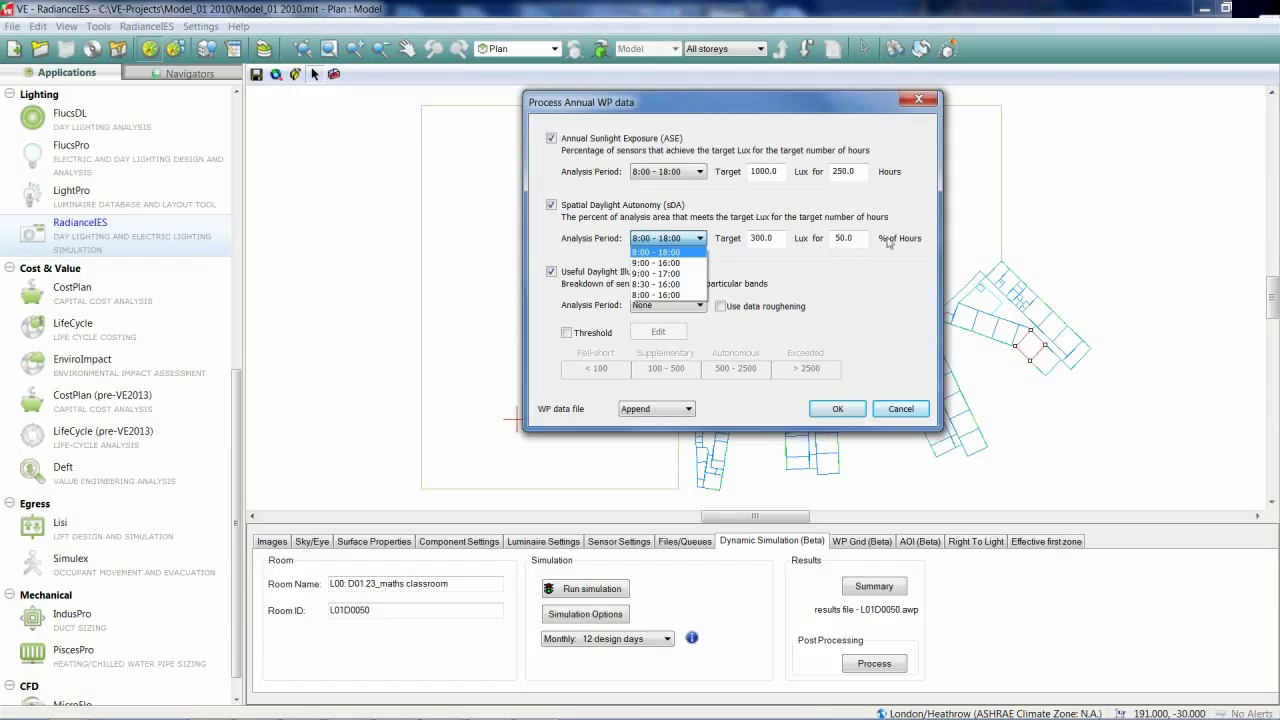
mouse_move(840, 248)
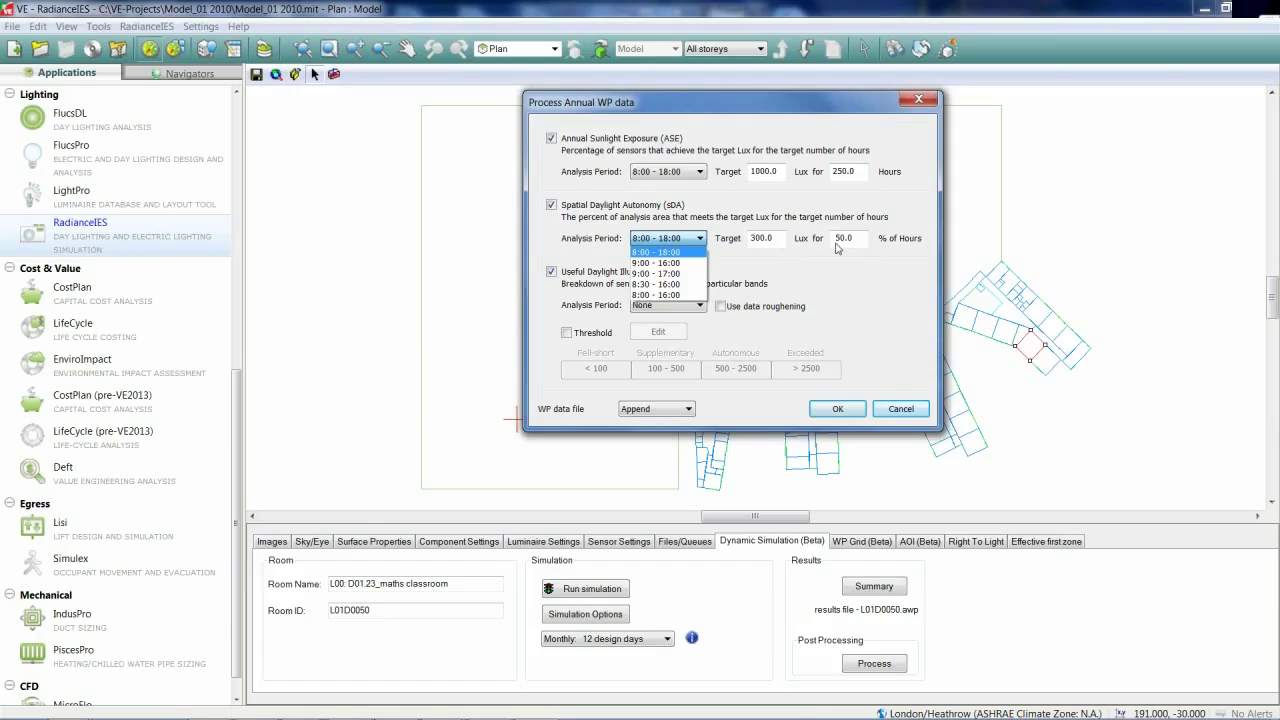
mouse_move(664, 272)
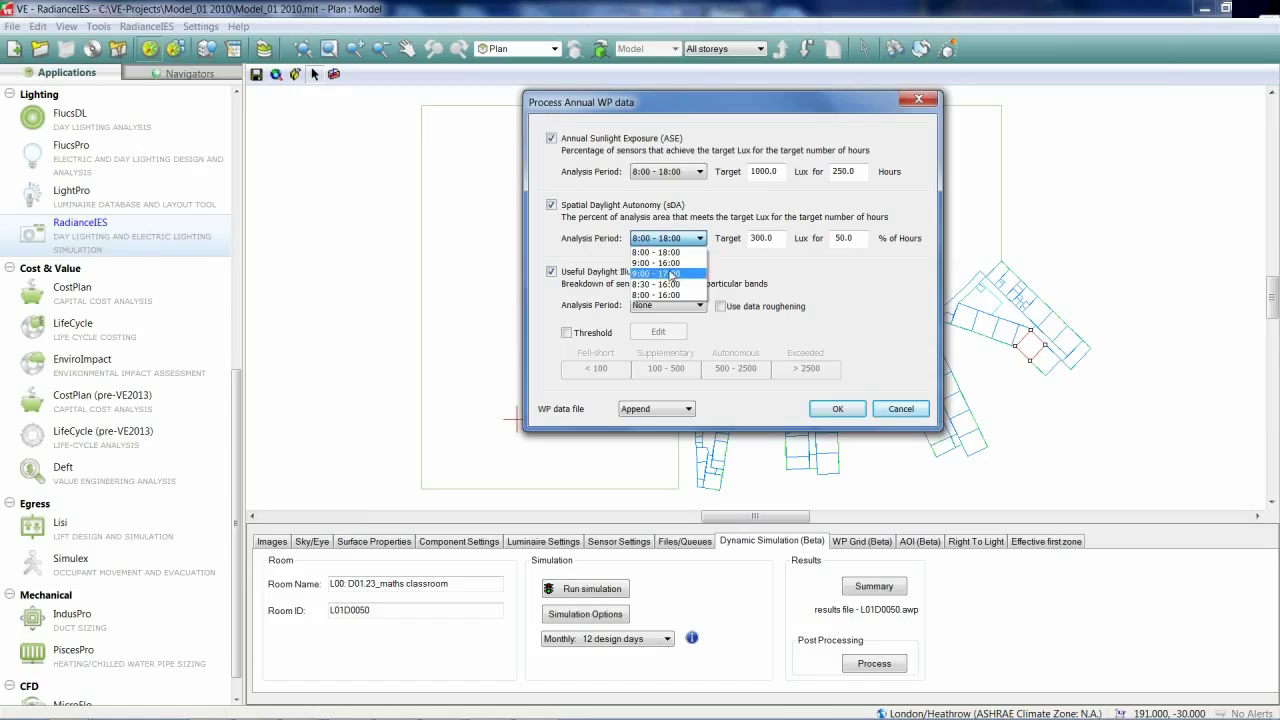
mouse_move(656, 262)
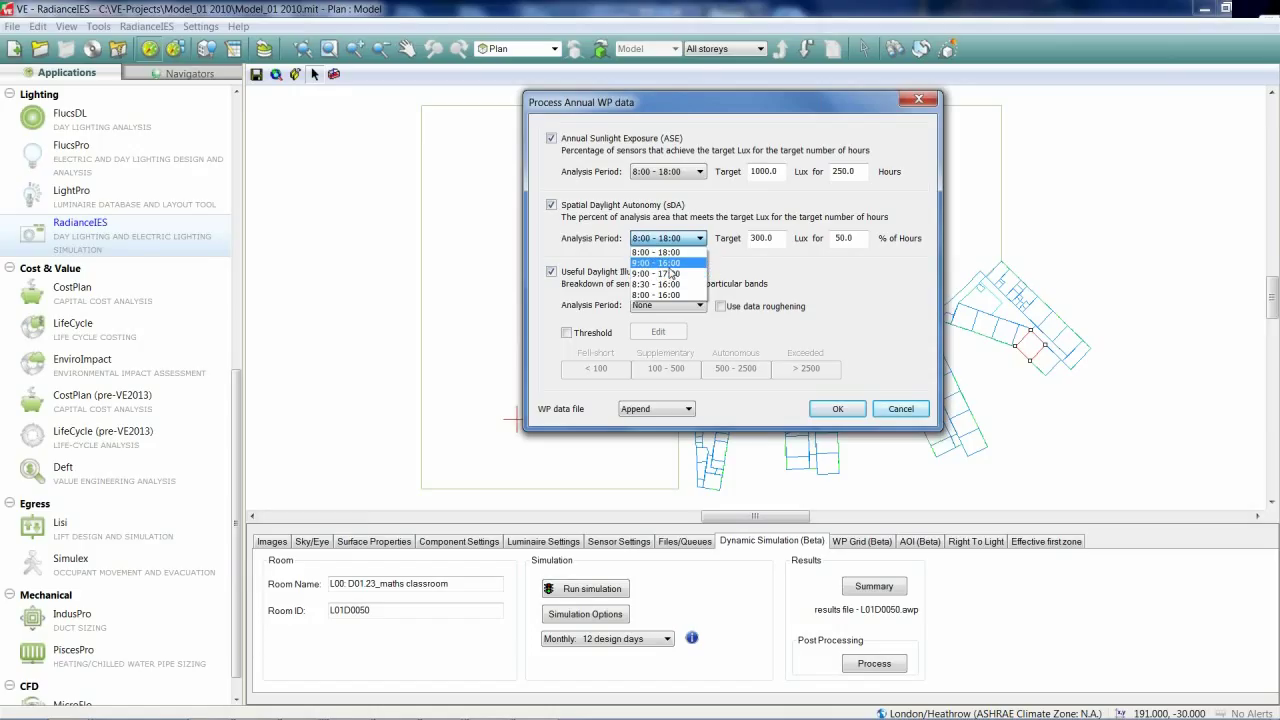
click(656, 264)
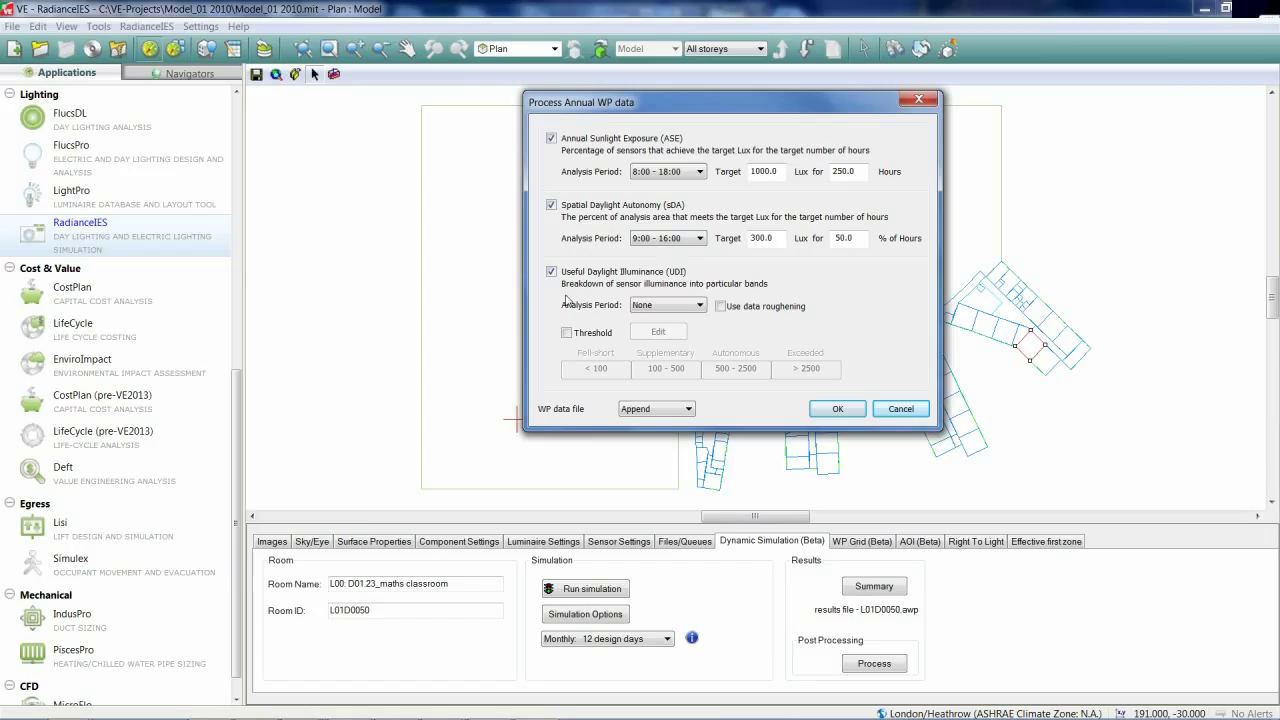
click(696, 304)
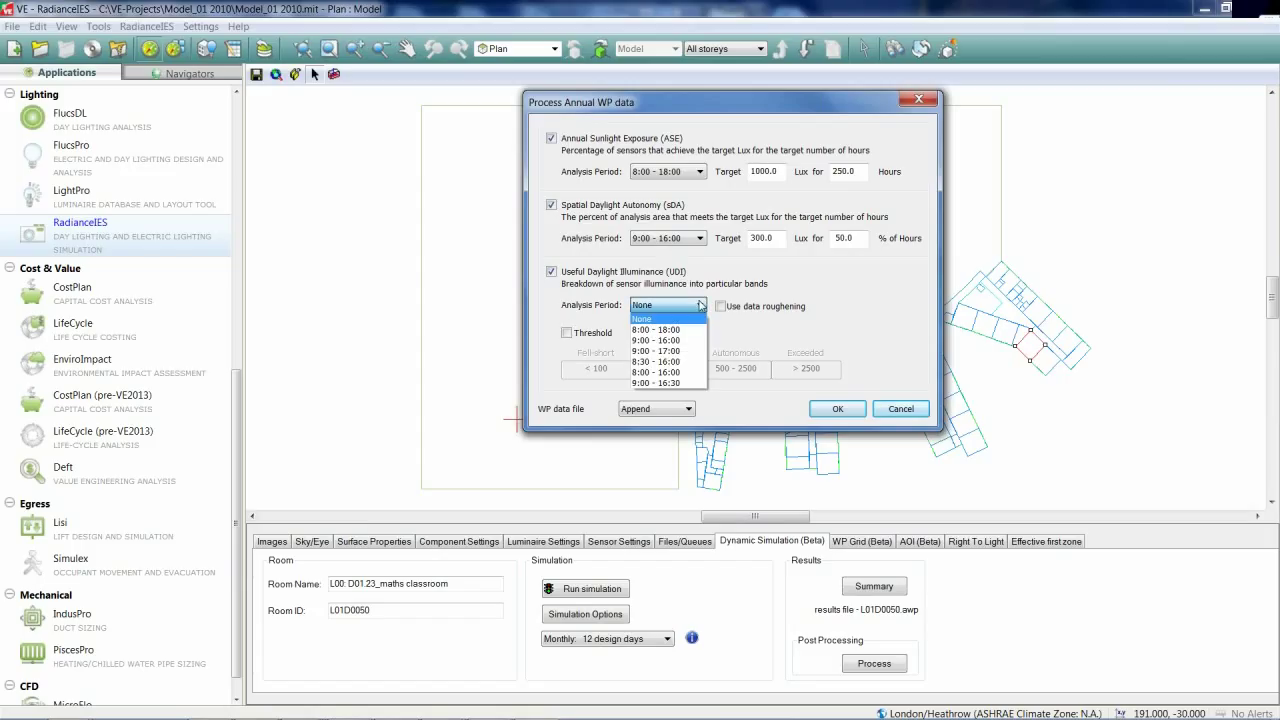
mouse_move(668, 340)
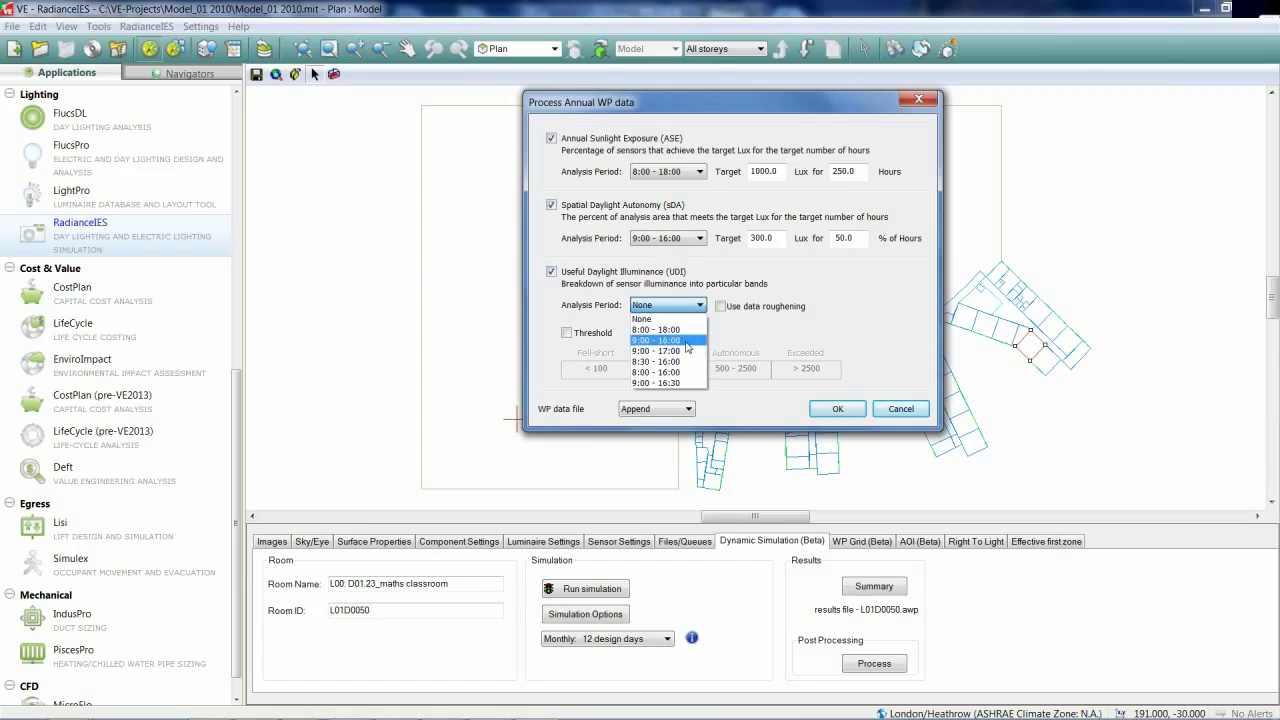
click(656, 340)
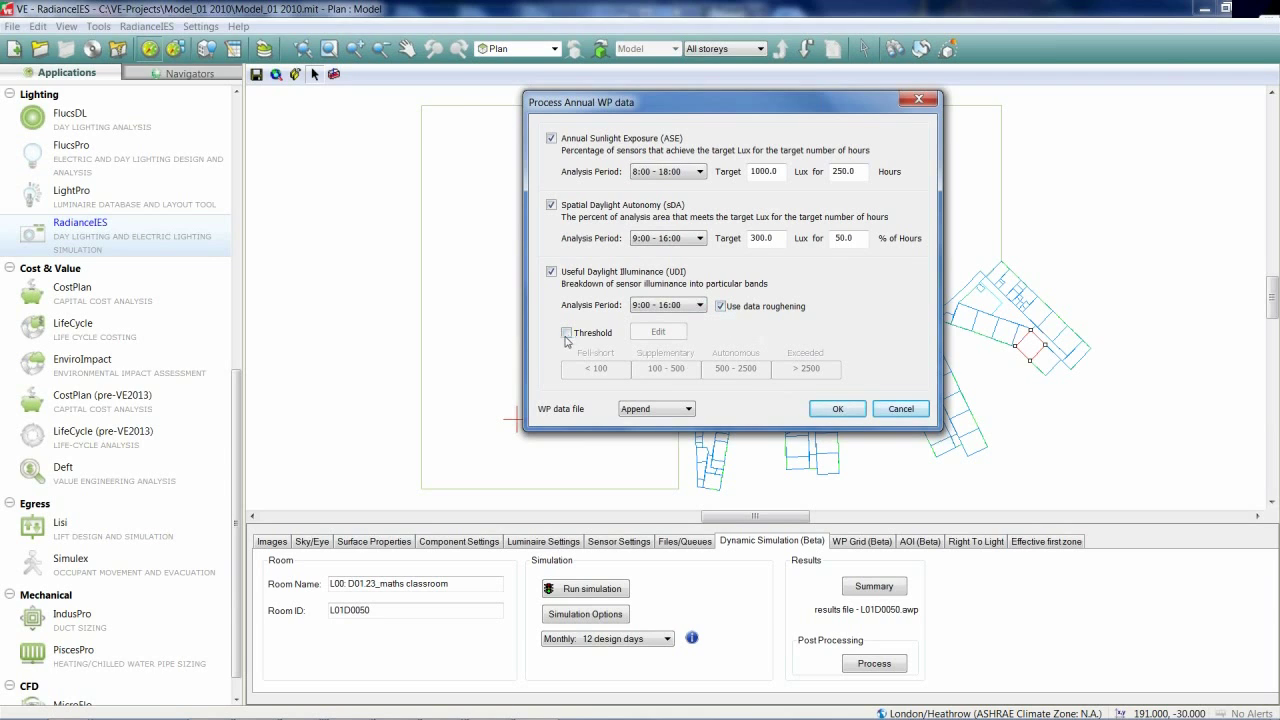
click(656, 332)
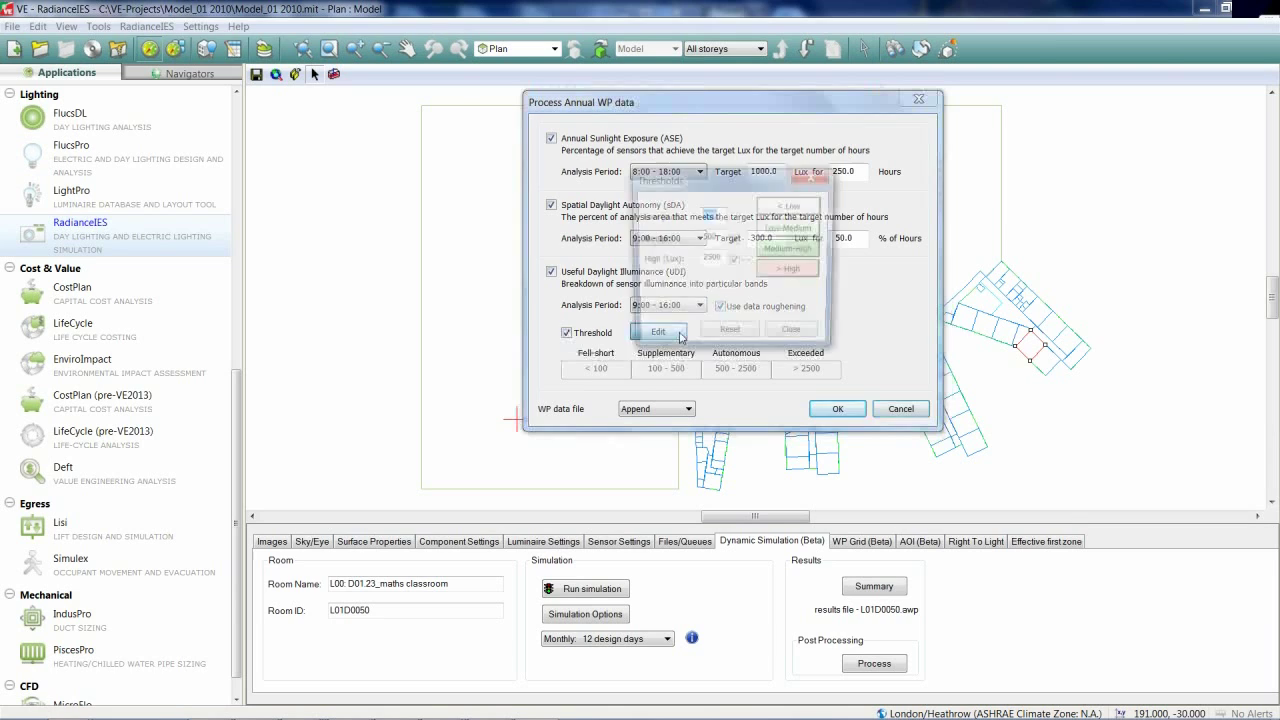
Set the UDI thresholds to 100, 200 and 2000 lux and close the Thresholds dialog
click(656, 332)
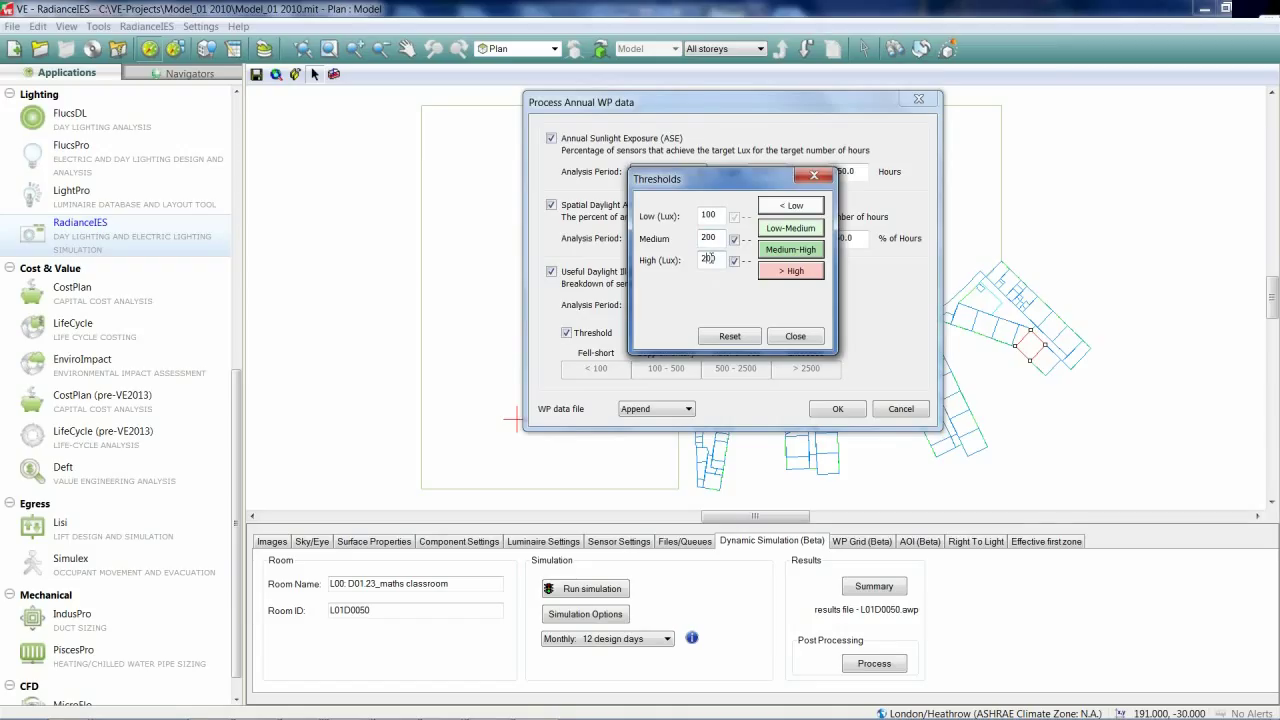
text(2000)
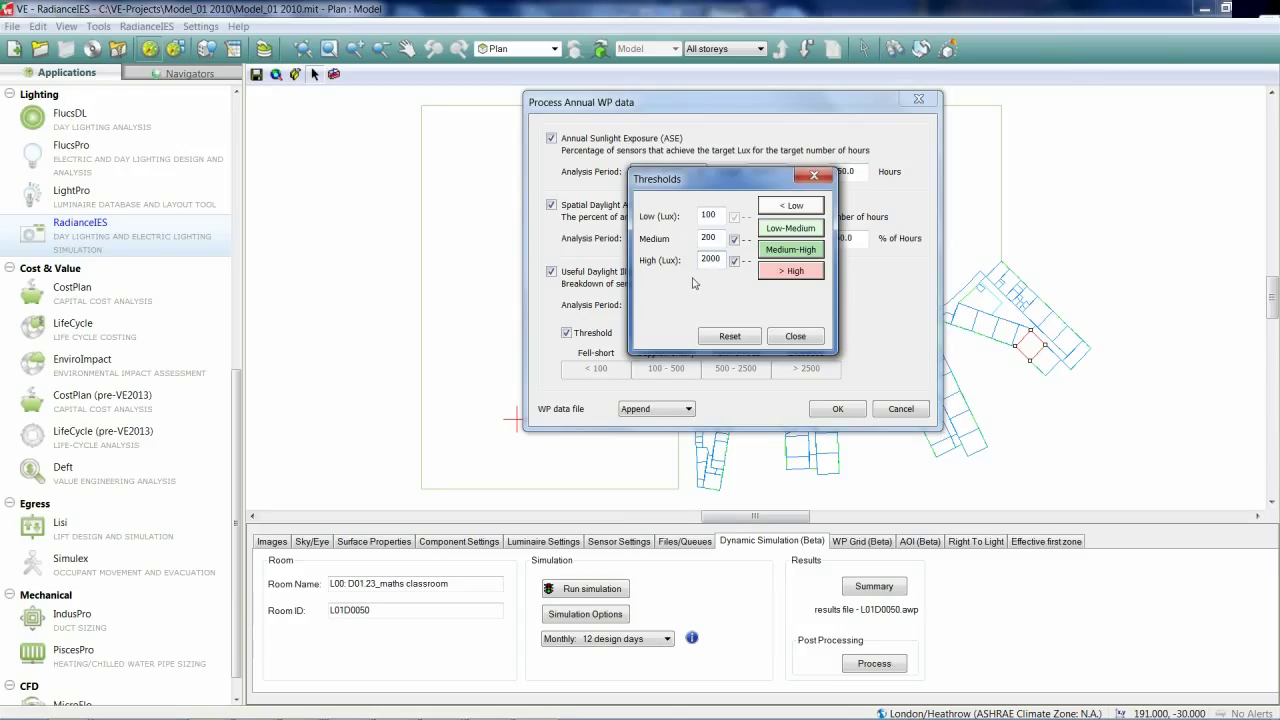
mouse_move(796, 336)
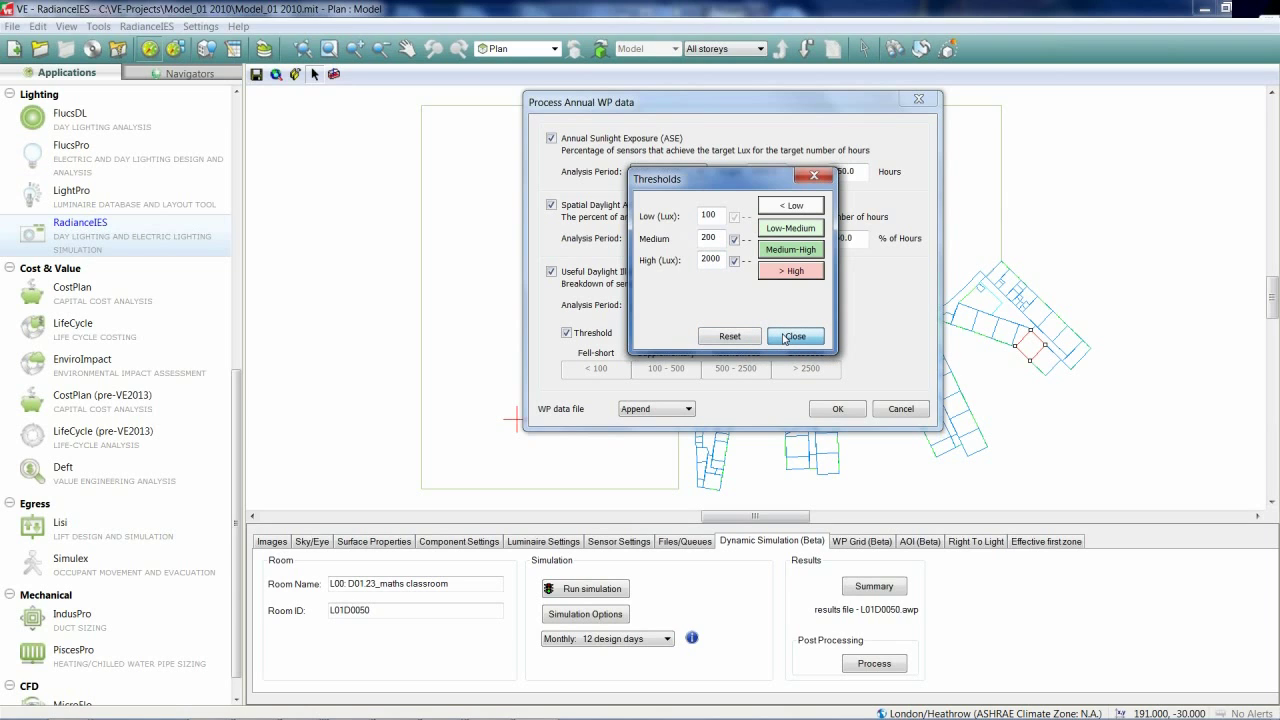
mouse_move(792, 204)
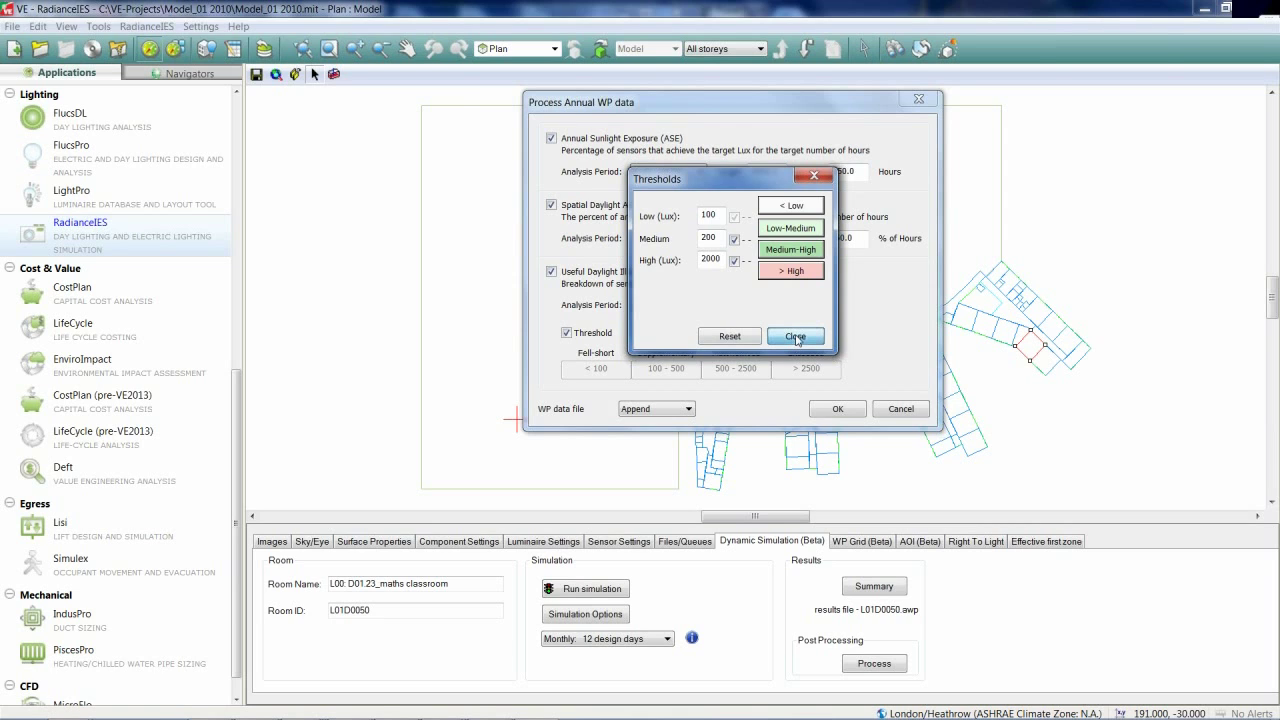
click(796, 336)
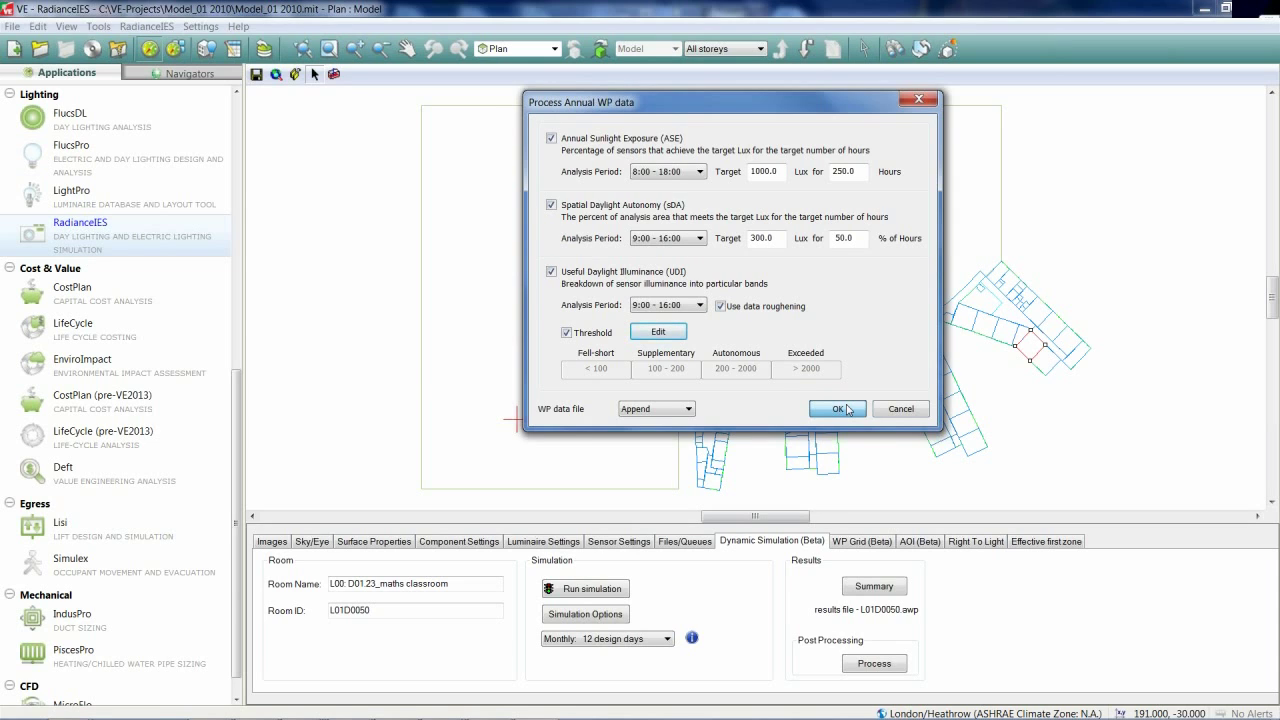
Process the annual grid data, updating the L01D0050_A WPD file
click(832, 408)
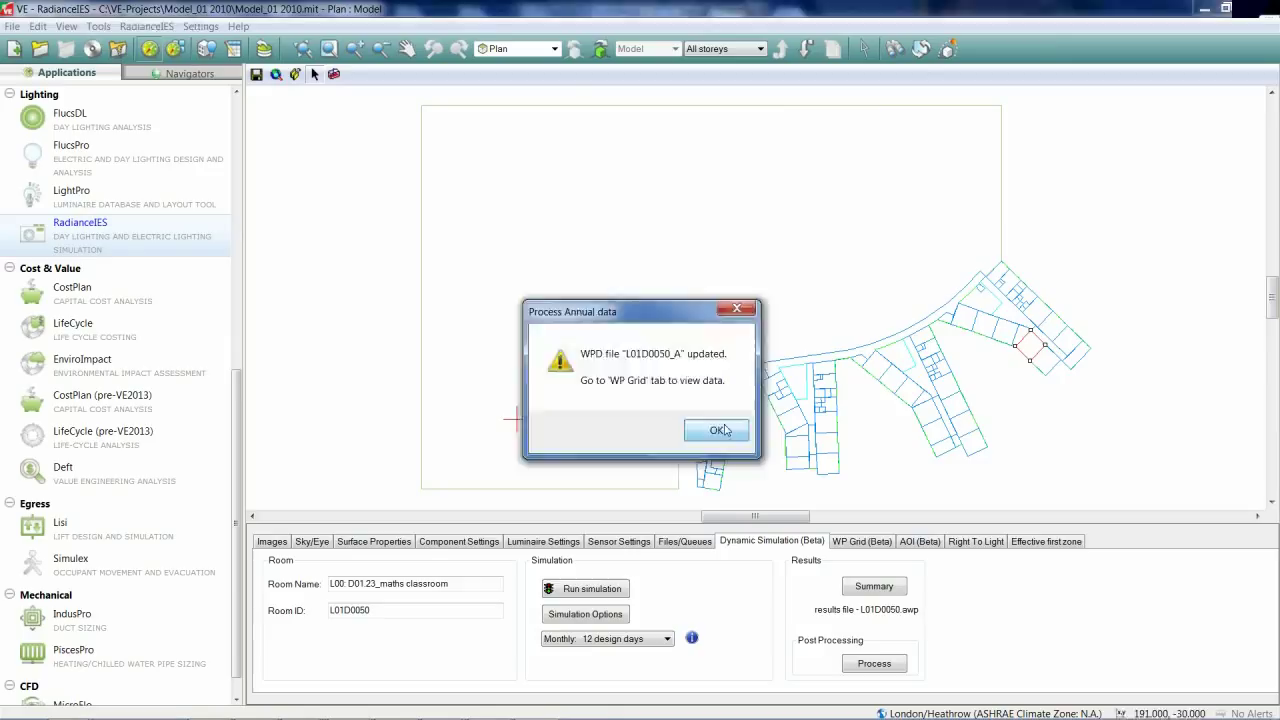
click(716, 430)
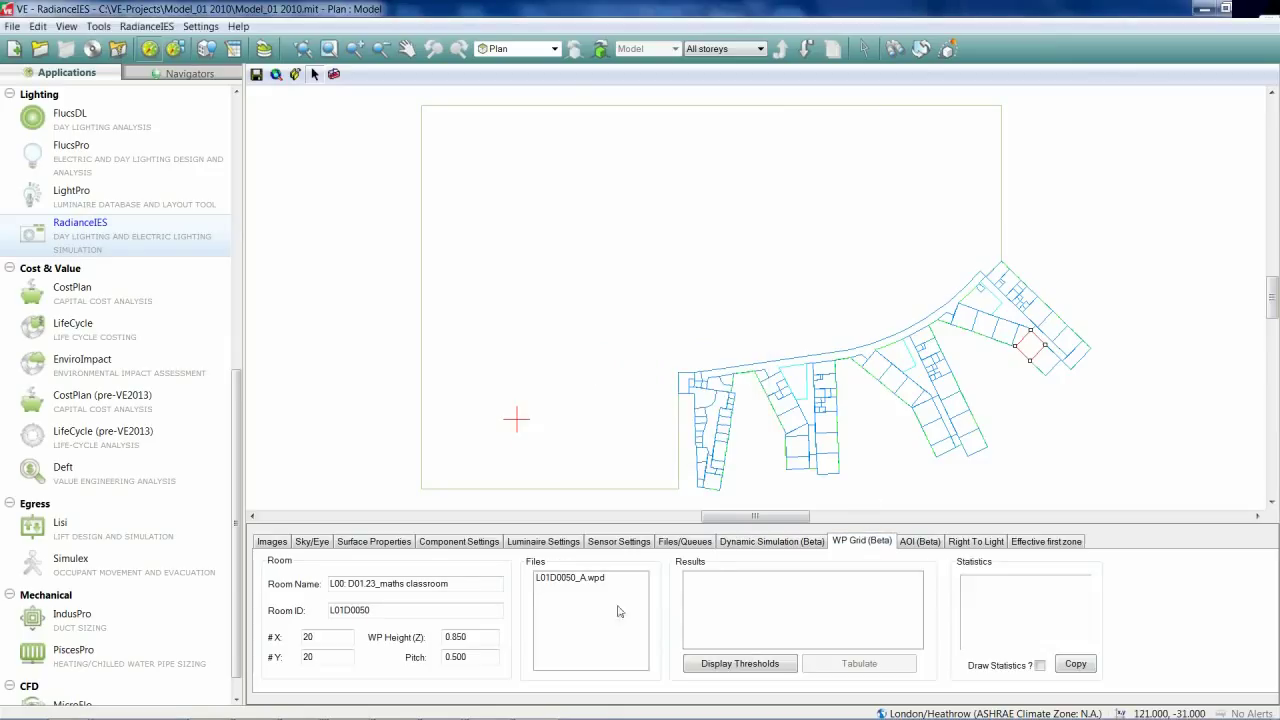
Load the L01D0050_A results file and select the sDA 300 lux 50% result
click(572, 578)
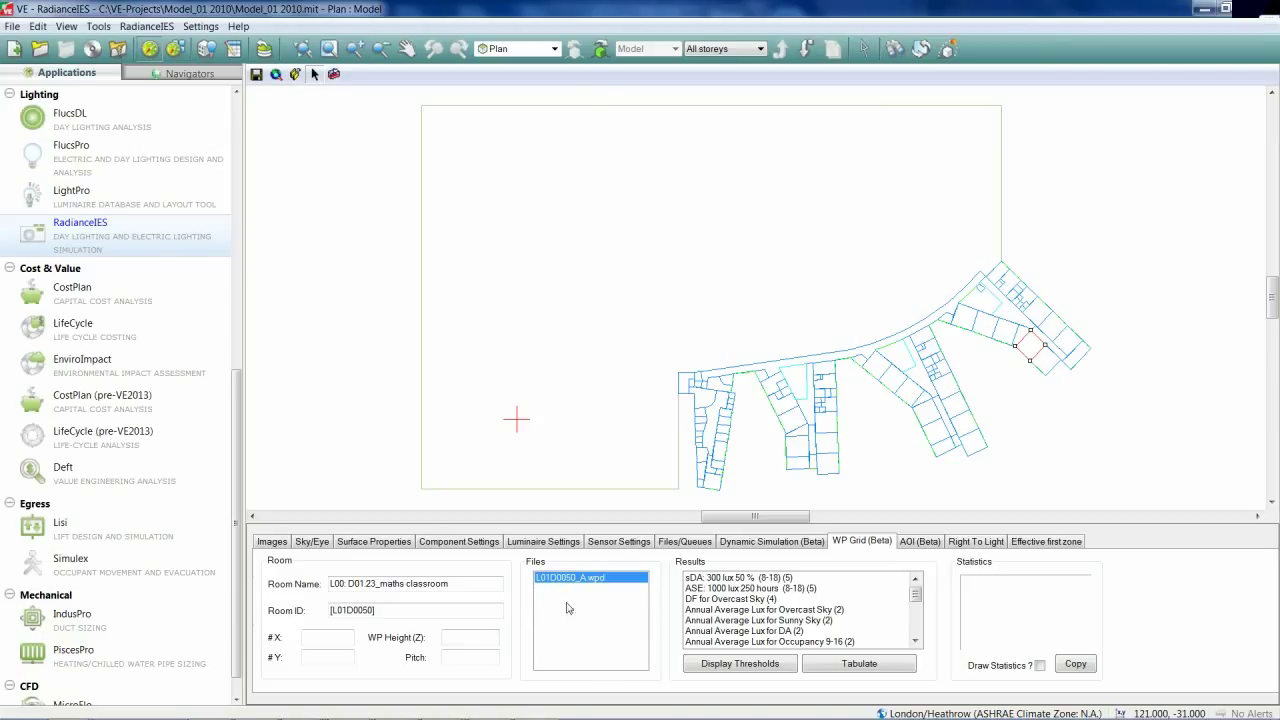
mouse_move(960, 328)
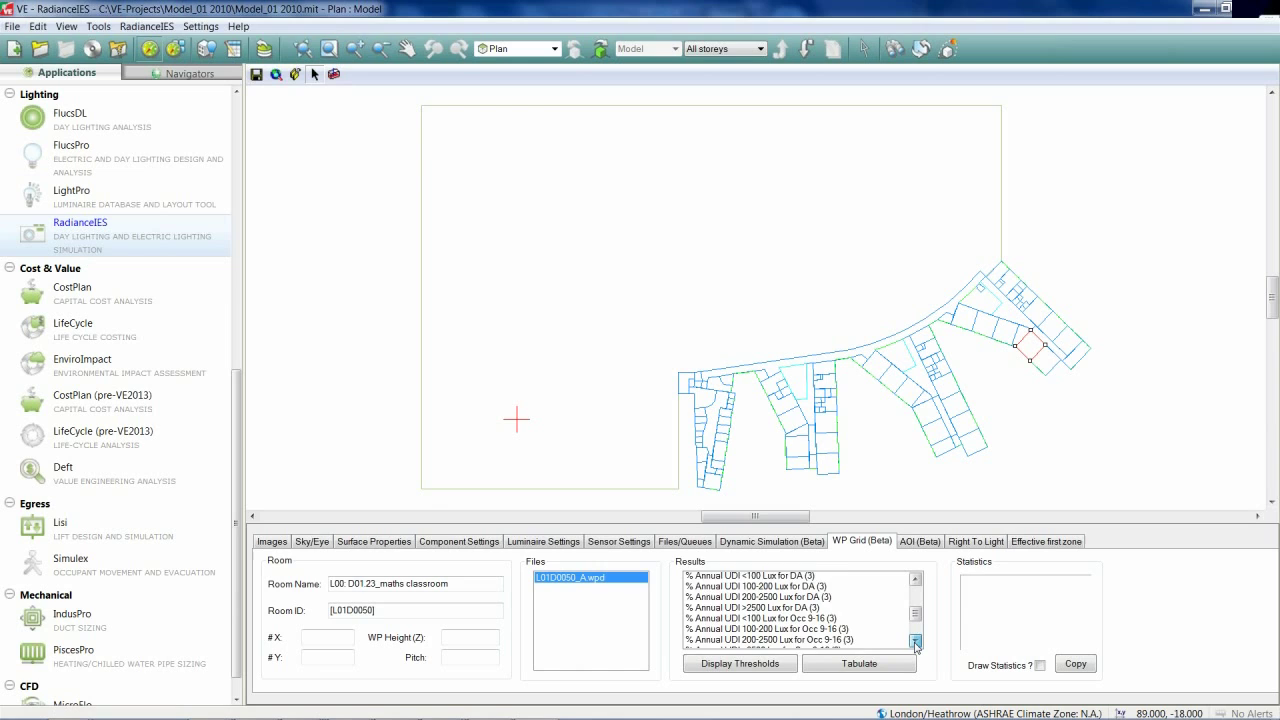
click(912, 640)
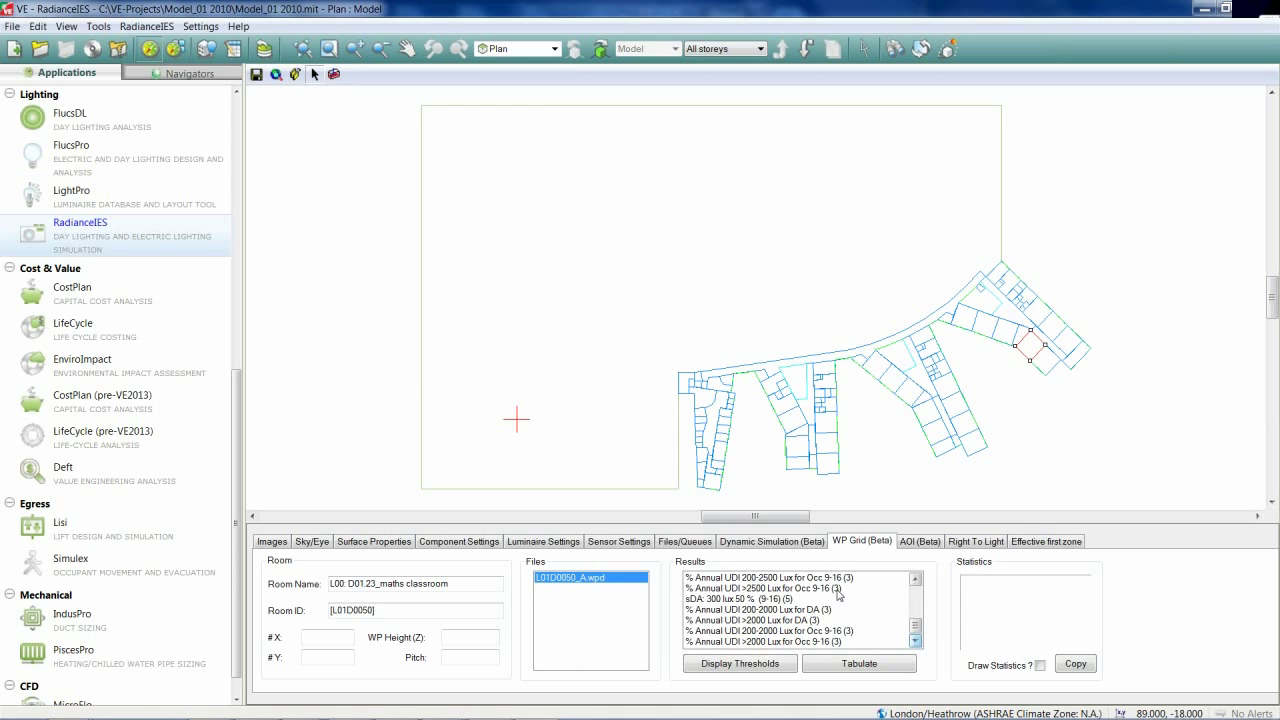
mouse_move(846, 596)
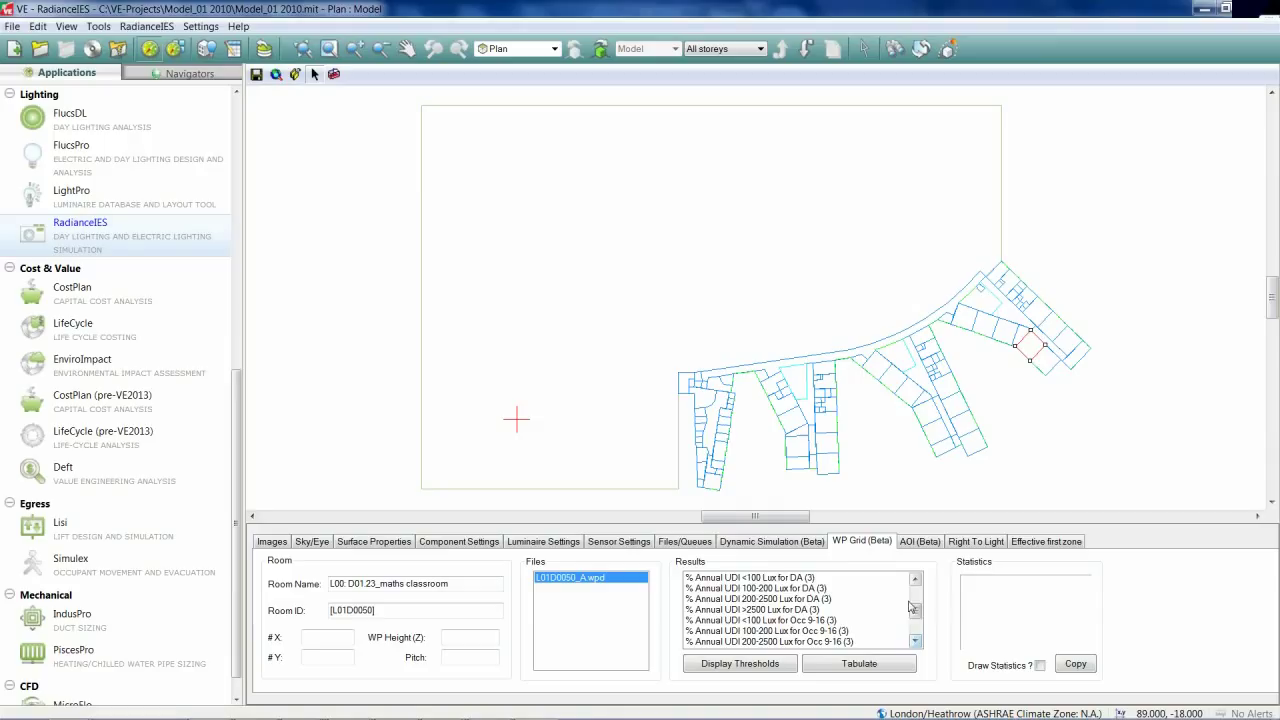
scroll(down, 3)
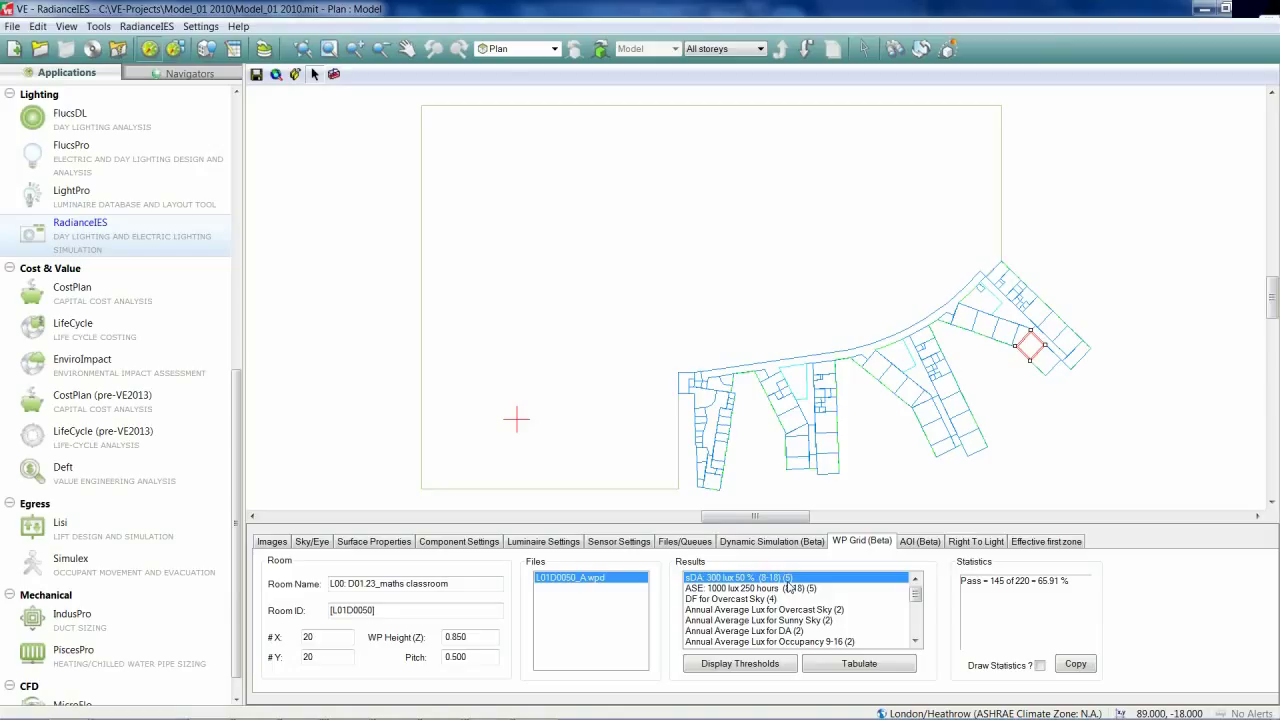
mouse_move(740, 664)
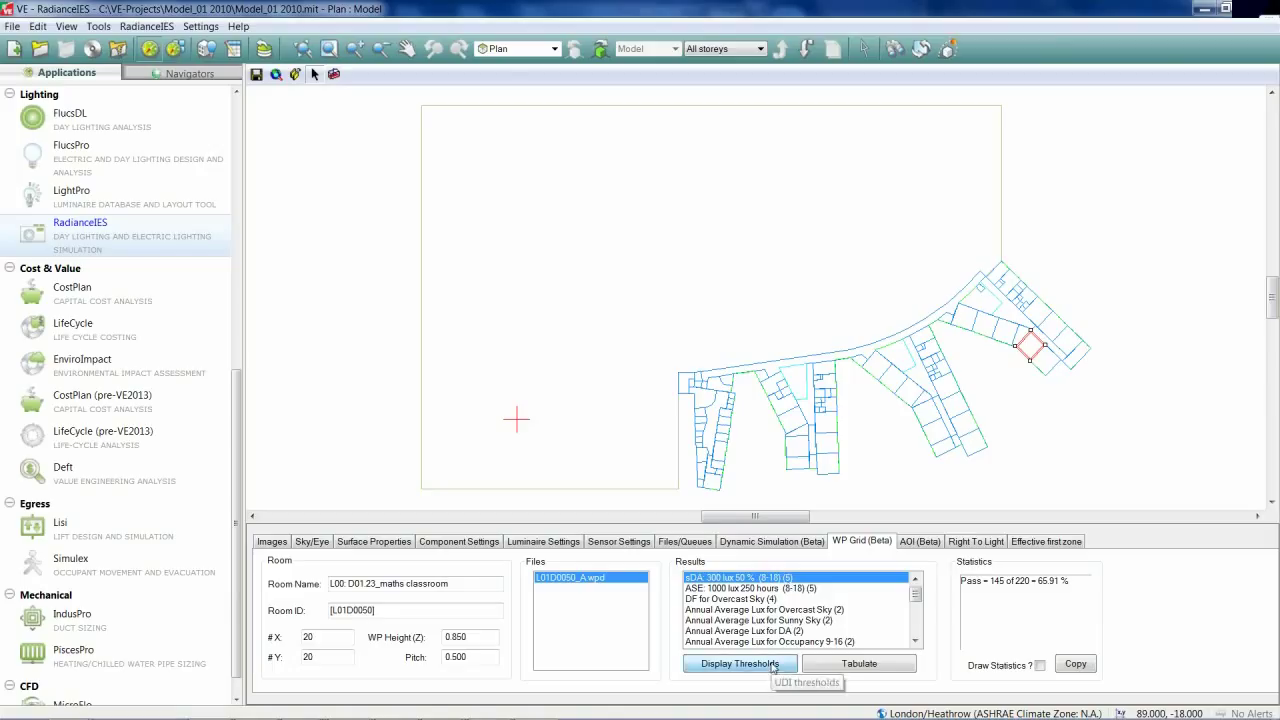
click(740, 664)
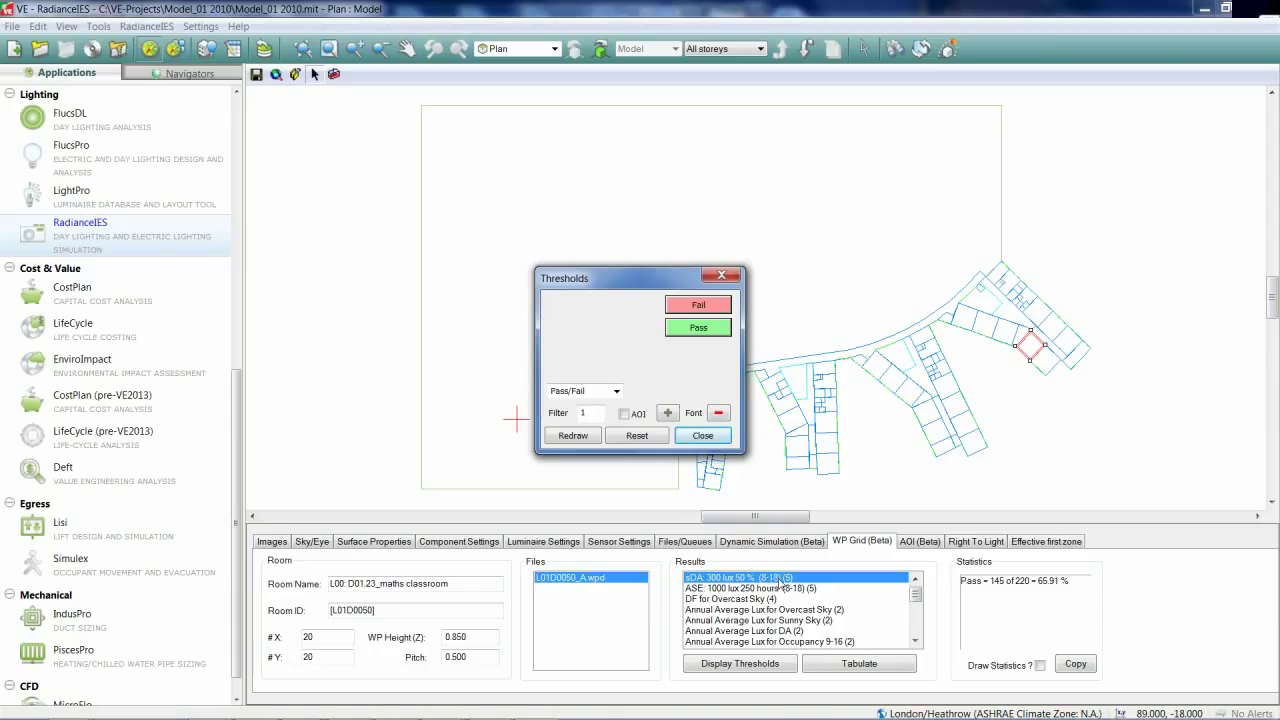
mouse_move(1110, 640)
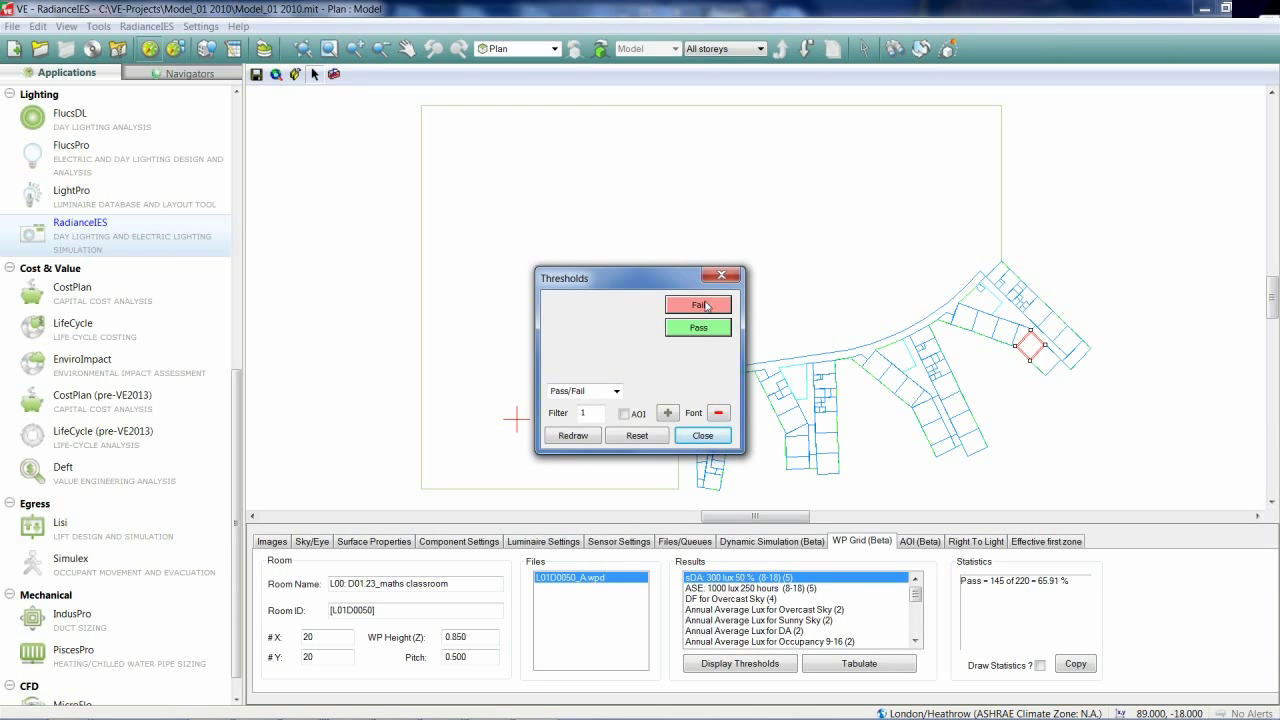
click(704, 436)
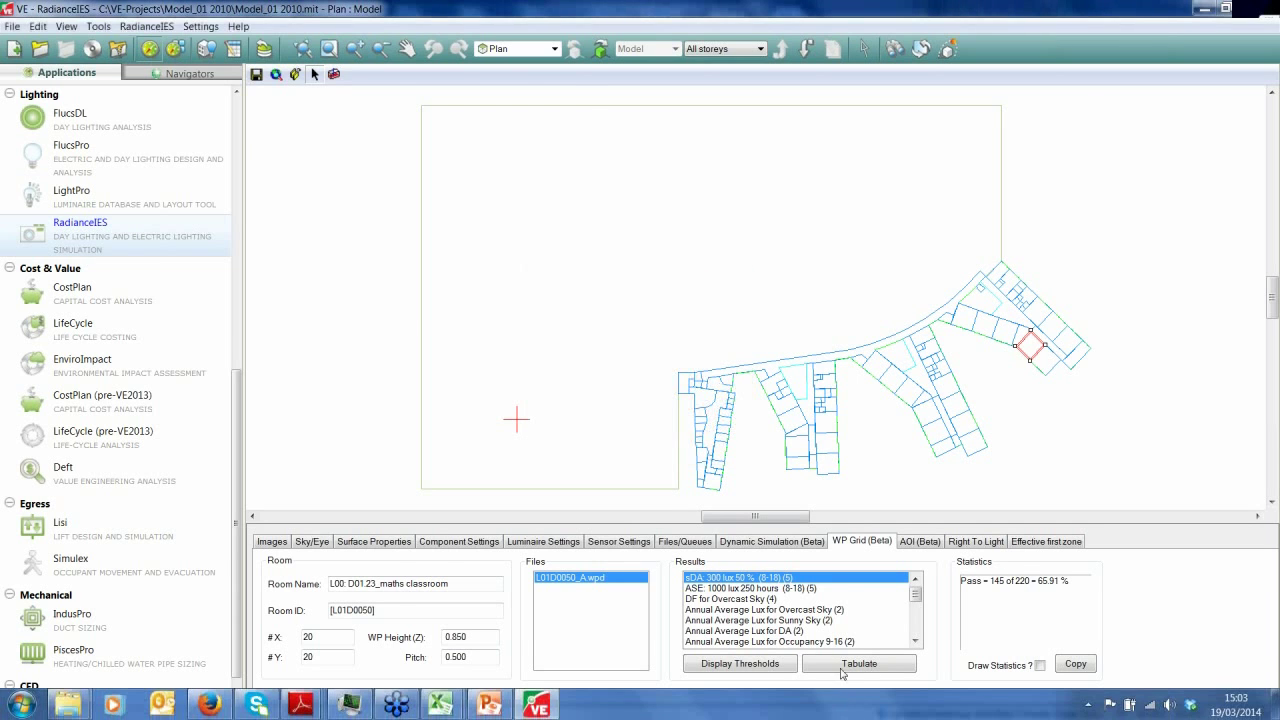
Tabulate the grid results per sensor point into Notepad, review the table and close it
click(888, 664)
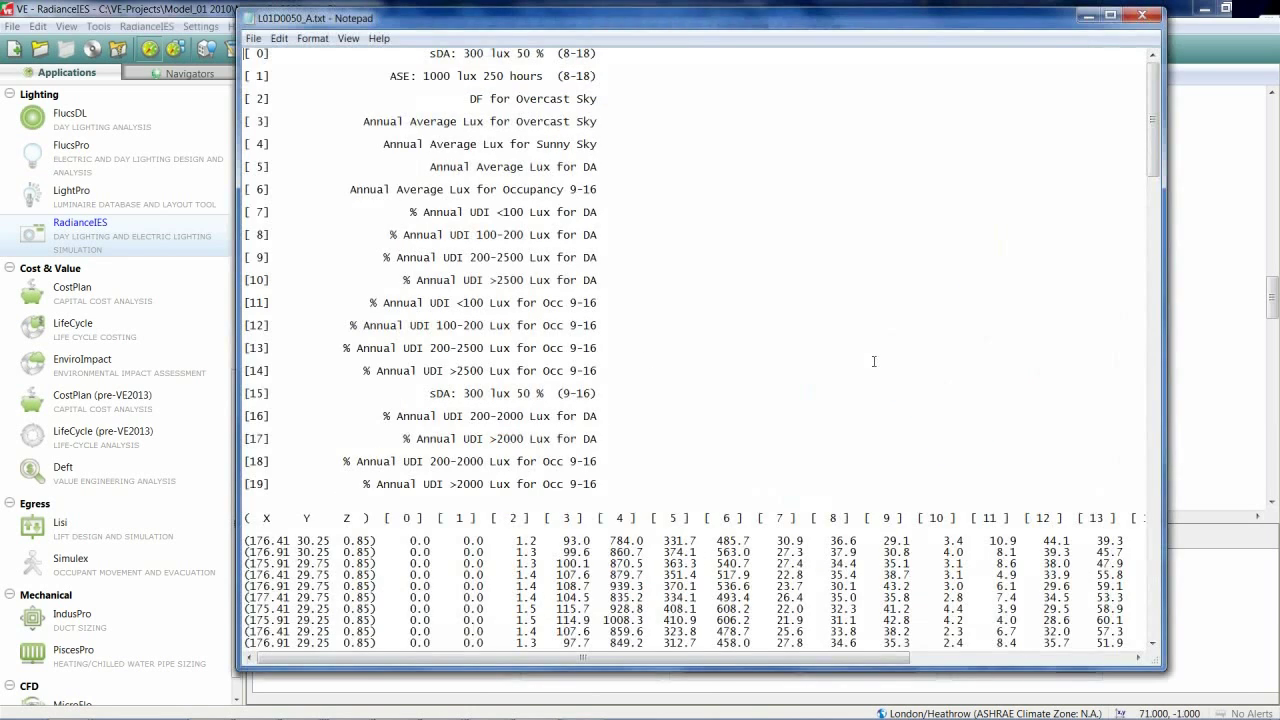
scroll(down, 3)
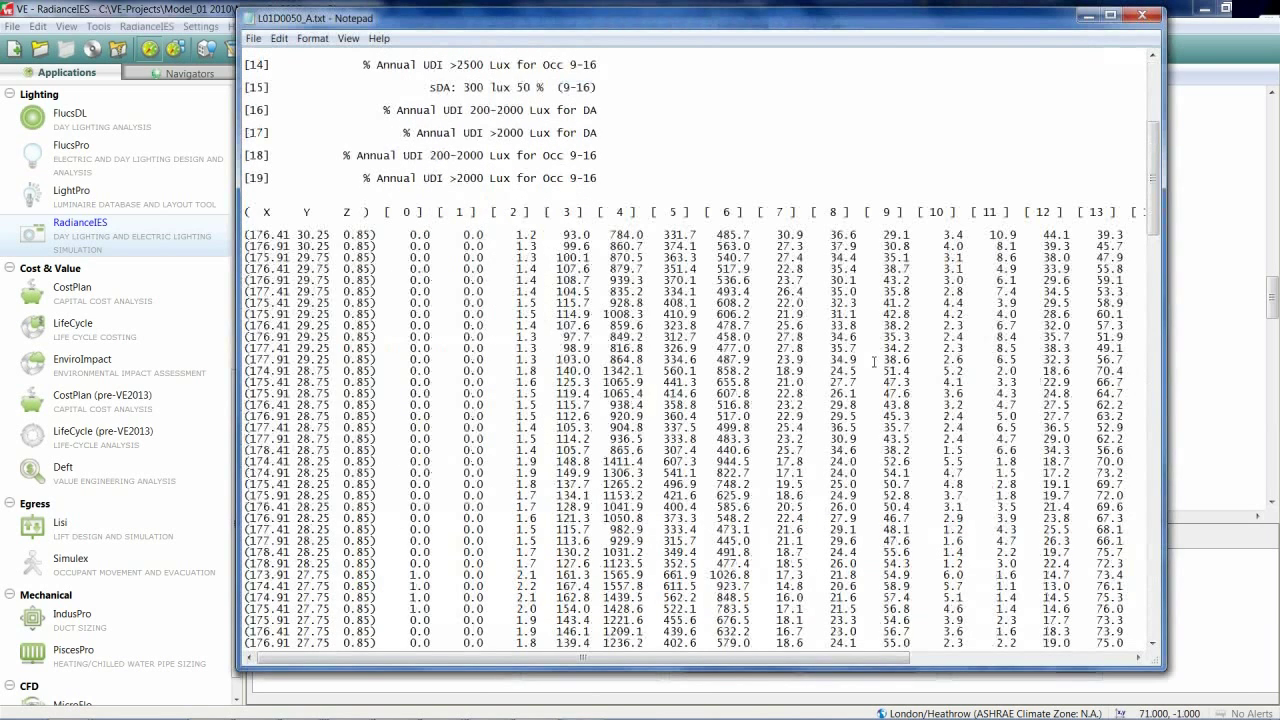
scroll(up, 3)
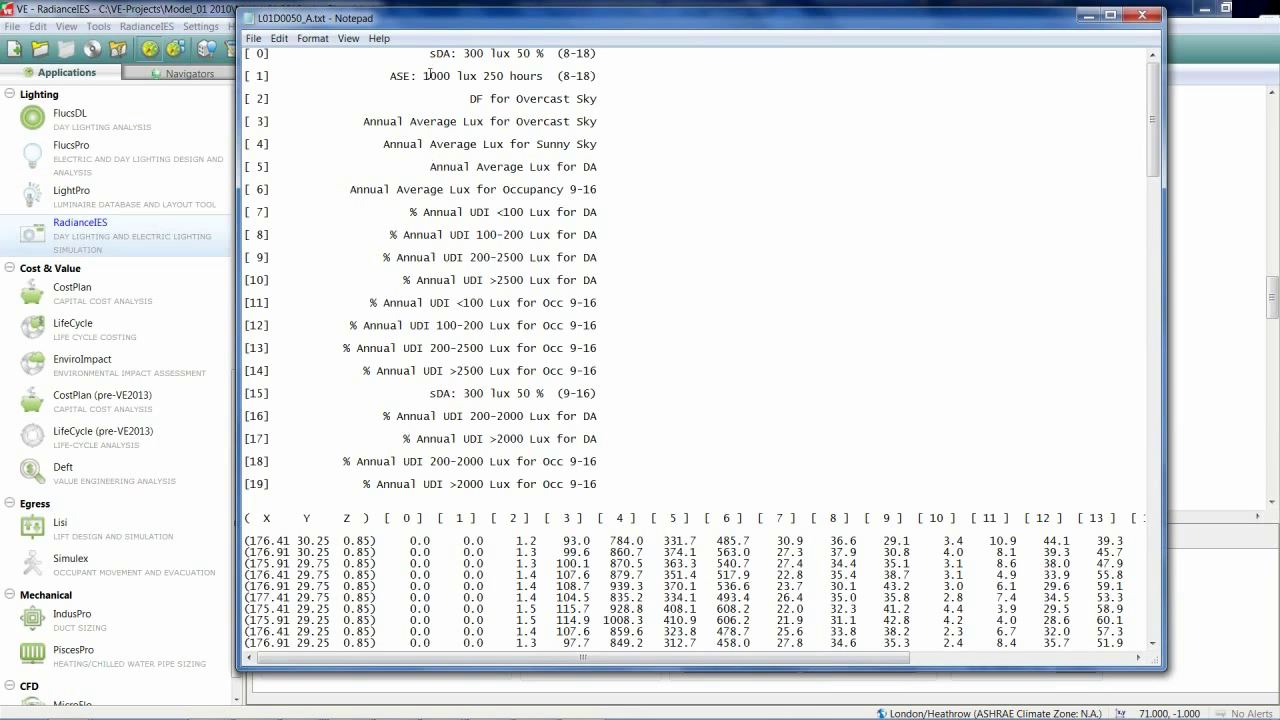
mouse_move(464, 216)
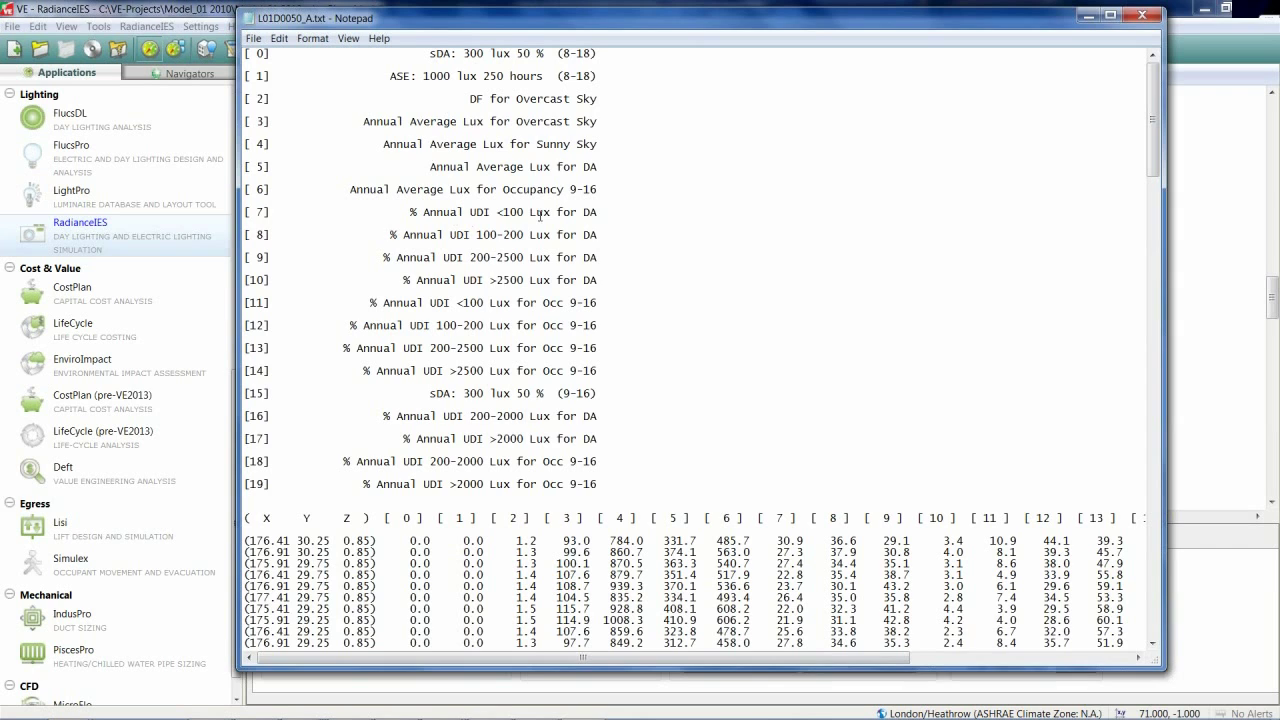
mouse_move(768, 528)
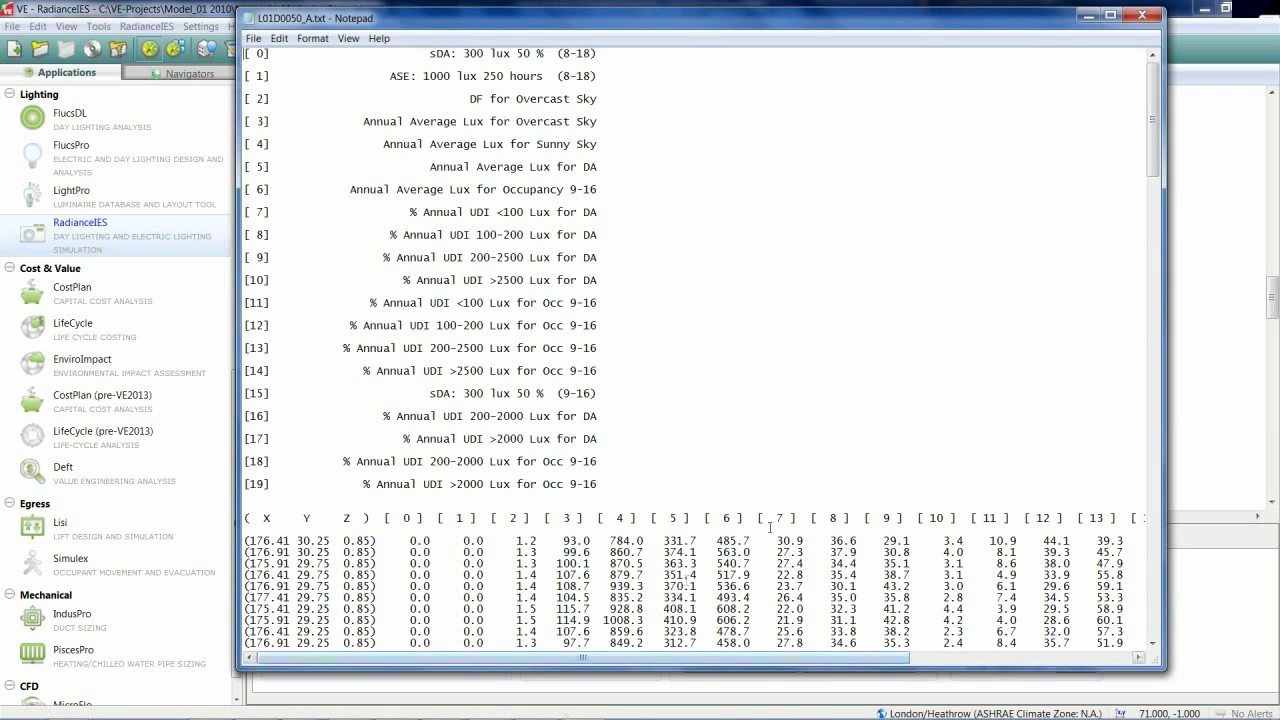
scroll(down, 3)
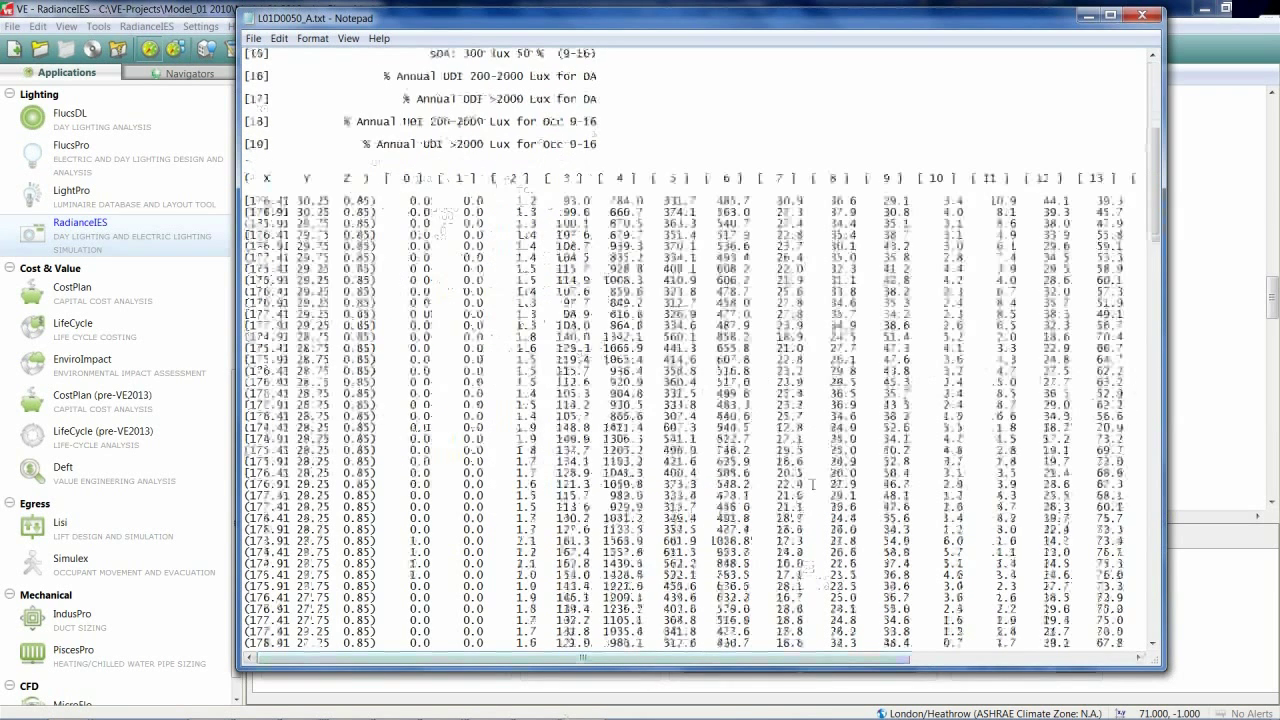
scroll(down, 3)
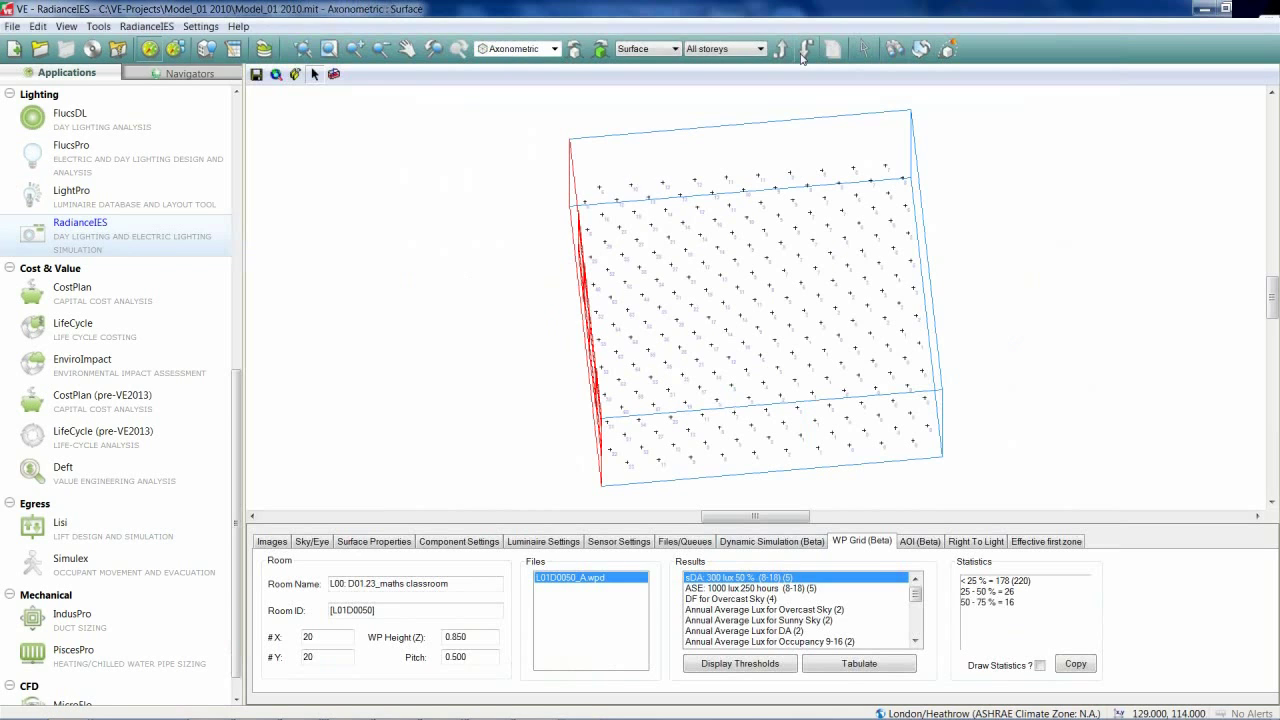
mouse_move(556, 48)
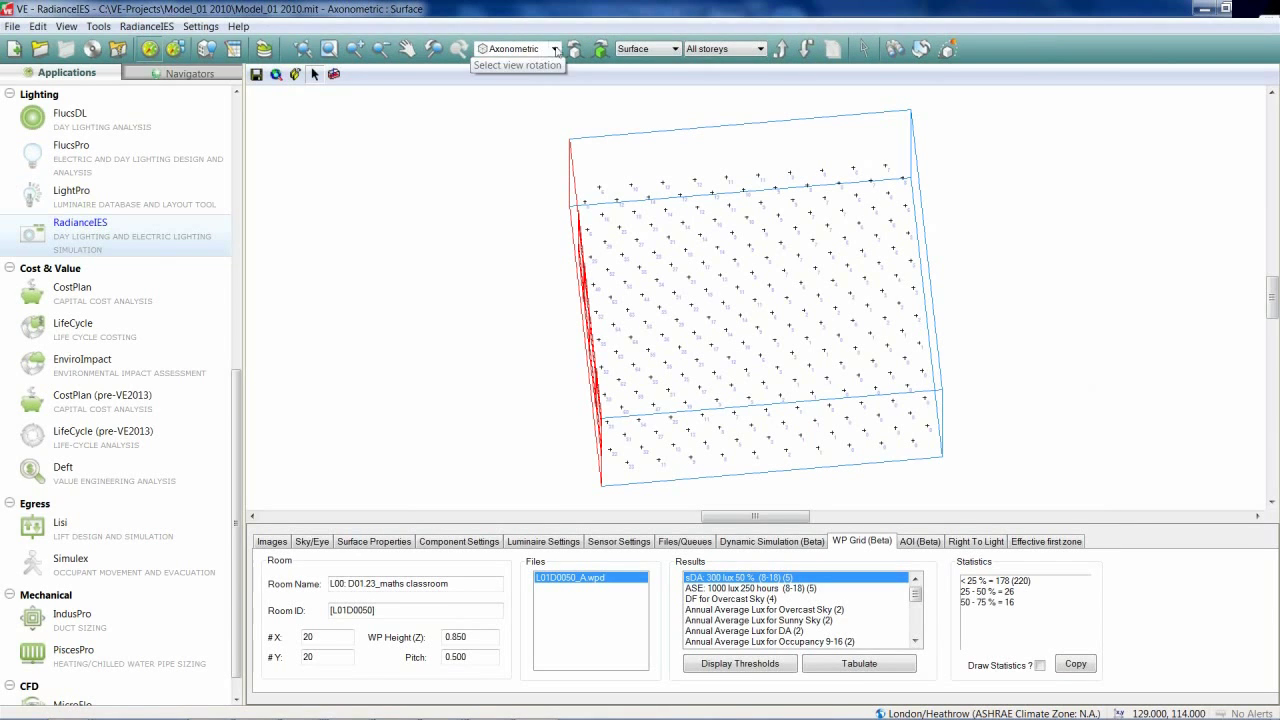
click(562, 48)
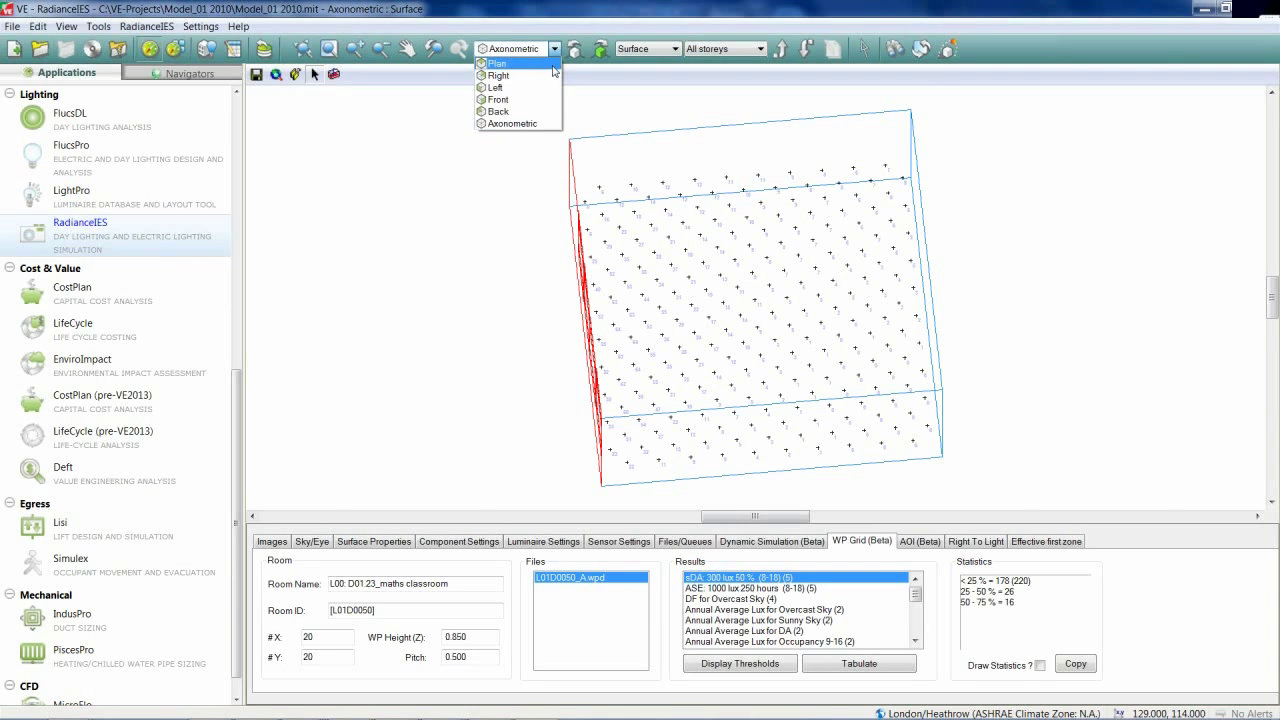
Show the classroom grid in plan as an sDA 300 lux 50% pass/fail map
click(496, 62)
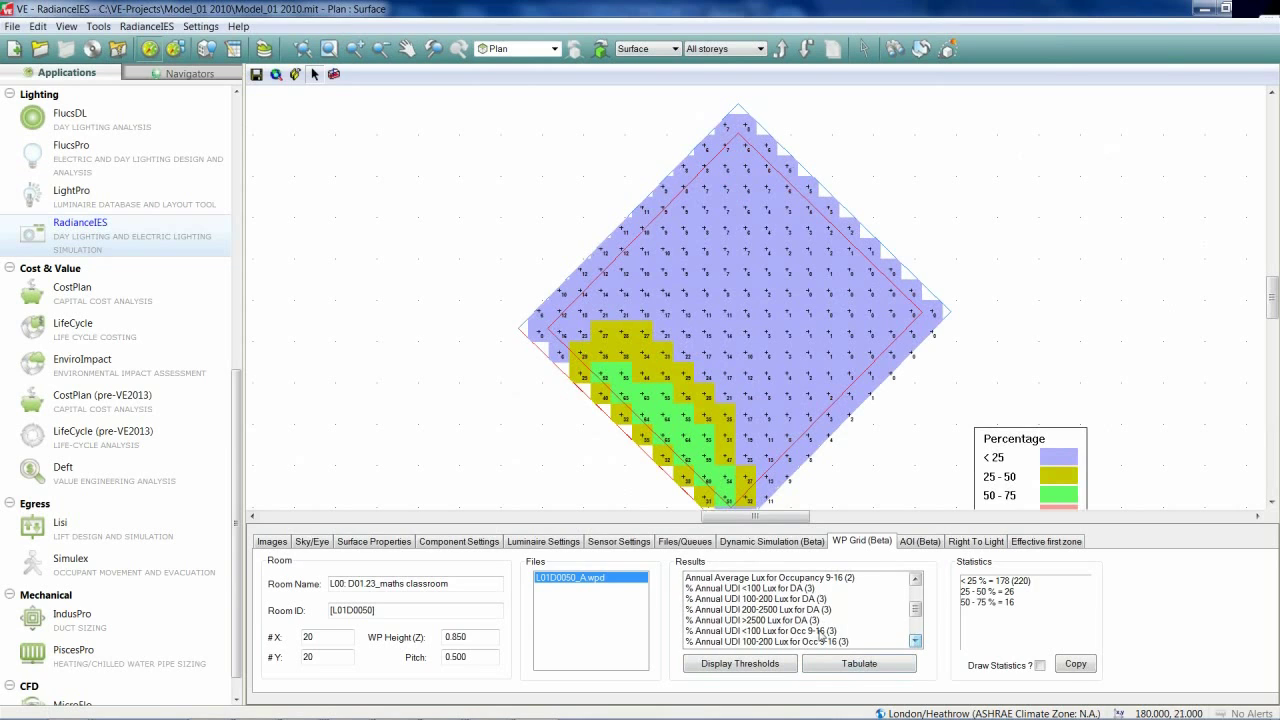
click(768, 600)
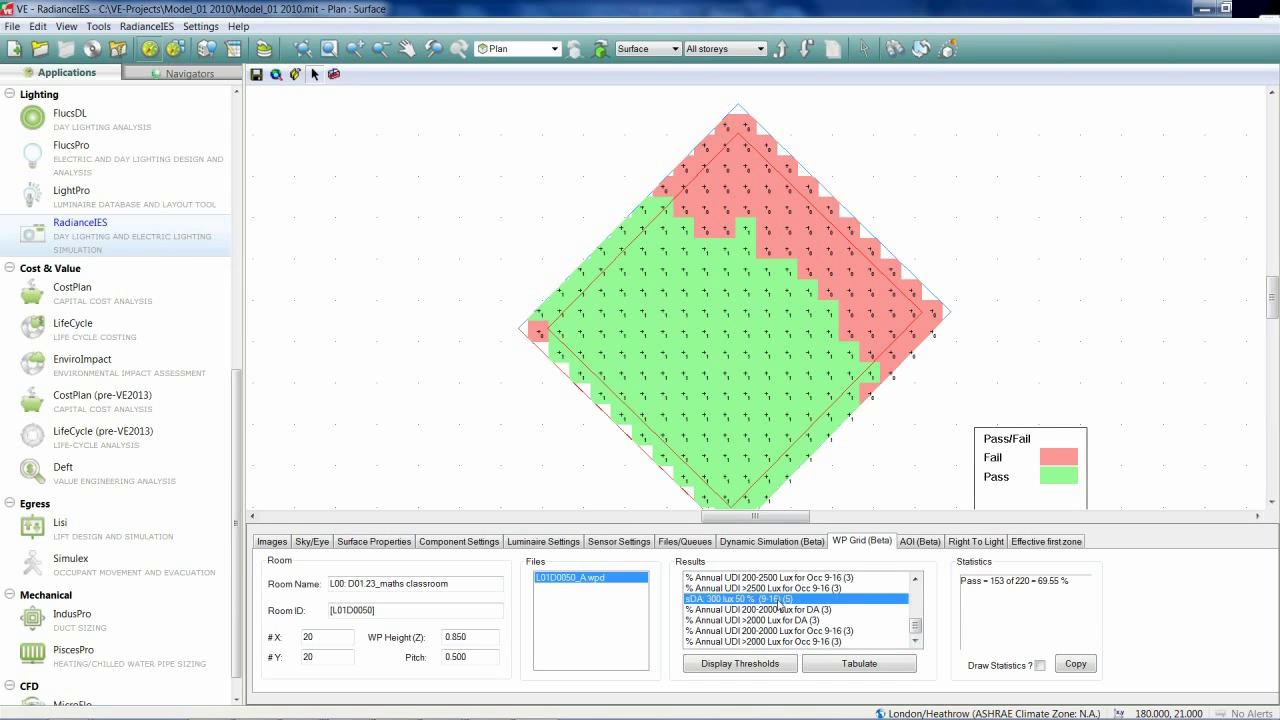
mouse_move(960, 478)
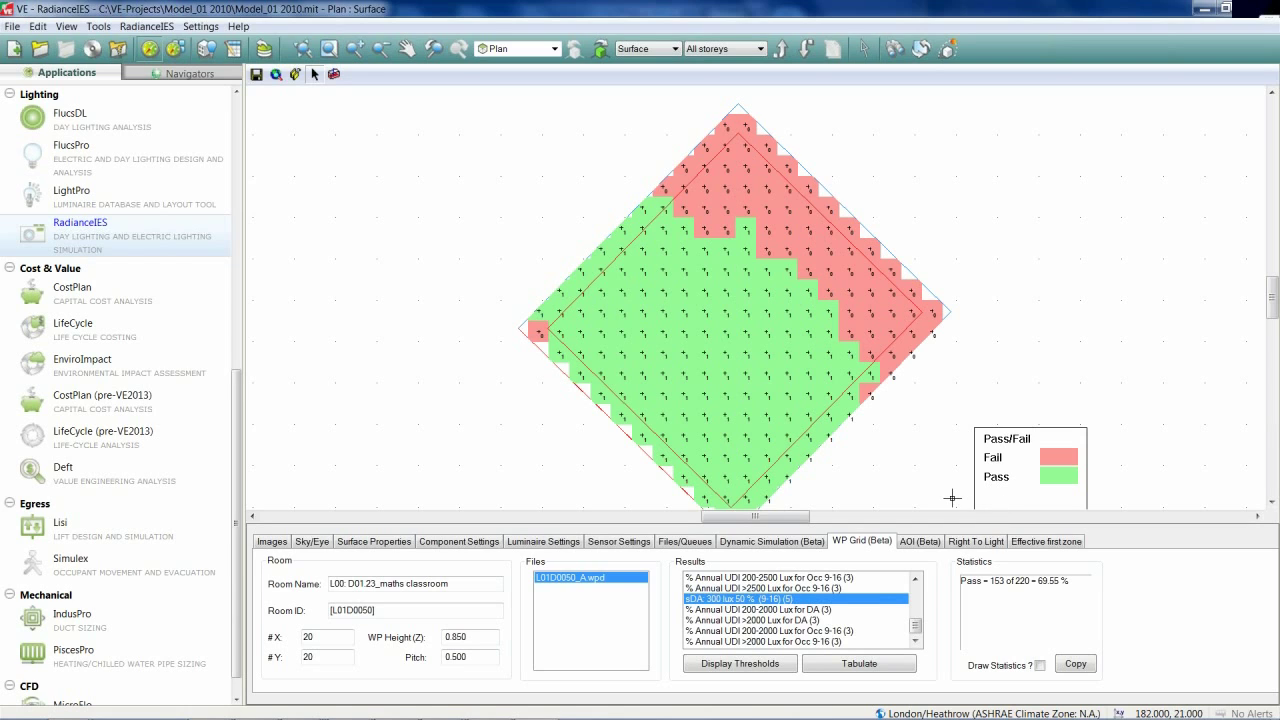
mouse_move(1046, 592)
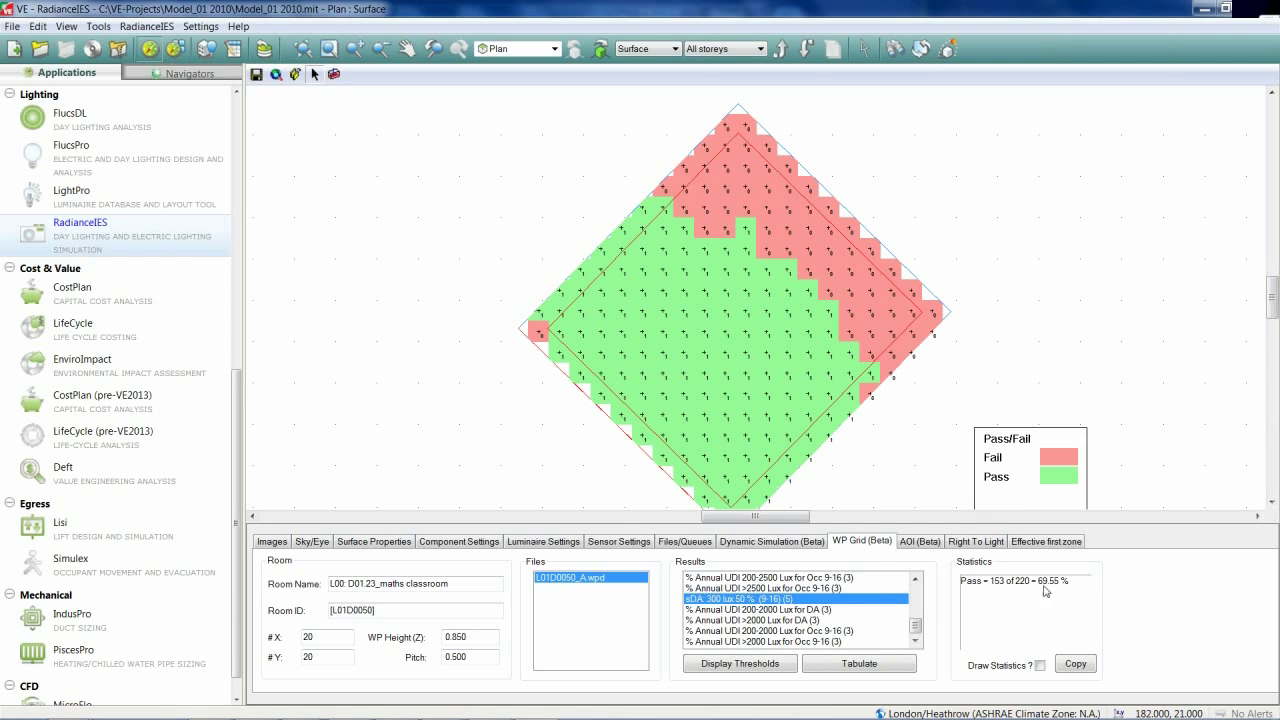
mouse_move(1056, 592)
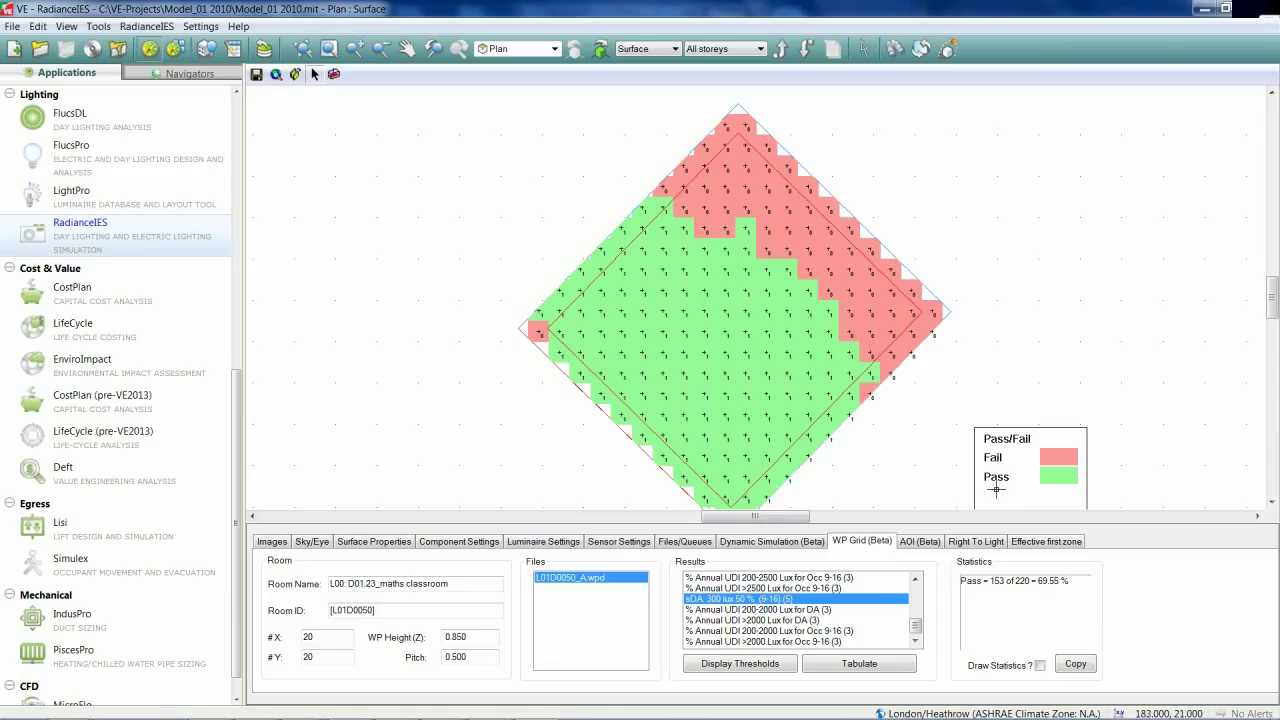
mouse_move(1050, 594)
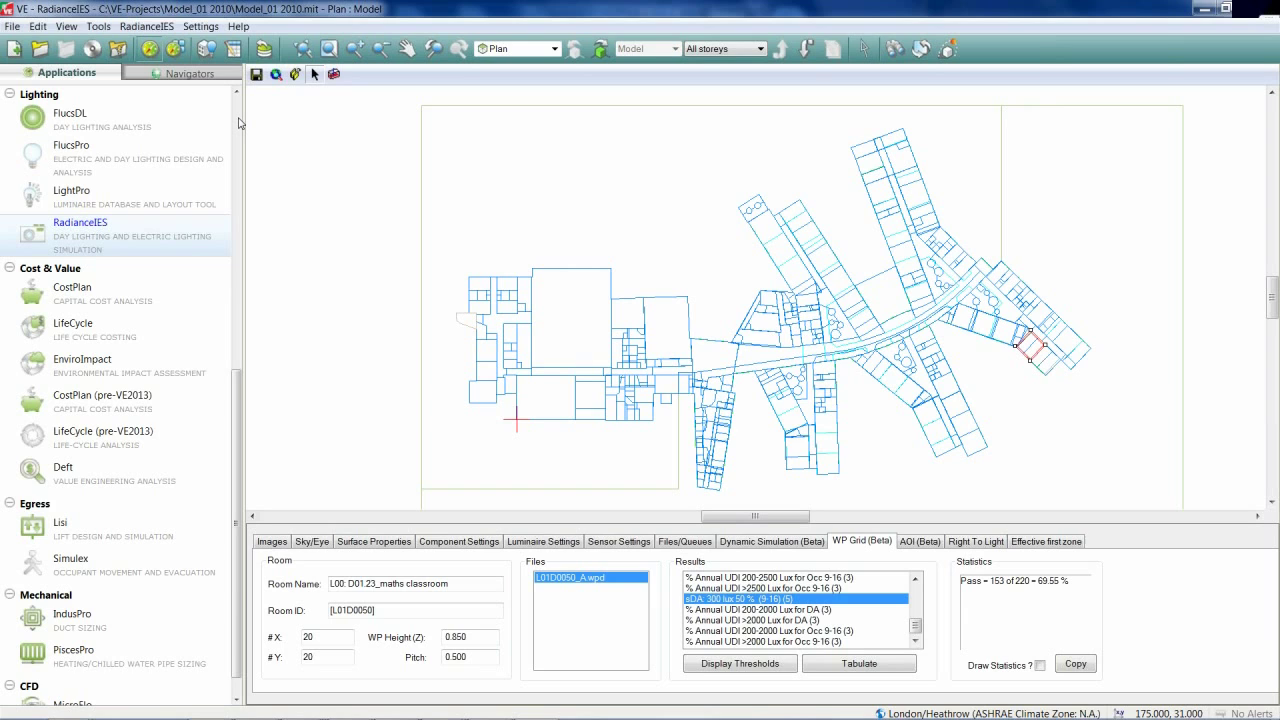
mouse_move(236, 114)
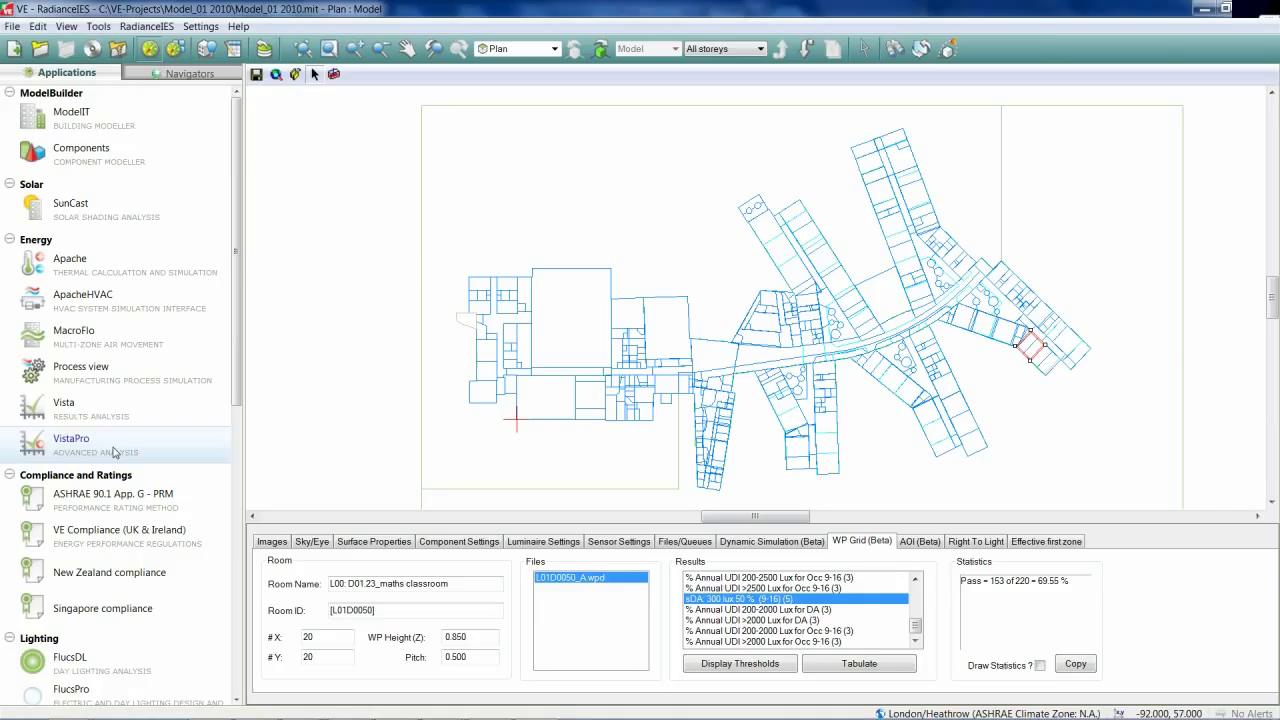
mouse_move(250, 264)
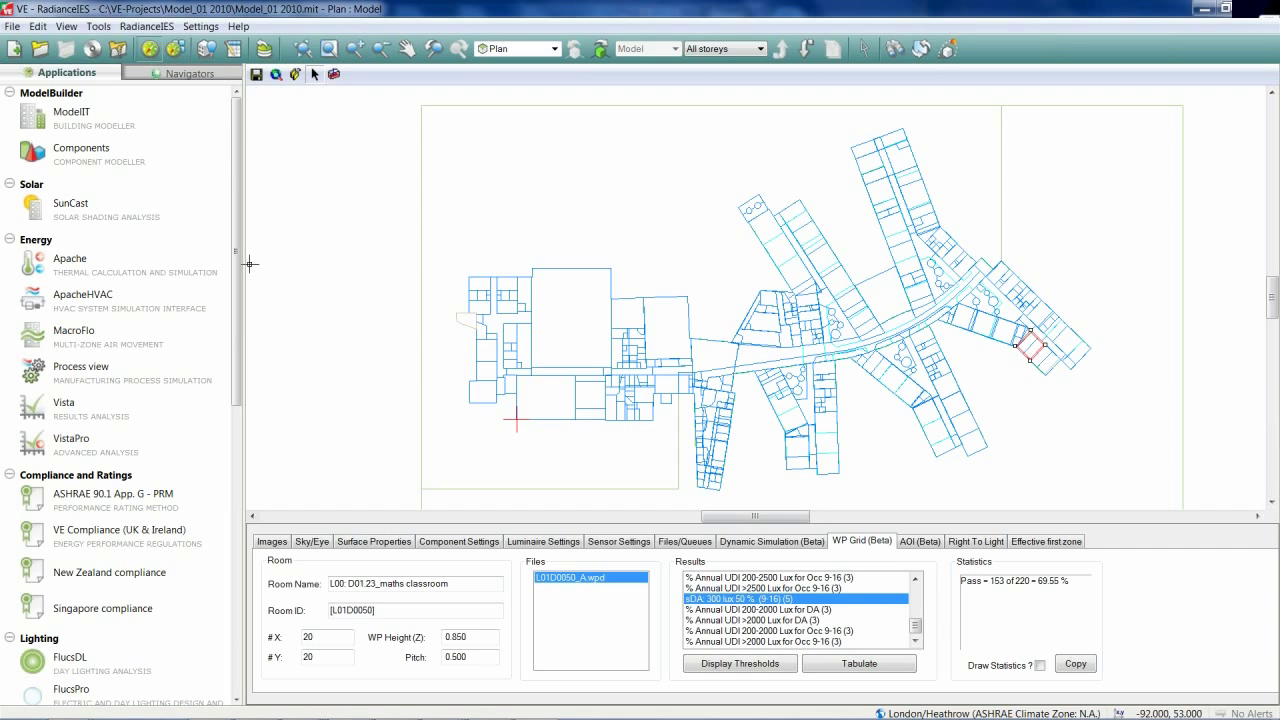
mouse_move(150, 344)
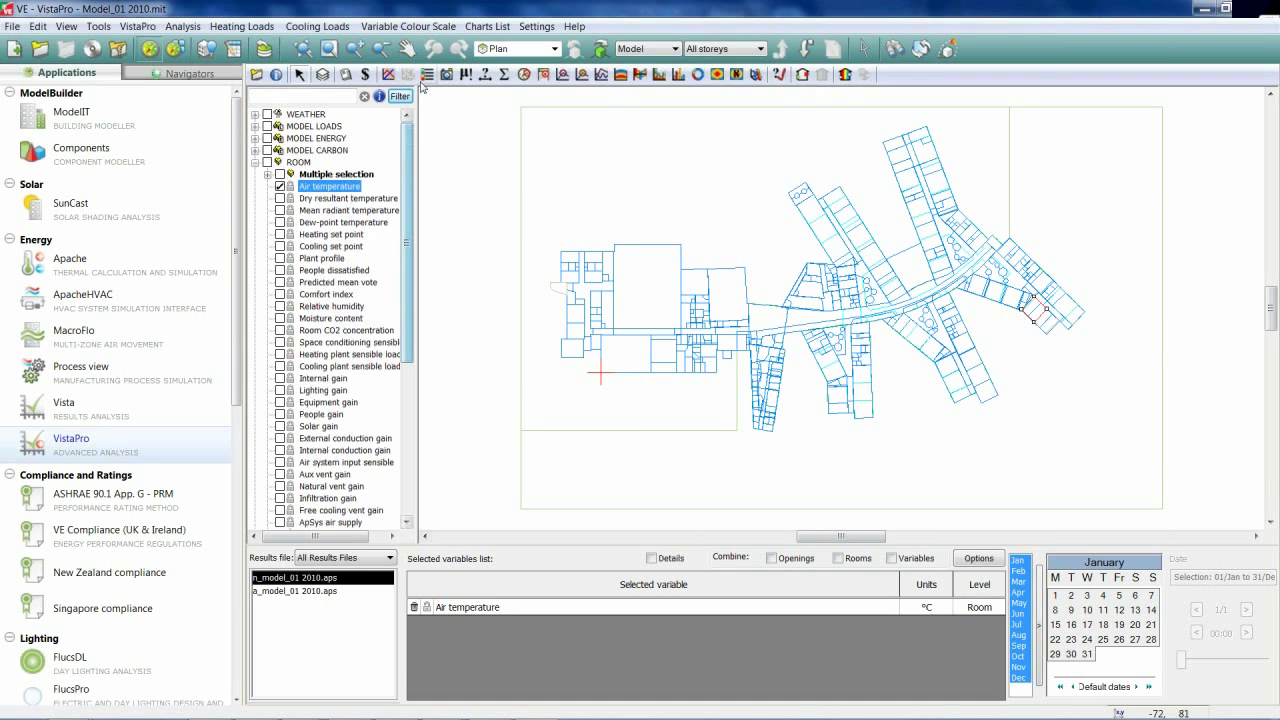
mouse_move(780, 76)
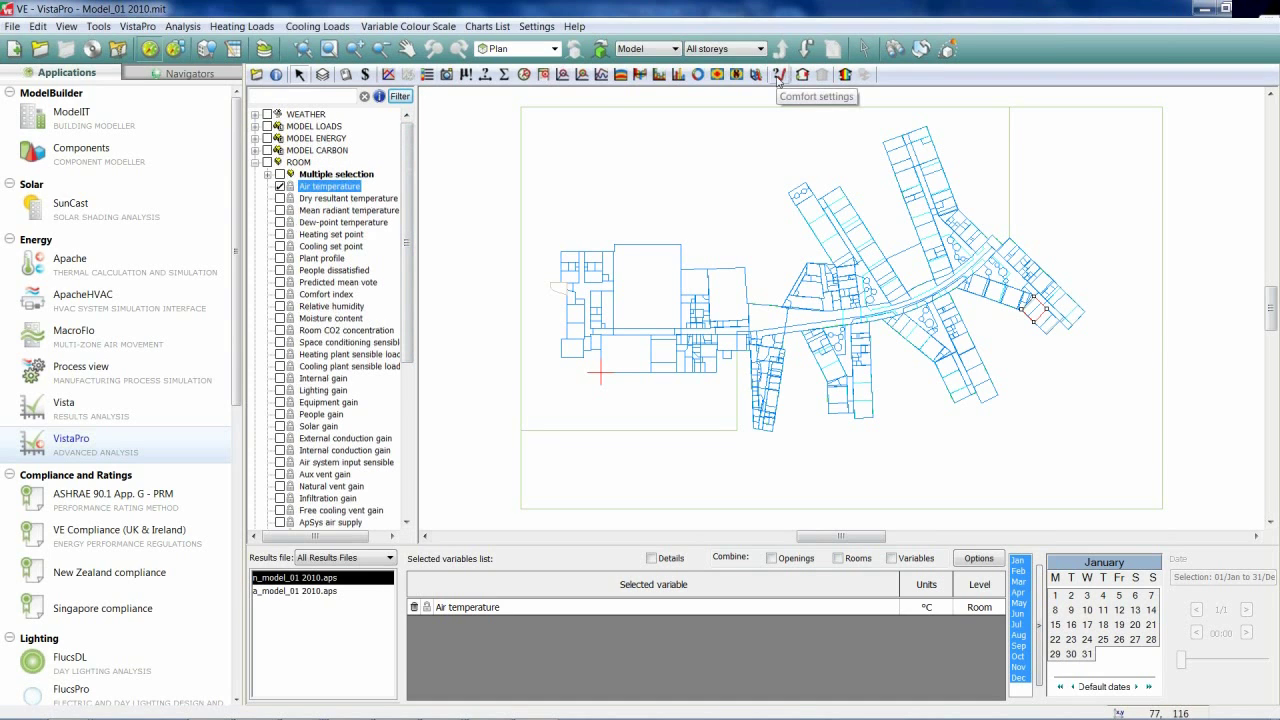
mouse_move(170, 102)
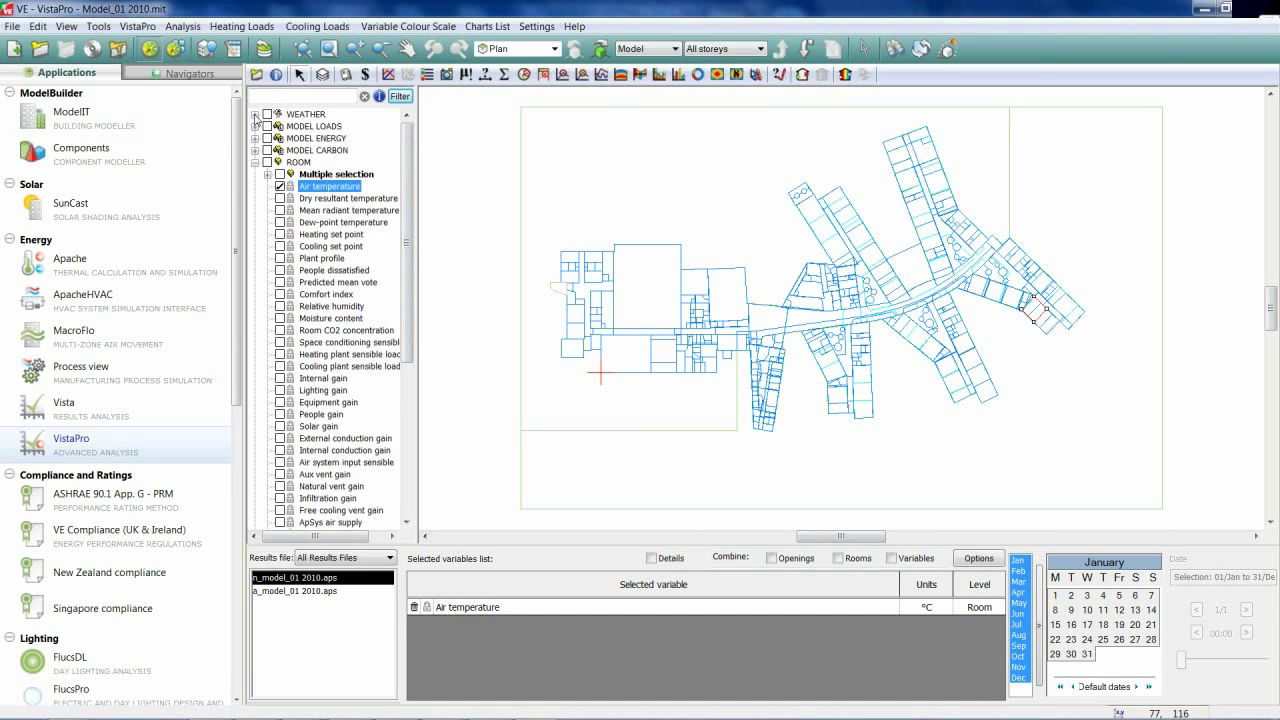
Enable TM52 Adaptive Comfort (beta) in the comfort parameters and apply it
click(258, 112)
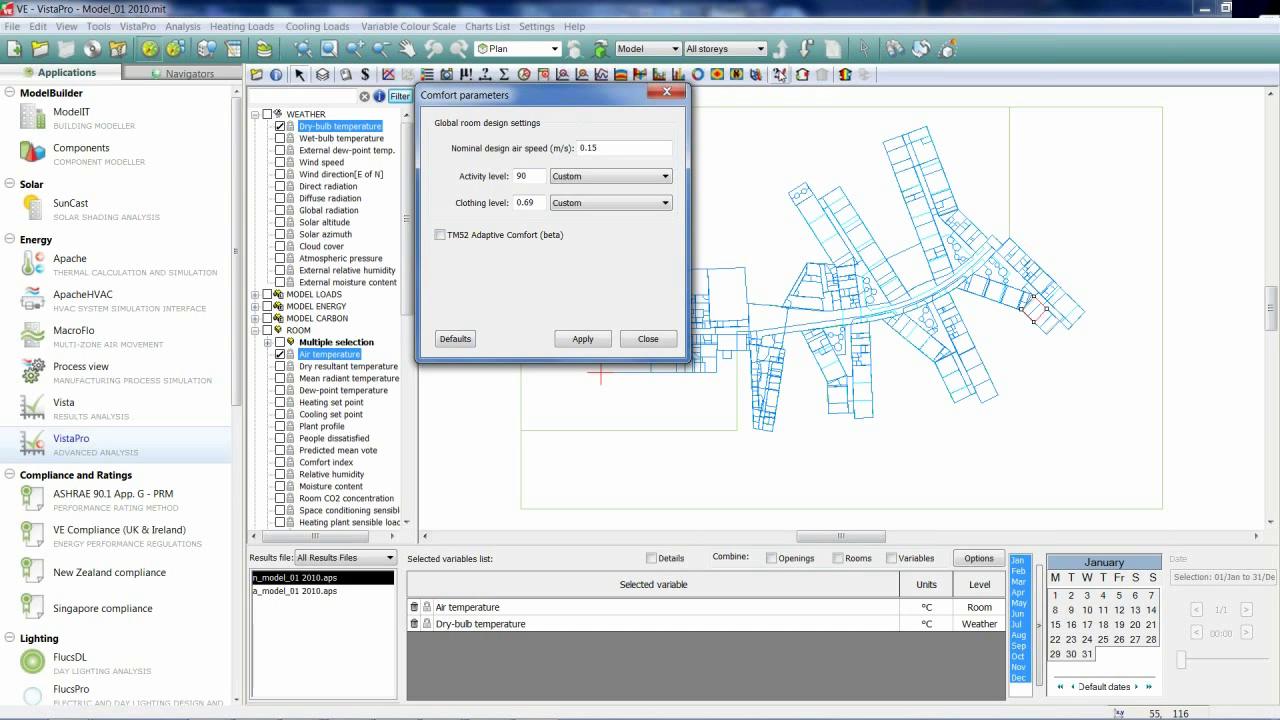
click(440, 236)
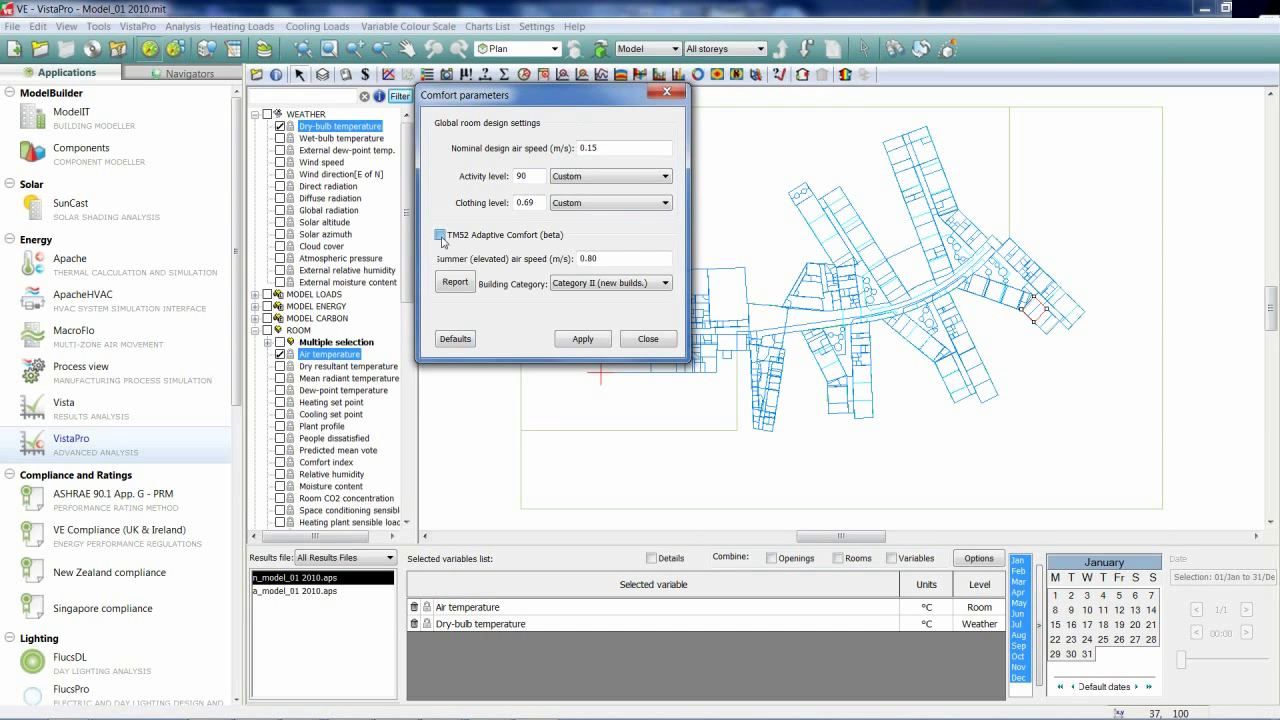
click(440, 236)
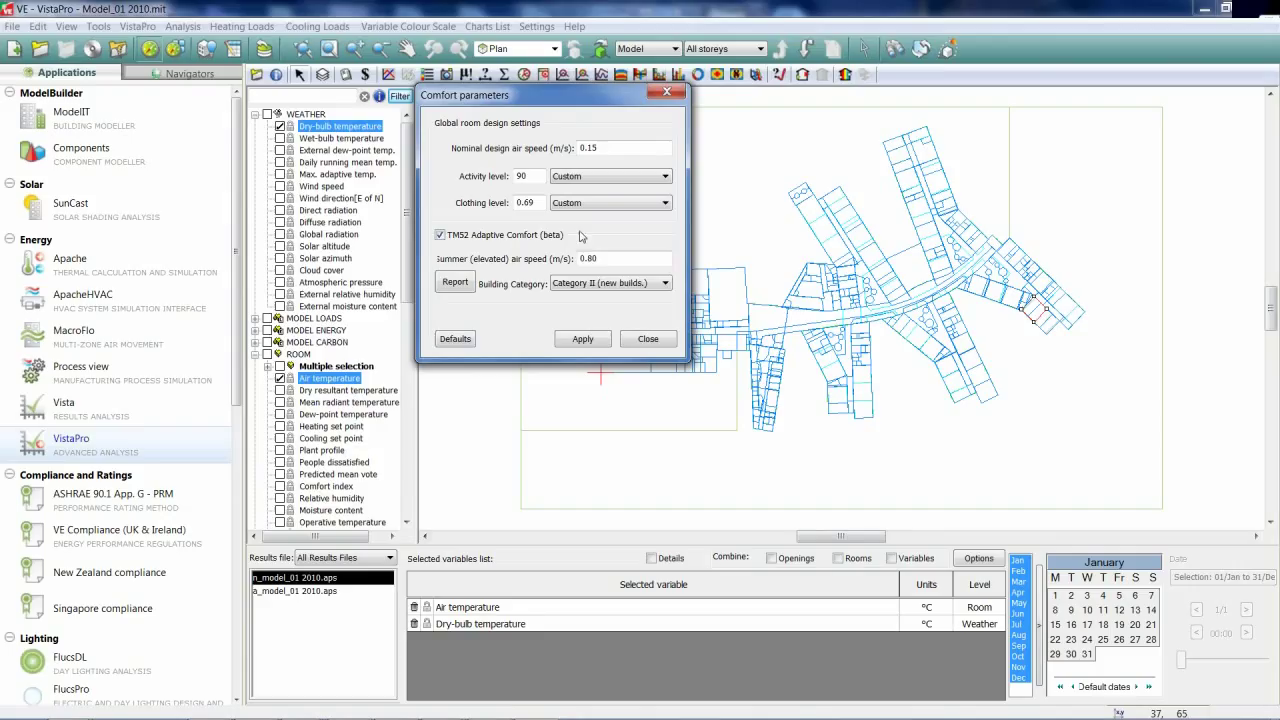
mouse_move(536, 268)
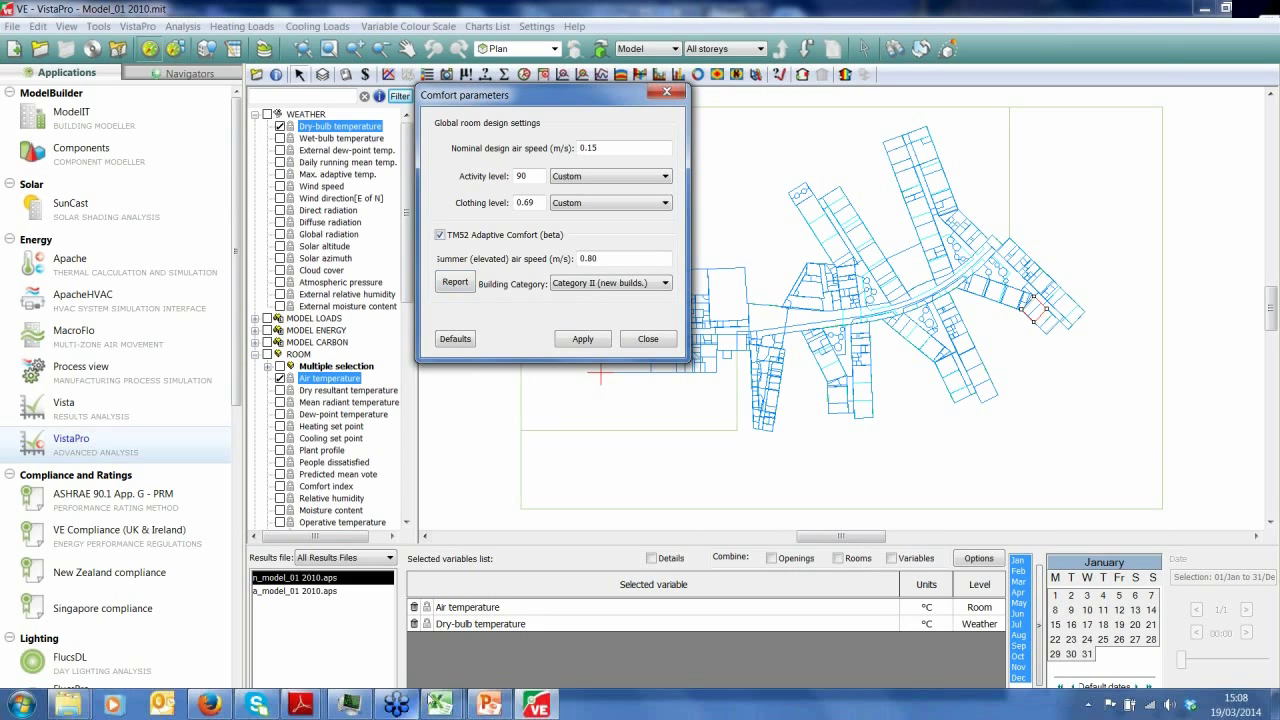
Generate the TM52 CSV report in Excel, read the Overall and Criteria headings, then close it
click(296, 592)
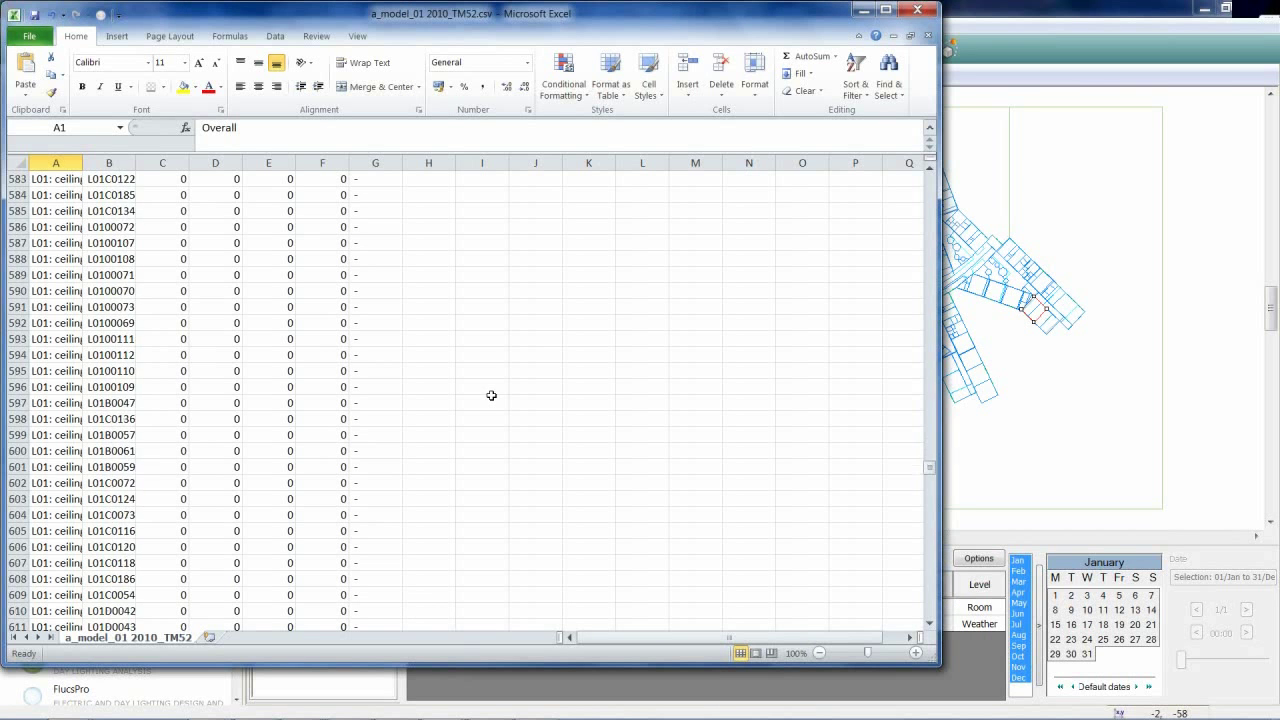
scroll(up, 3)
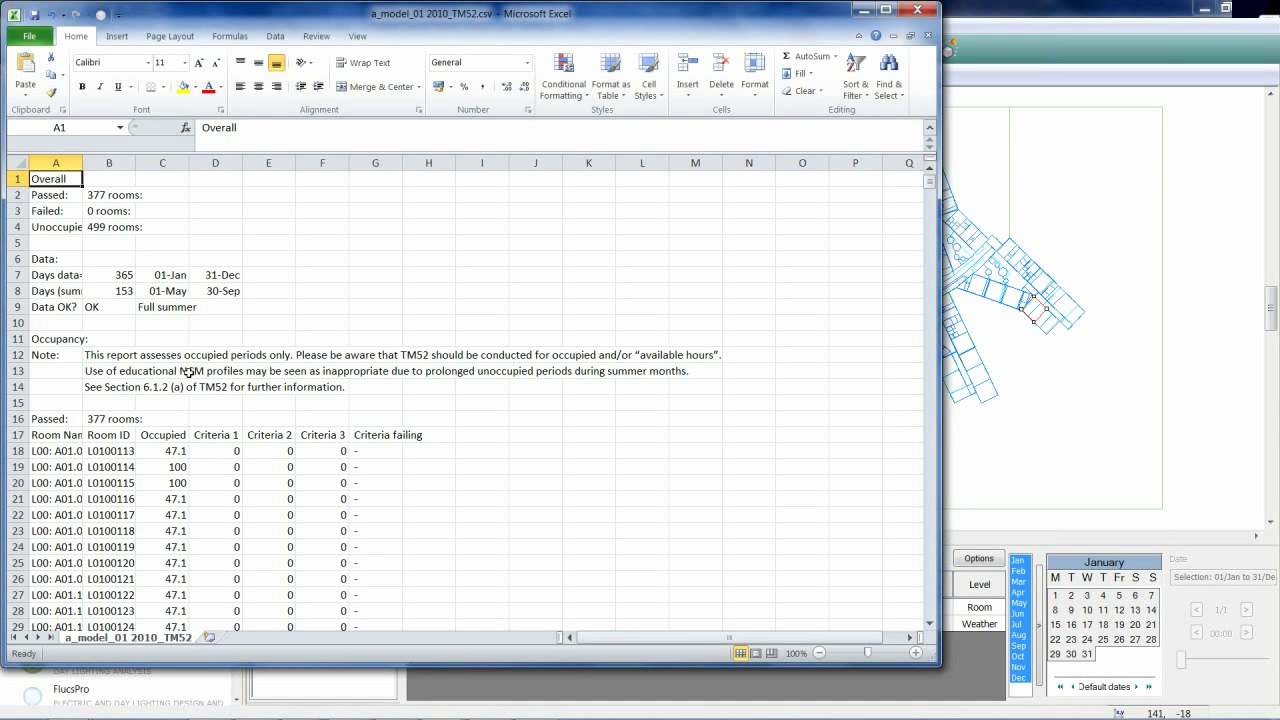
click(216, 436)
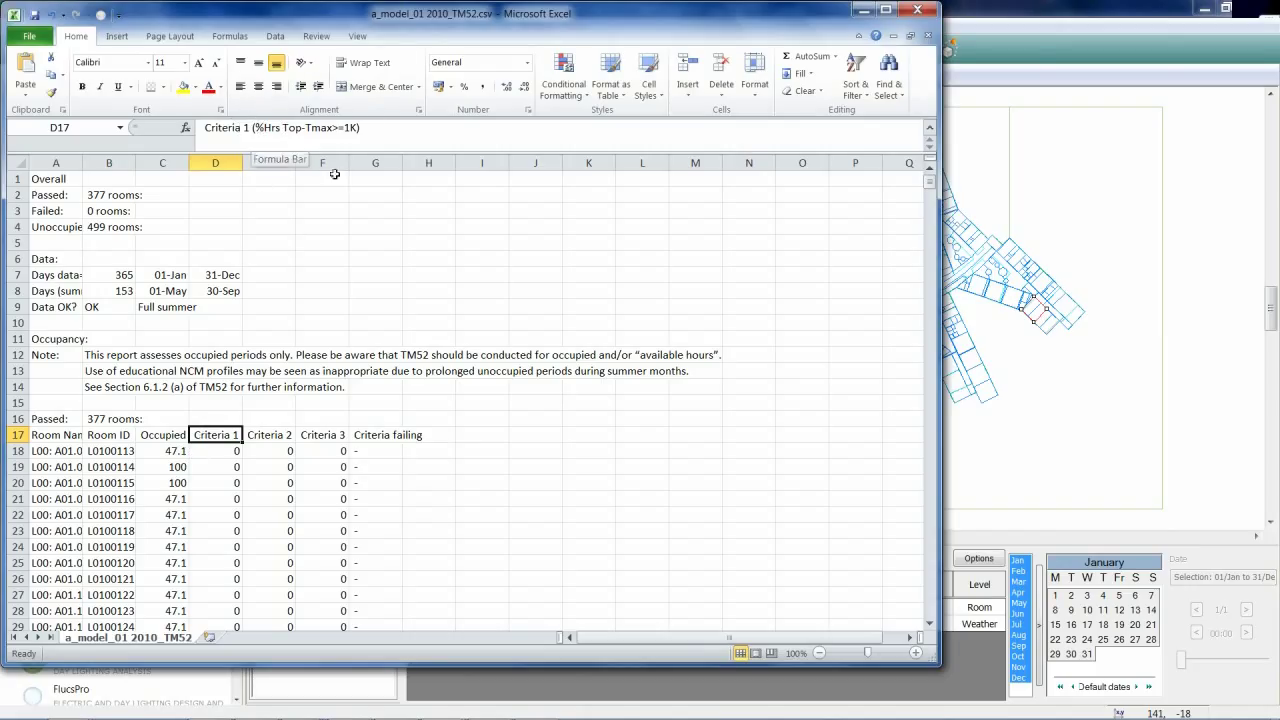
click(268, 436)
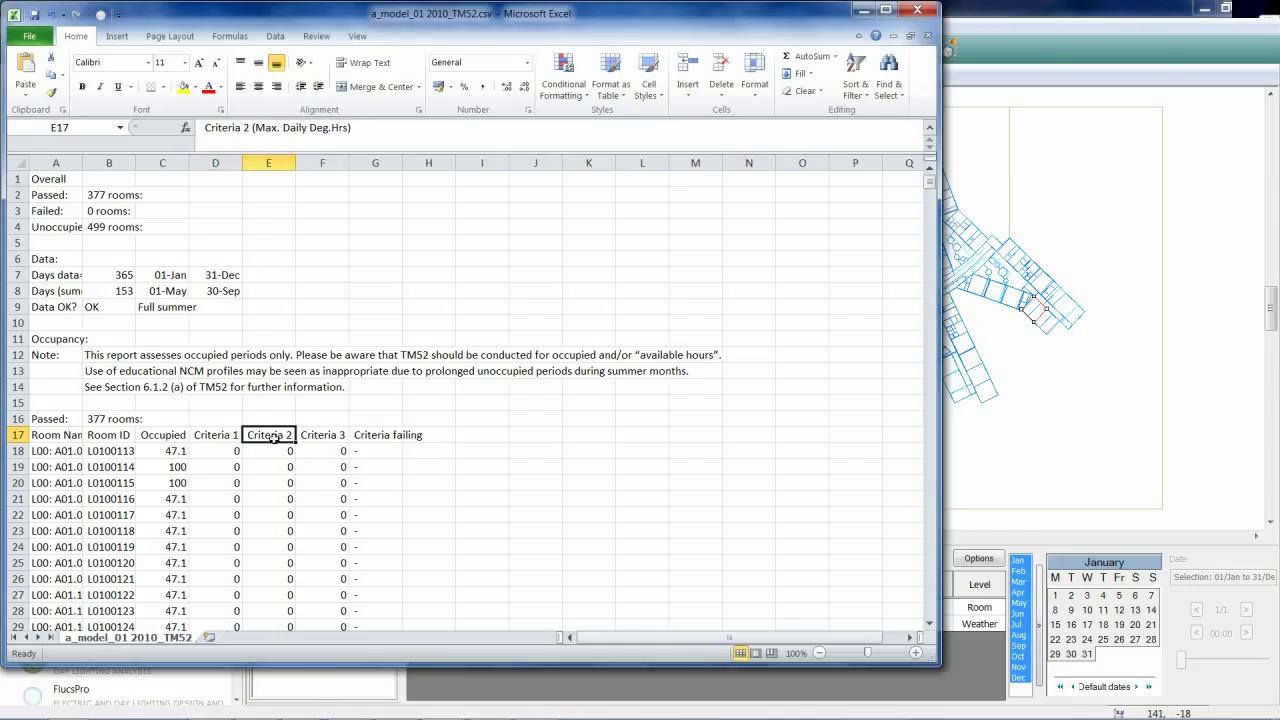
mouse_move(414, 332)
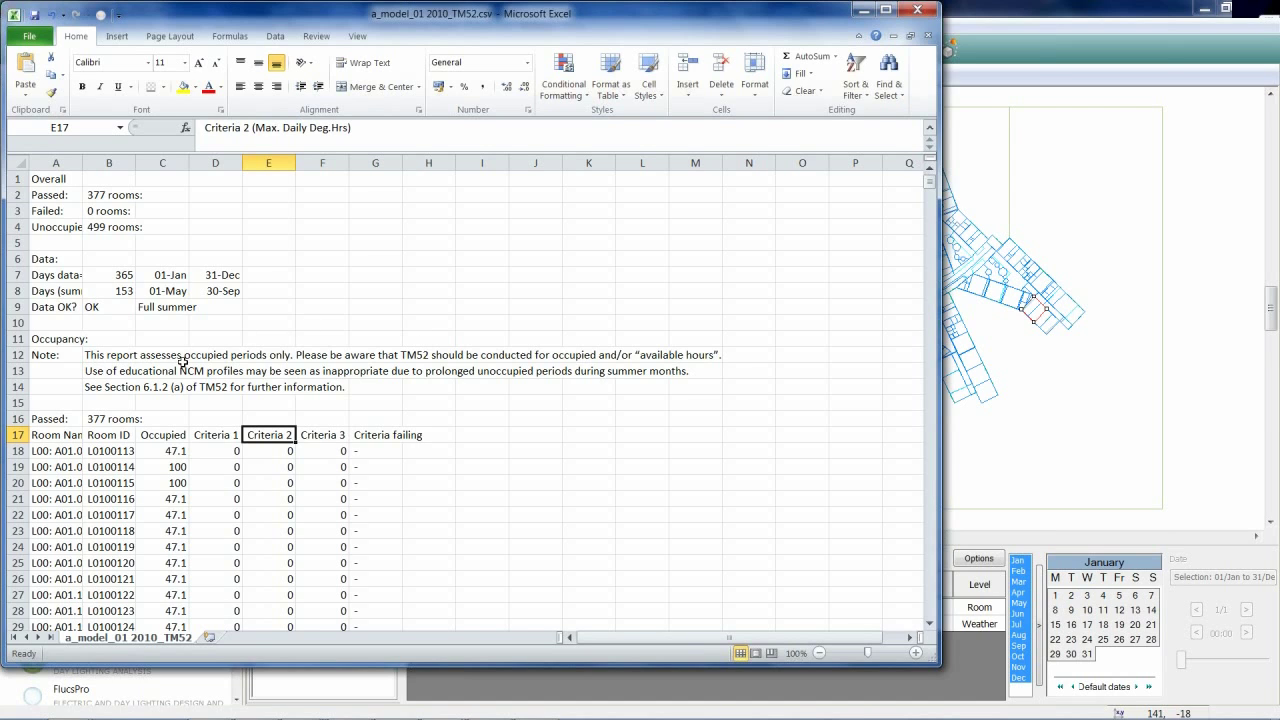
mouse_move(232, 360)
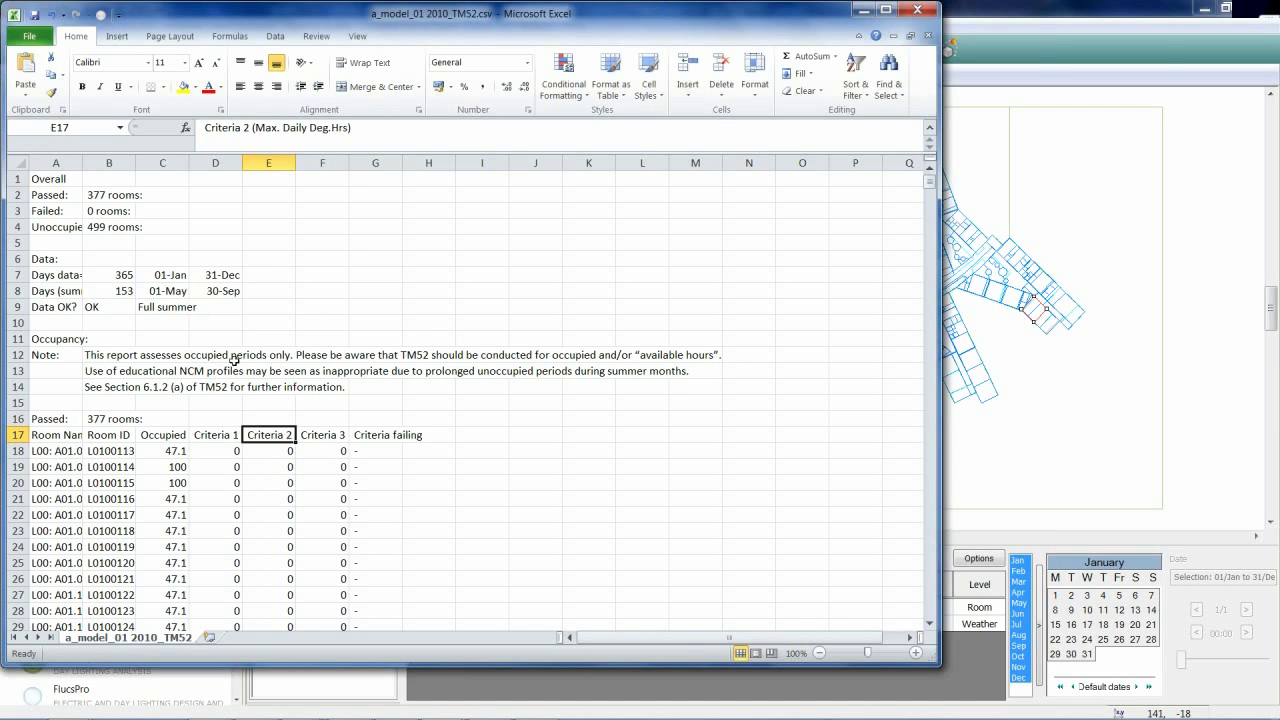
mouse_move(166, 384)
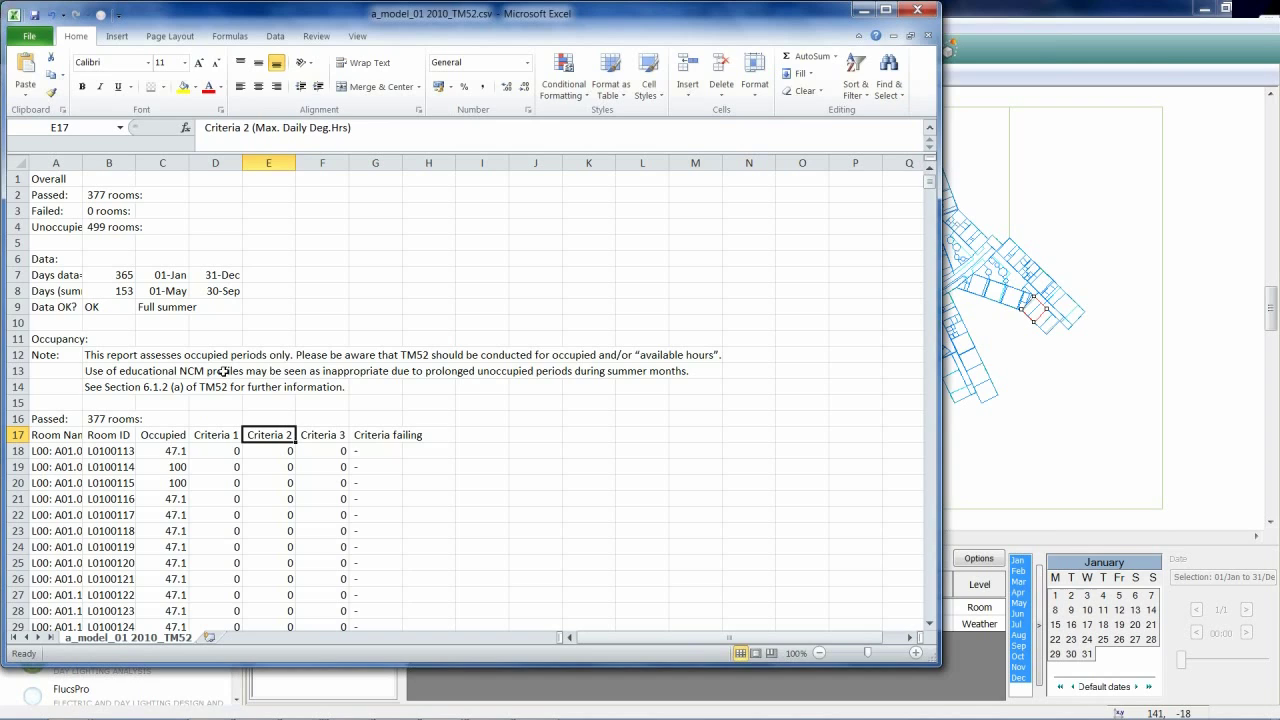
mouse_move(544, 376)
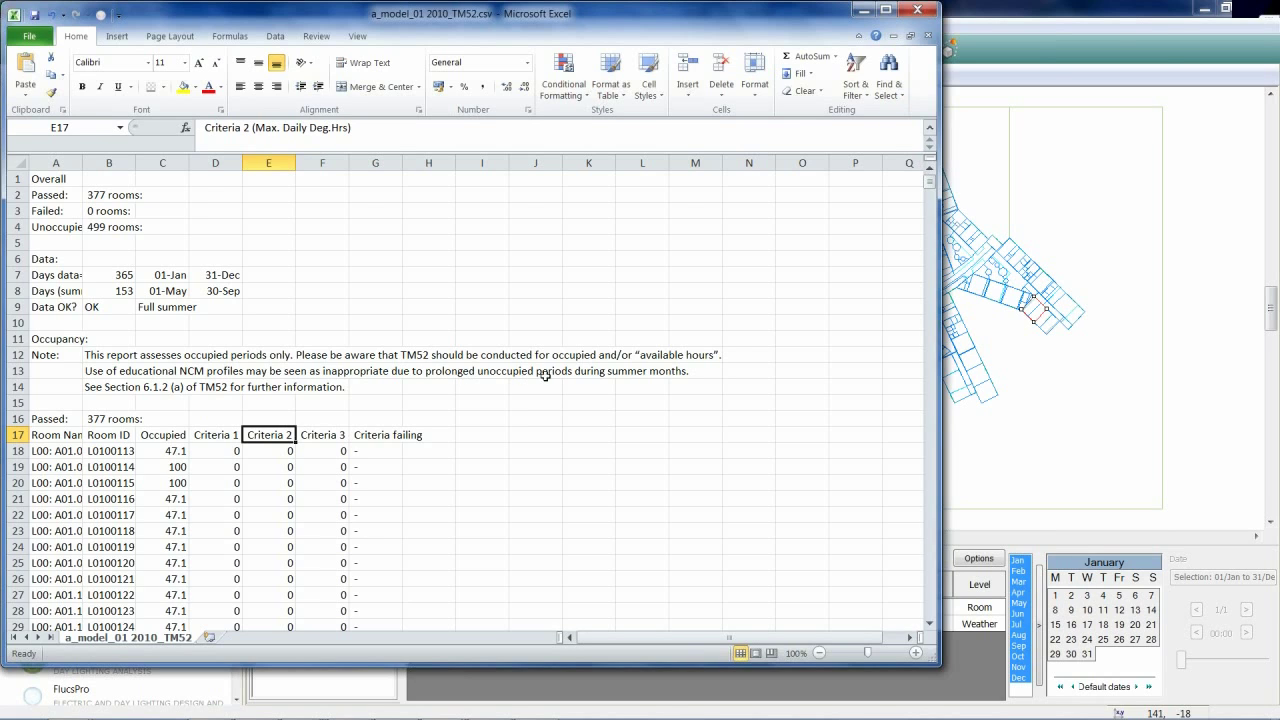
mouse_move(686, 370)
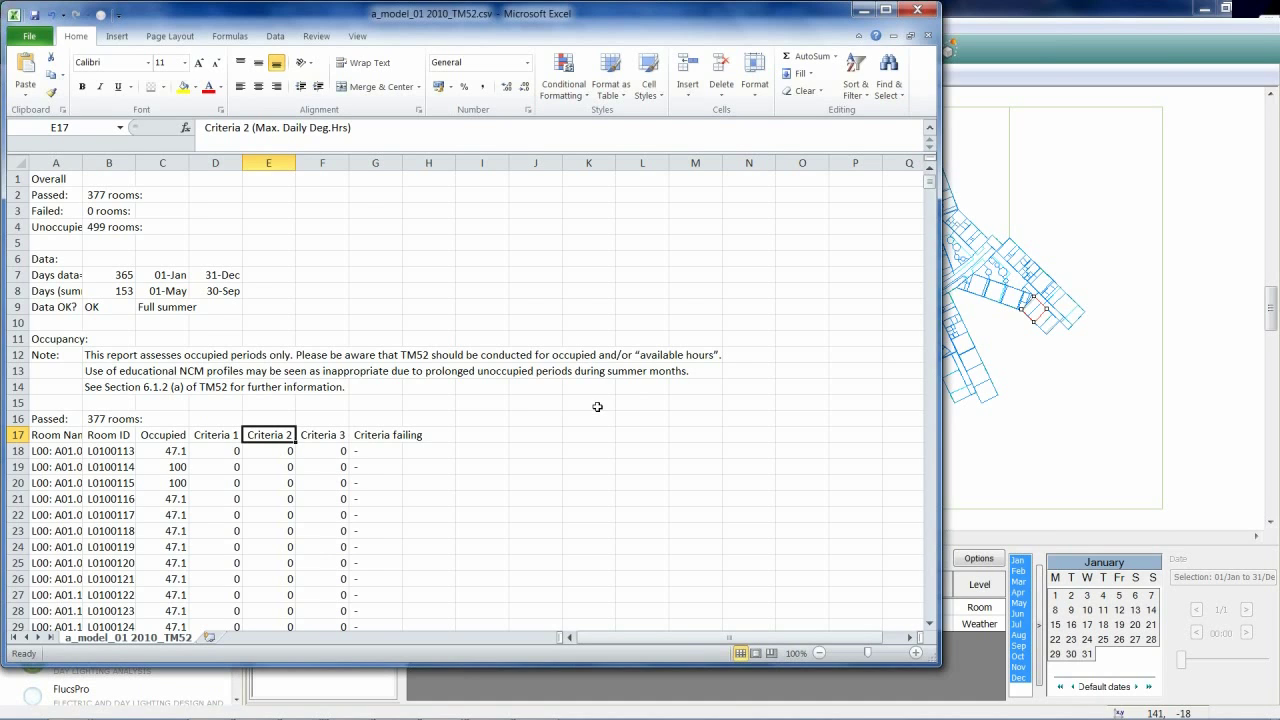
mouse_move(298, 440)
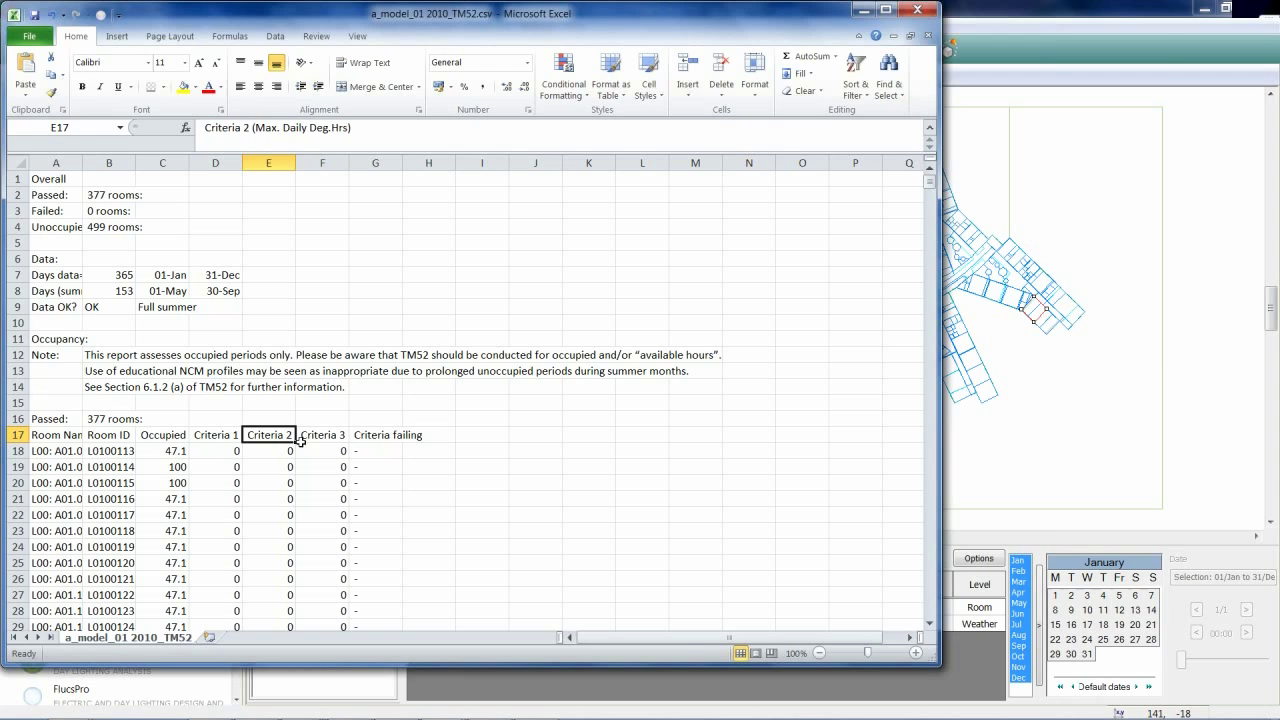
mouse_move(212, 442)
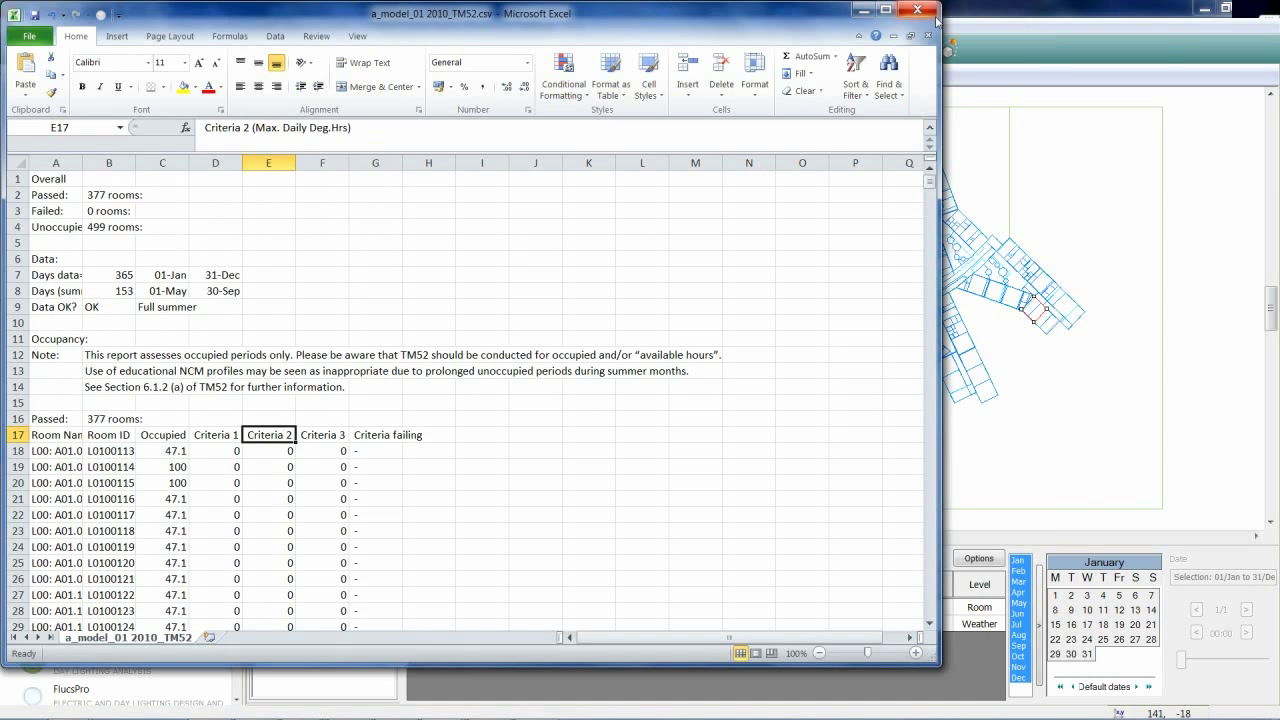
mouse_move(926, 12)
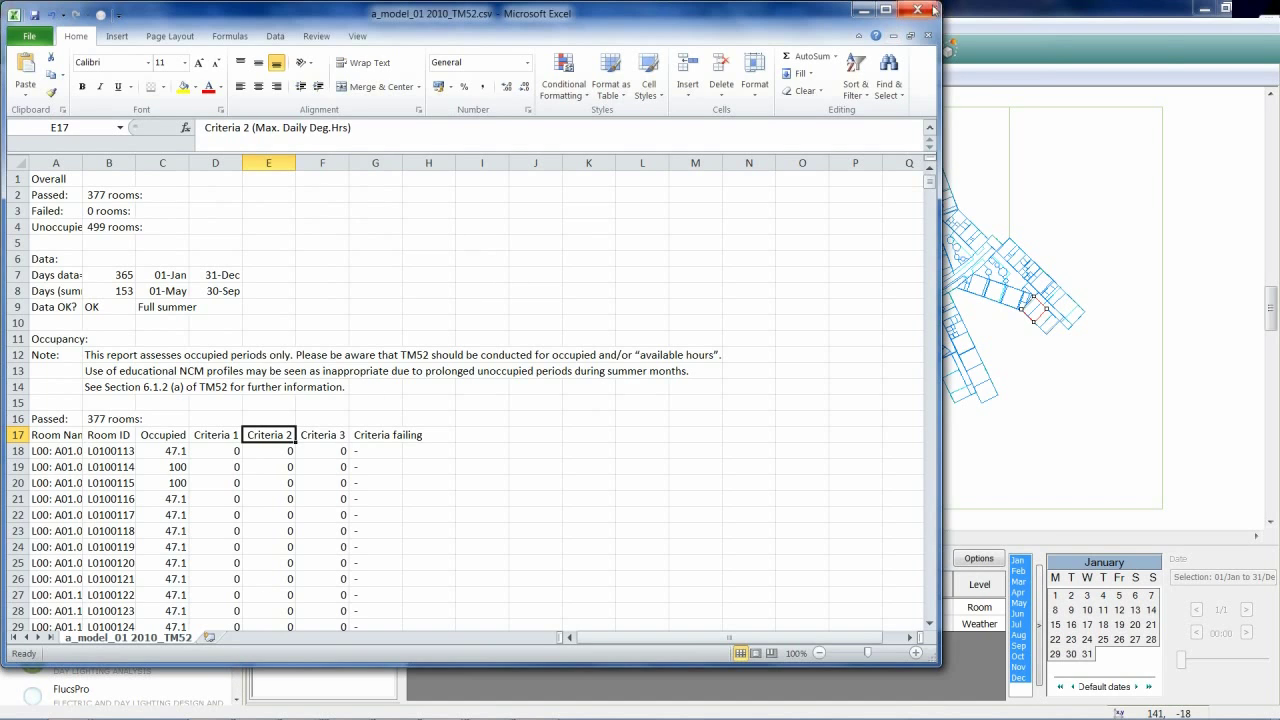
click(918, 10)
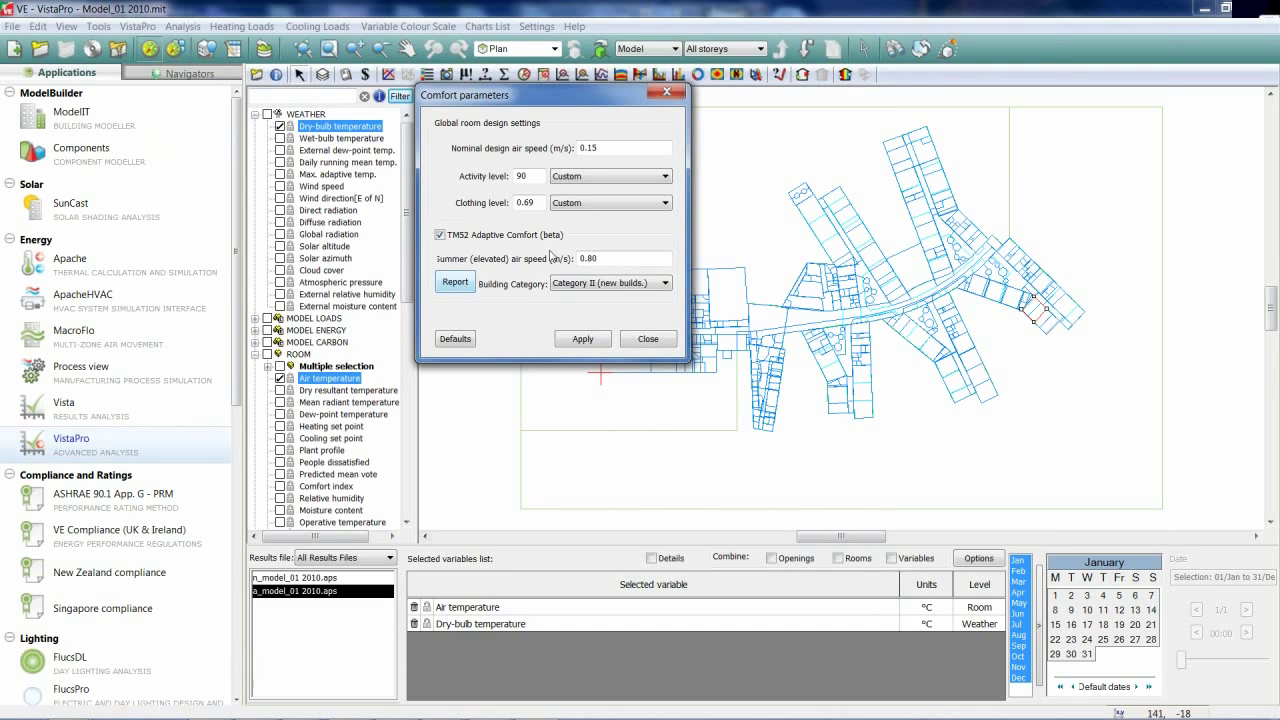
Add Daily running mean temp. and Max. adaptive temp. weather variables for graphing
click(648, 338)
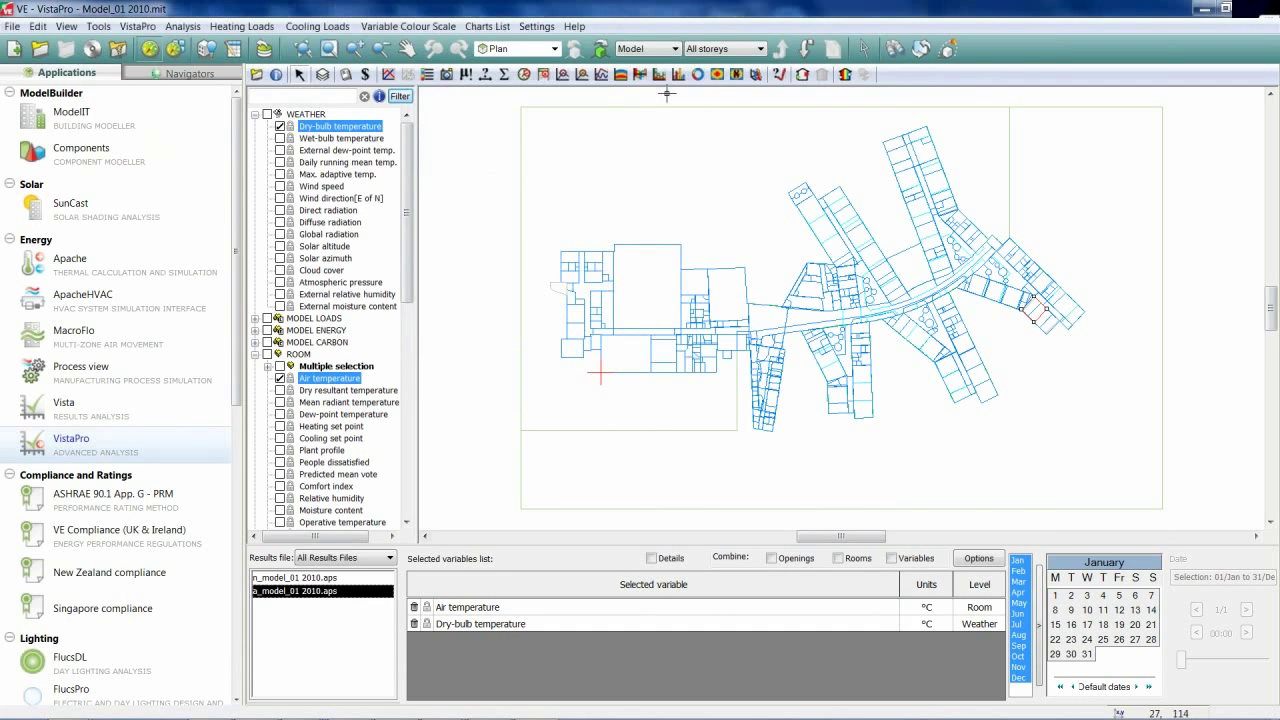
mouse_move(624, 212)
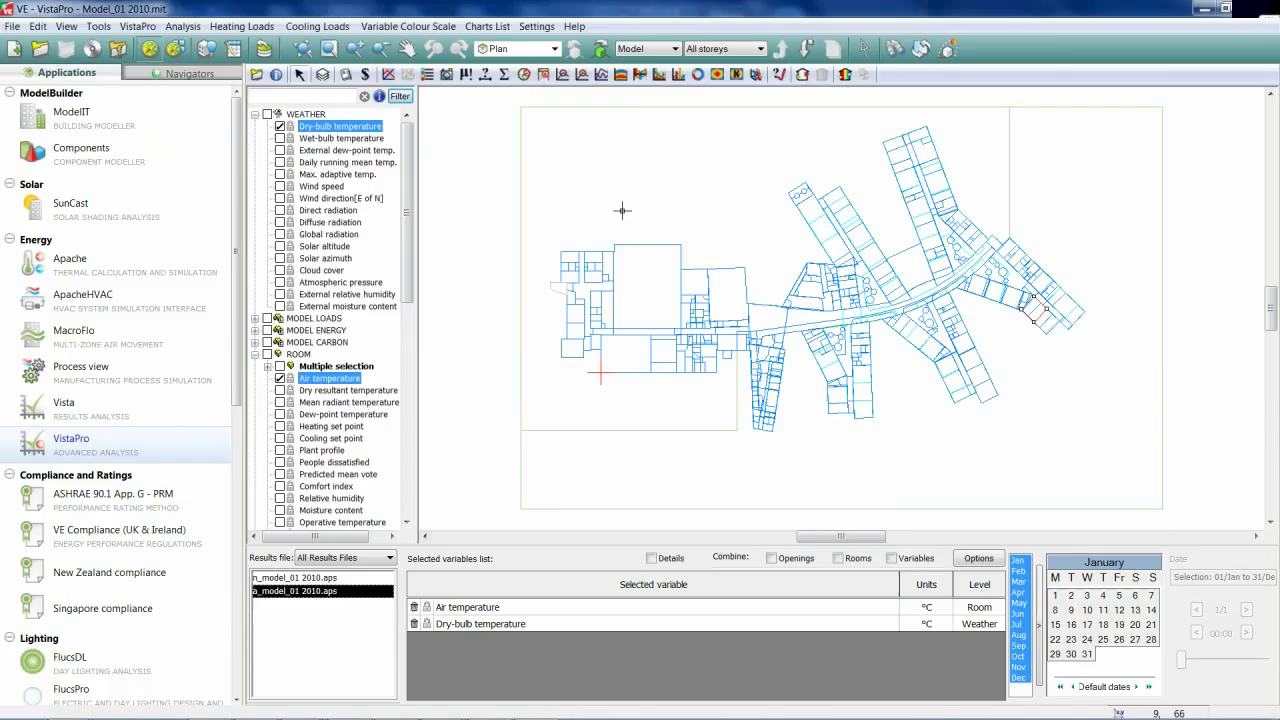
mouse_move(348, 164)
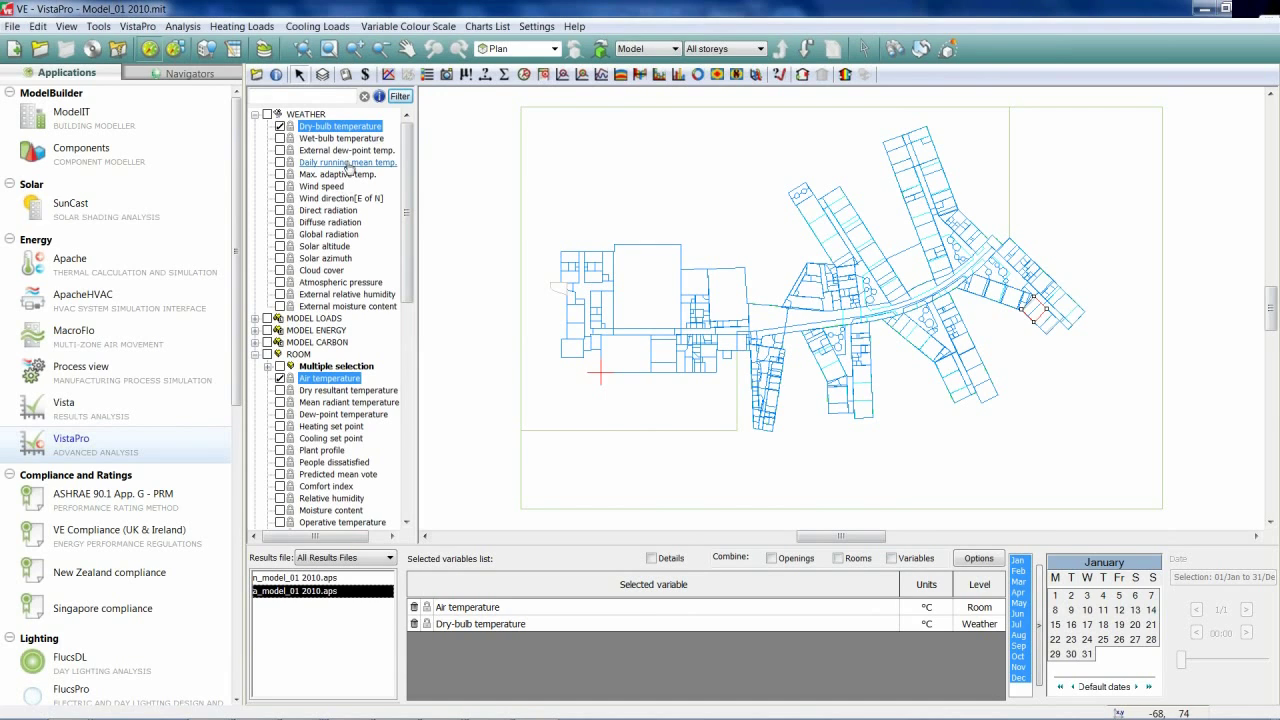
click(348, 162)
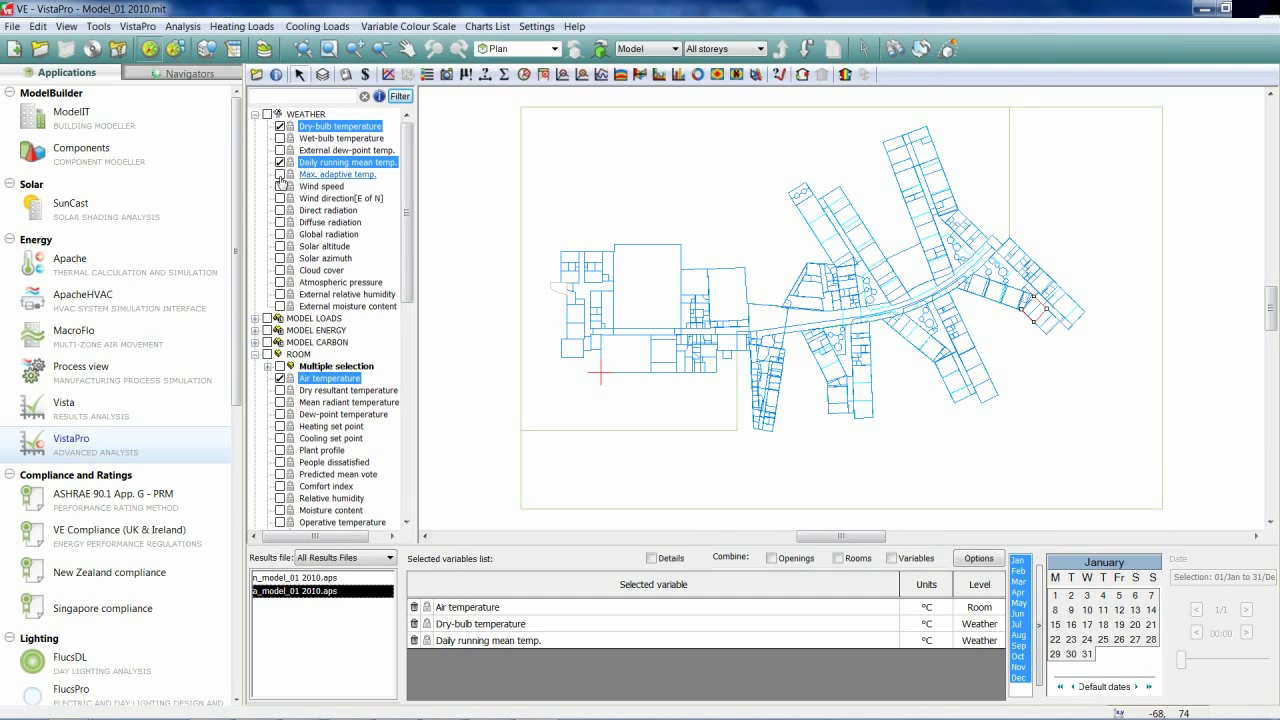
click(280, 174)
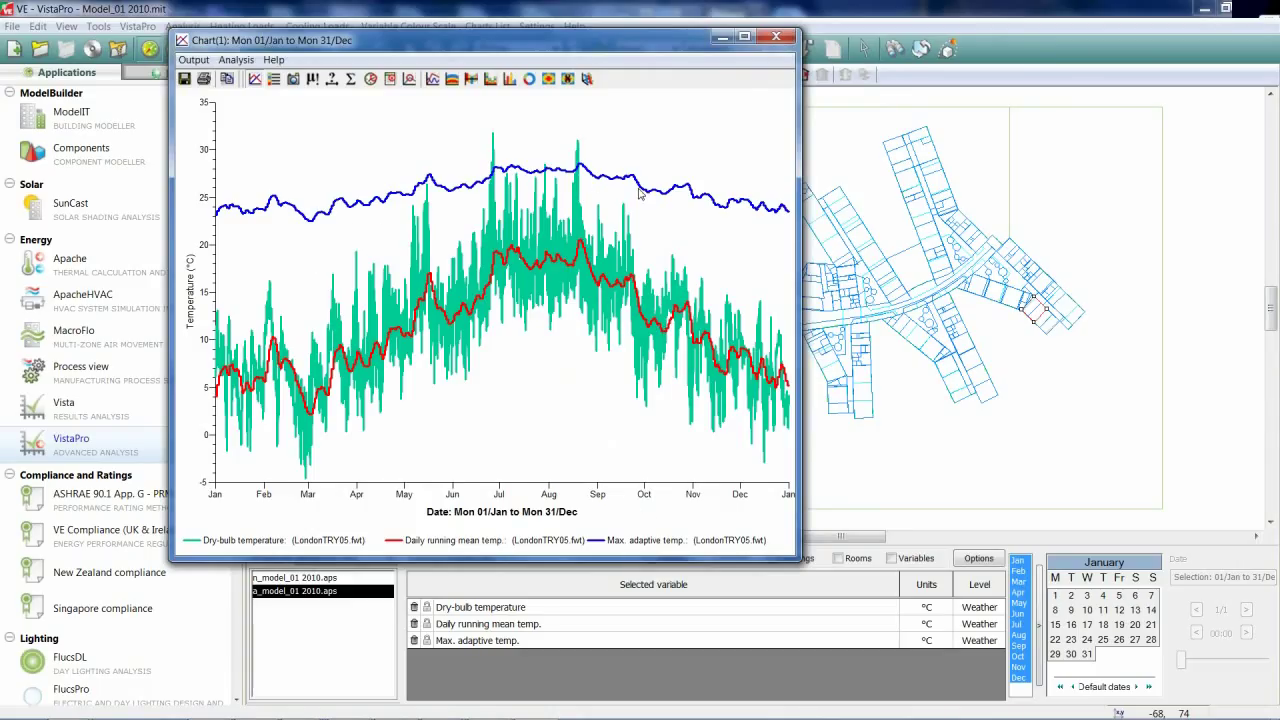
mouse_move(660, 184)
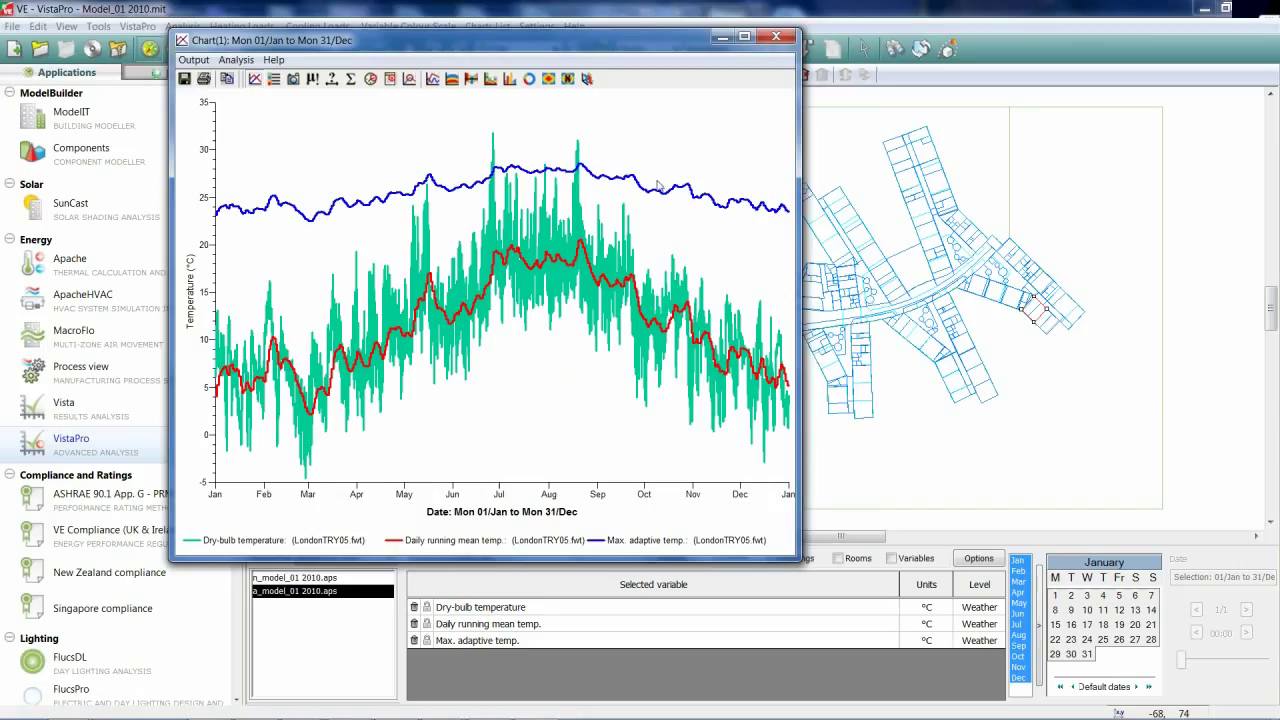
mouse_move(668, 238)
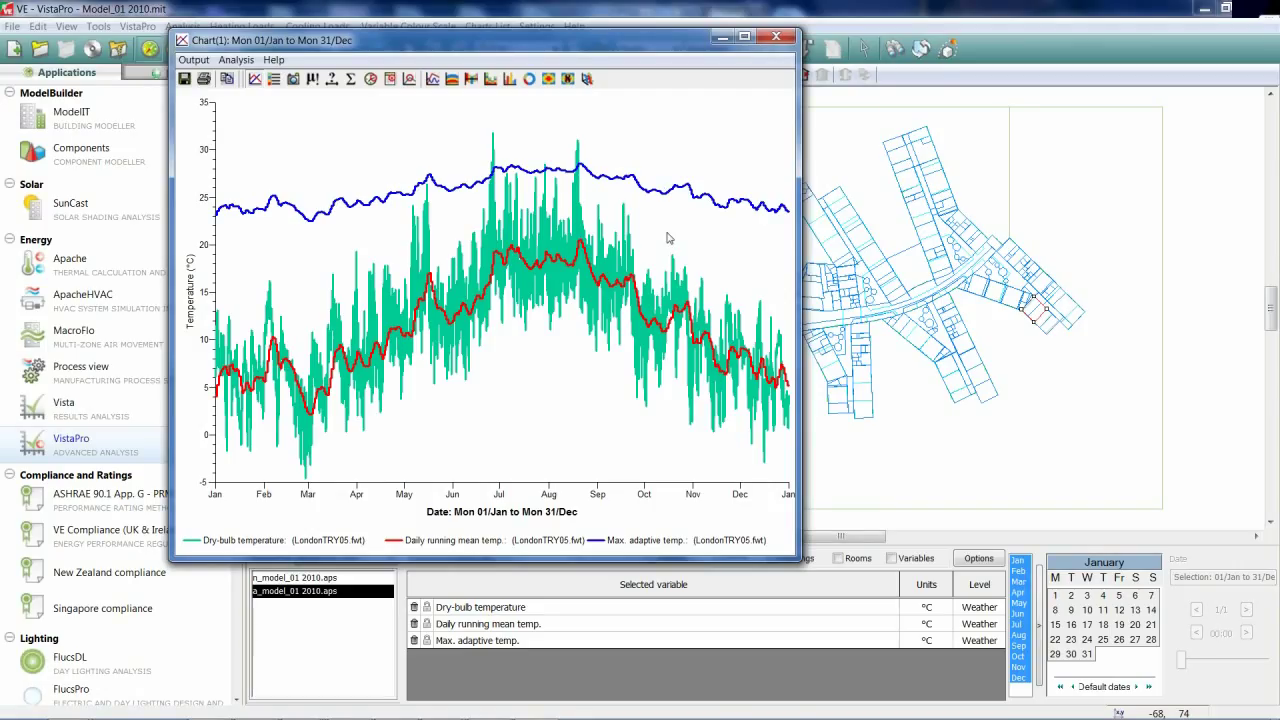
mouse_move(732, 144)
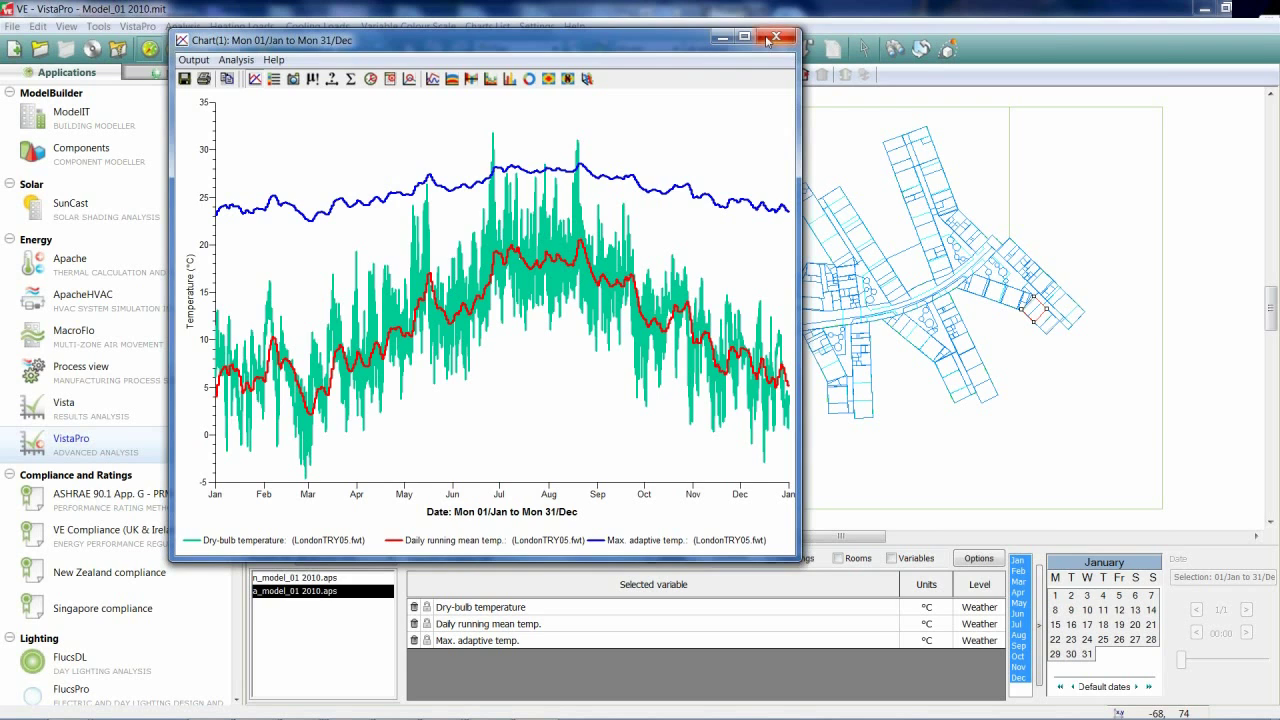
mouse_move(774, 36)
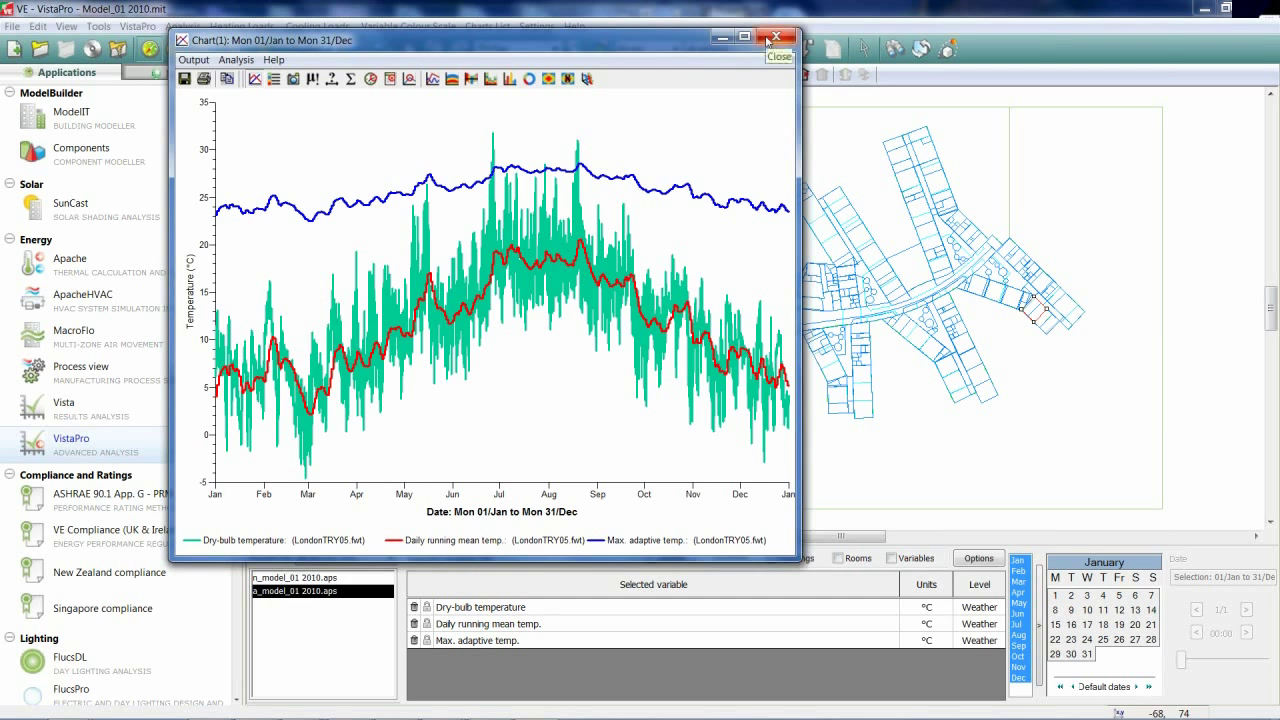
Close the weather chart and add room Operative temperature and Degrees > Max. adaptive temp
click(776, 36)
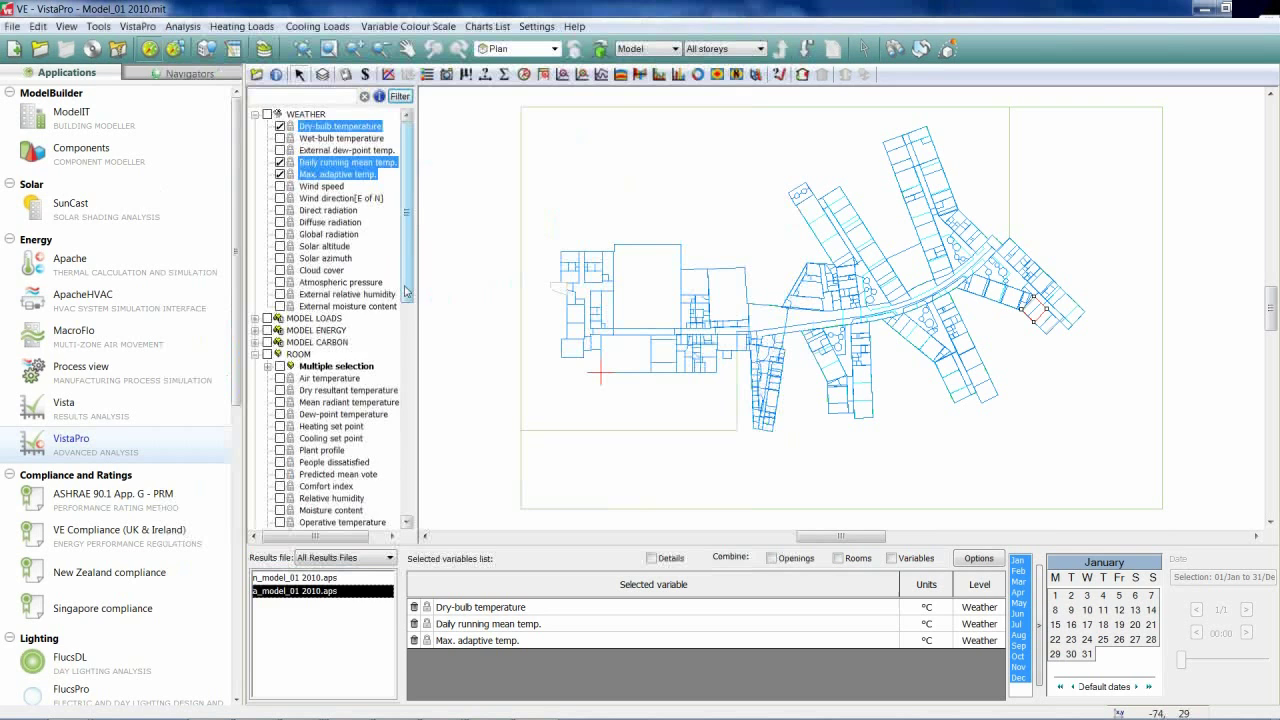
scroll(down, 3)
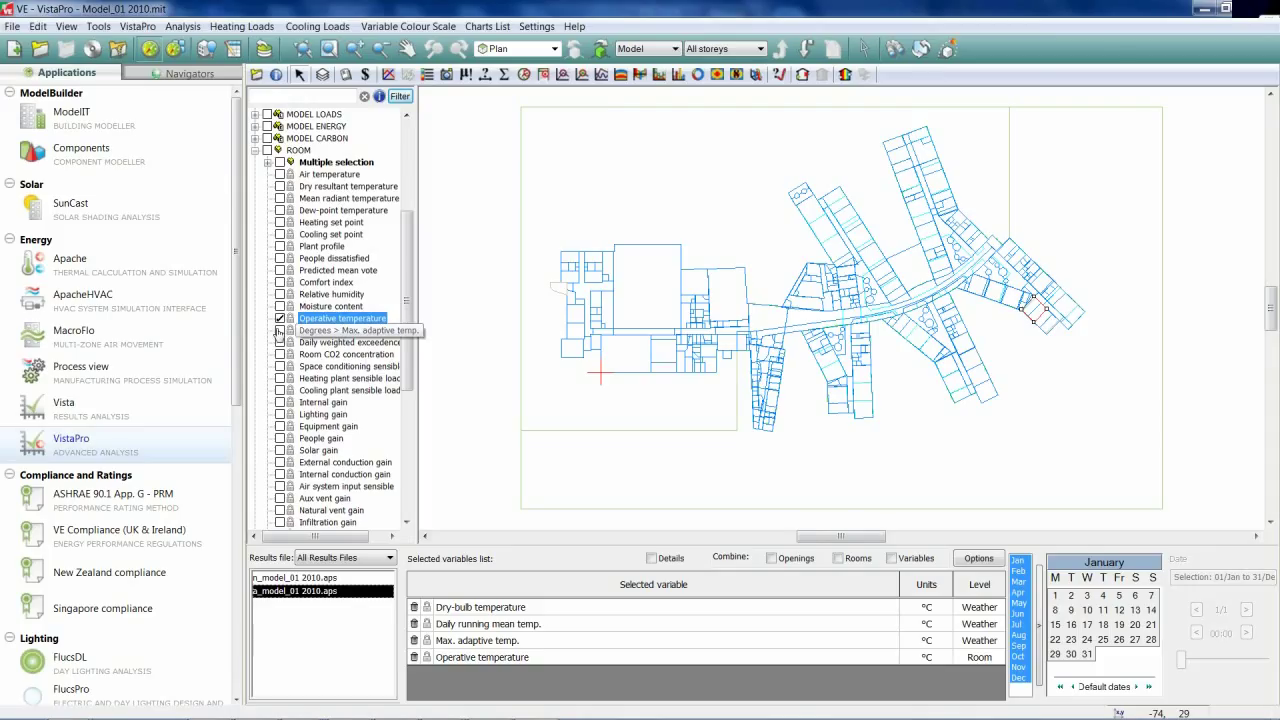
click(280, 330)
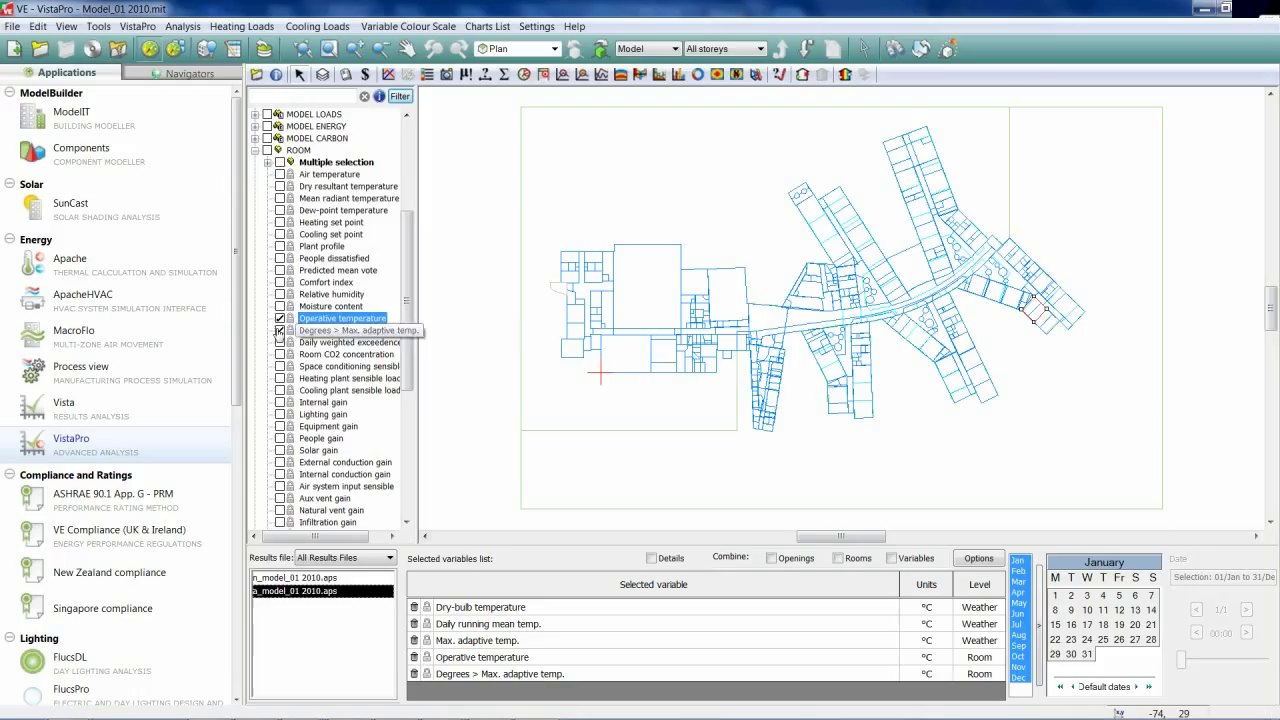